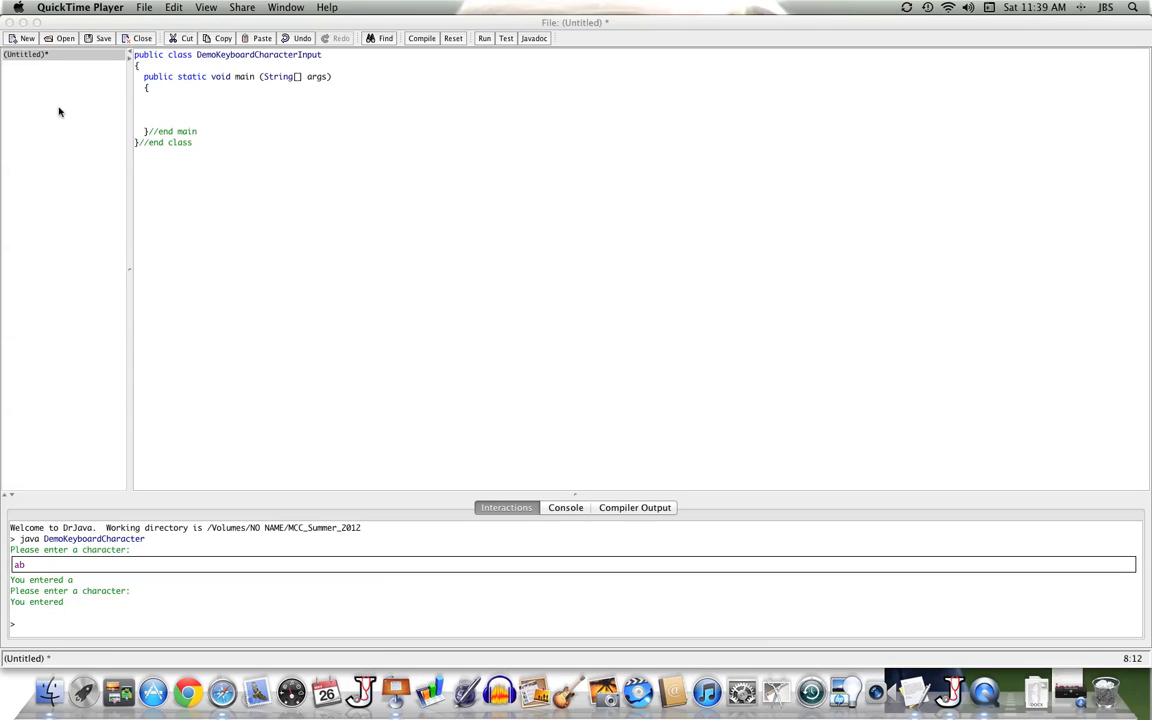
{"action": "mouse_move", "coordinate": [192, 144]}
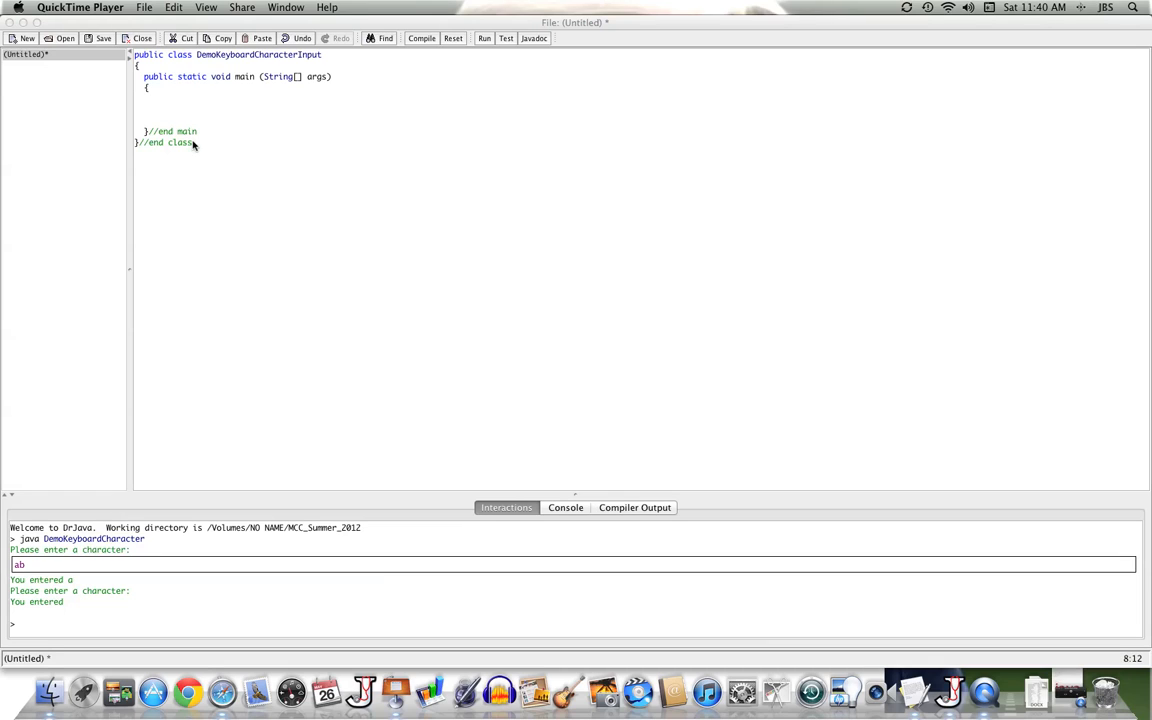
{"action": "mouse_move", "coordinate": [240, 144]}
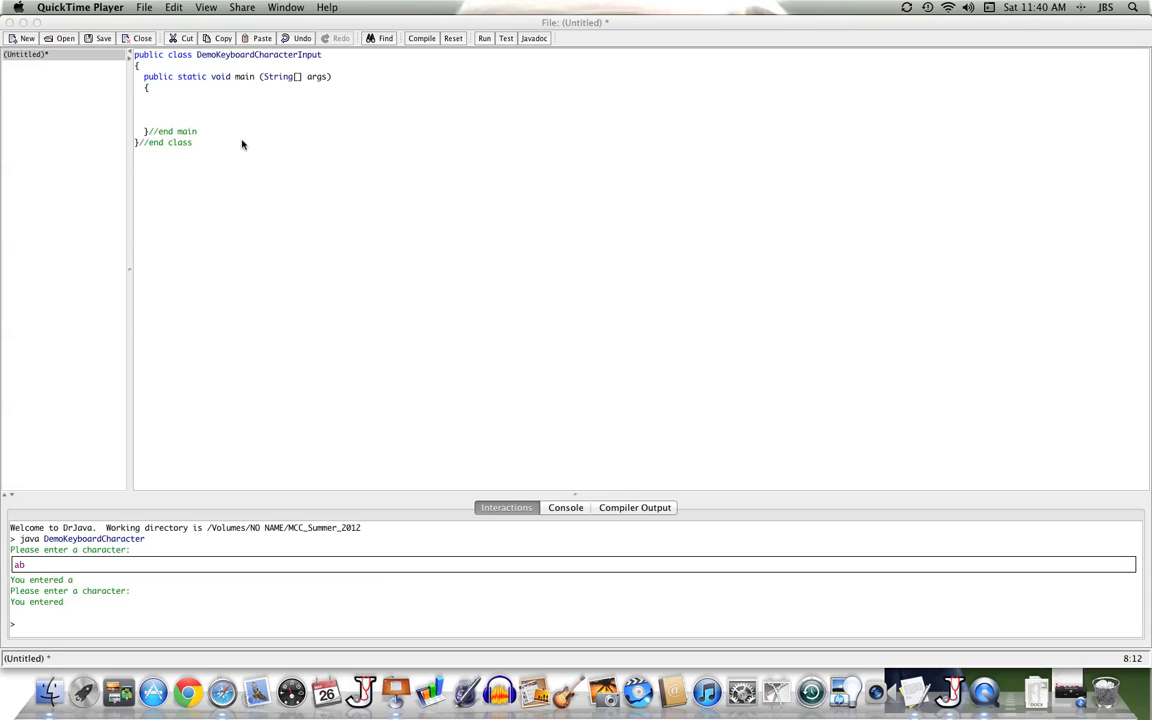
{"action": "mouse_move", "coordinate": [184, 132]}
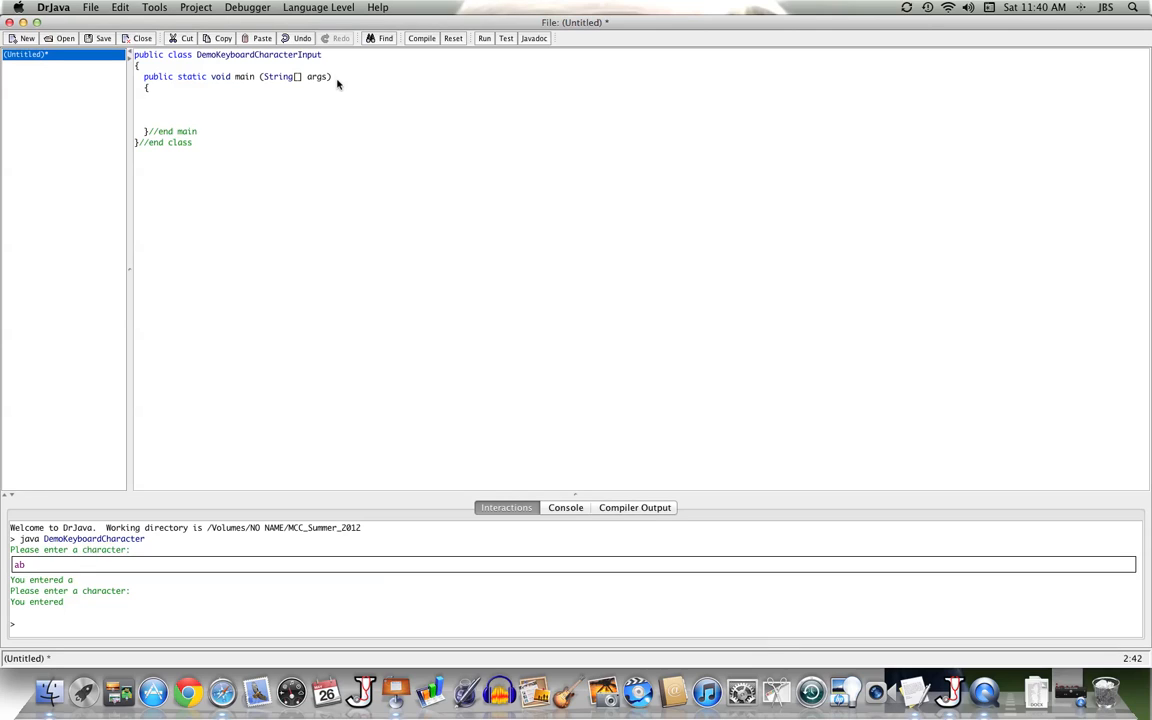
Declare 'throws Exception' on the main method header
{"action": "type", "text": "throws Except"}
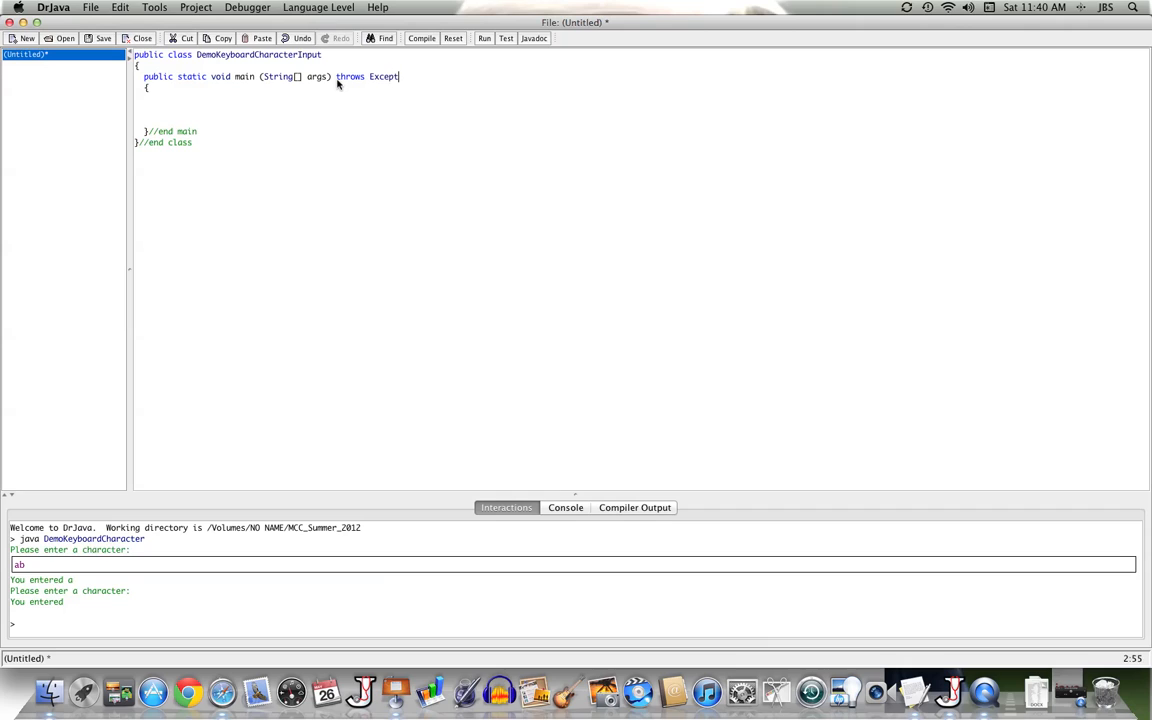
{"action": "type", "text": "ion"}
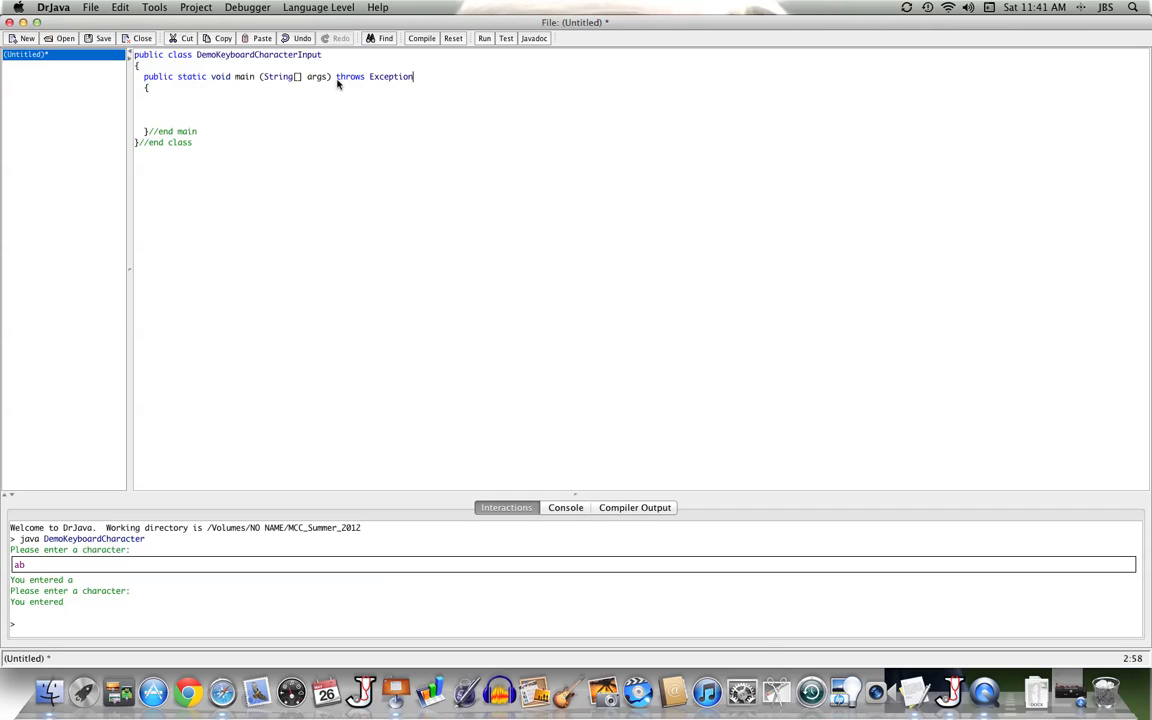
{"action": "mouse_move", "coordinate": [160, 106]}
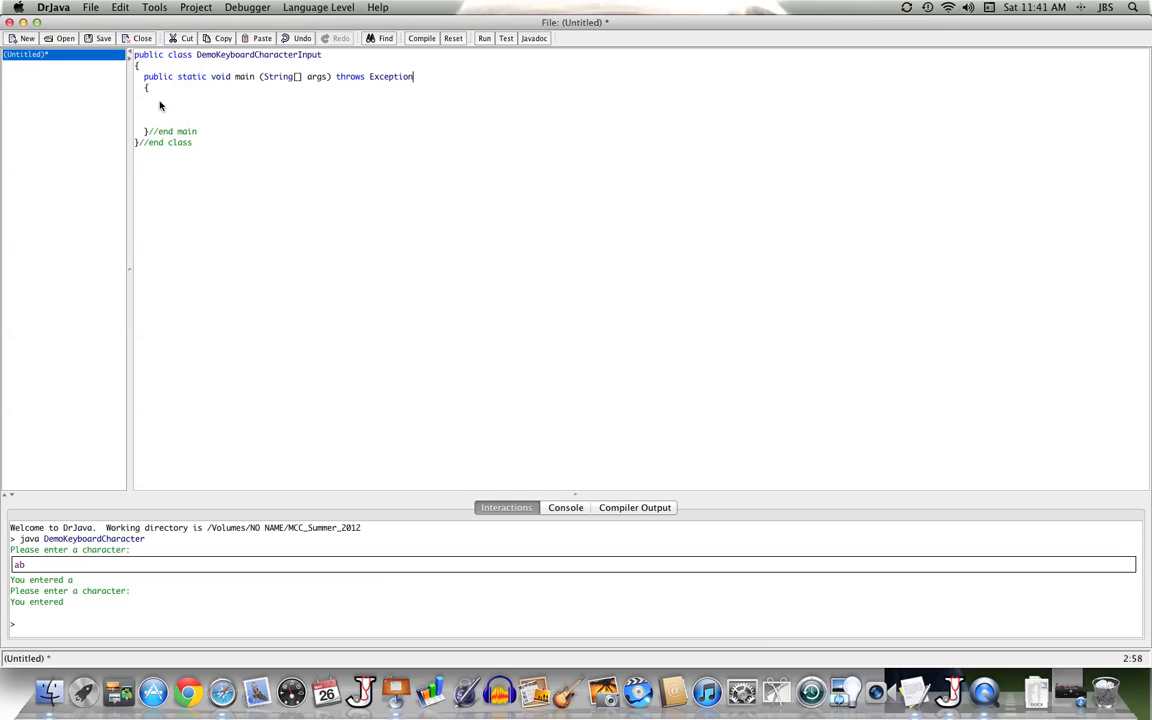
Declare a char variable userInput inside main
{"action": "type", "text": "cha"}
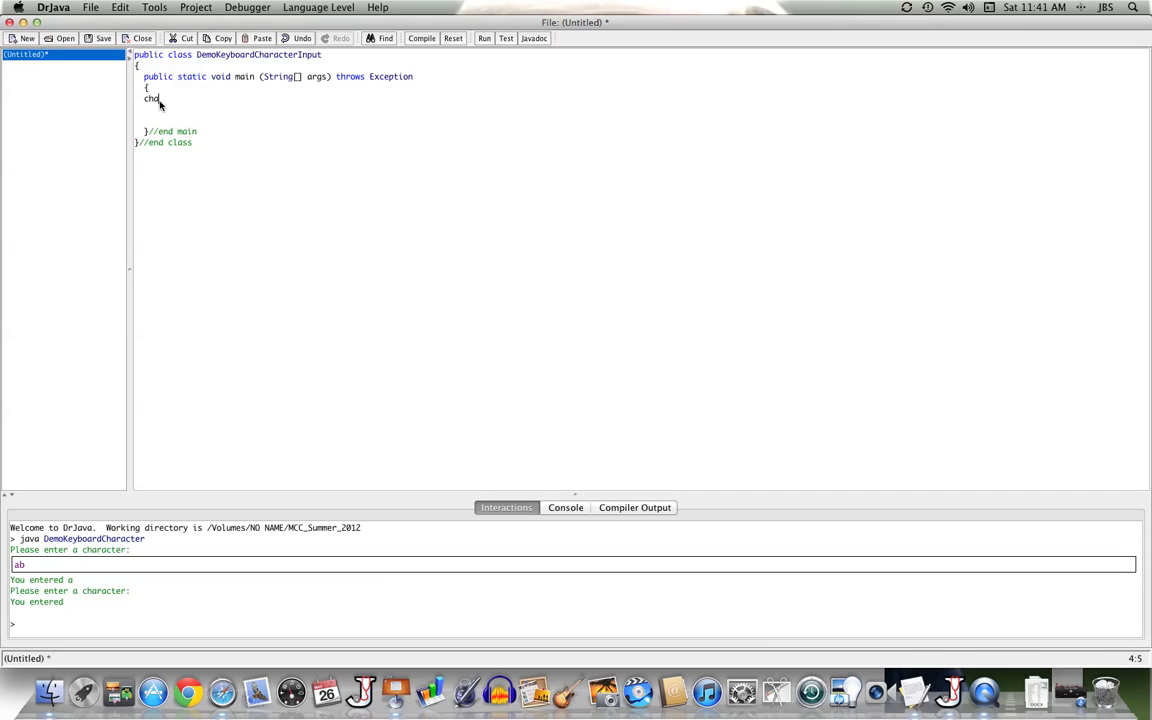
{"action": "type", "text": "ar"}
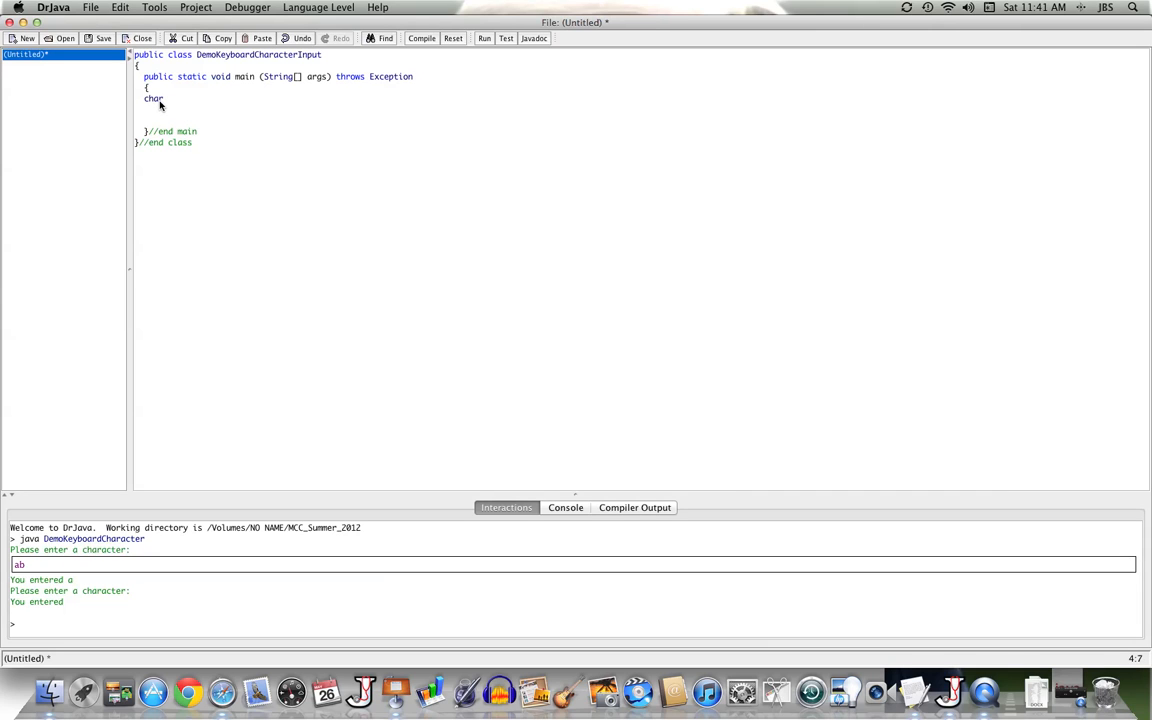
{"action": "type", "text": "us"}
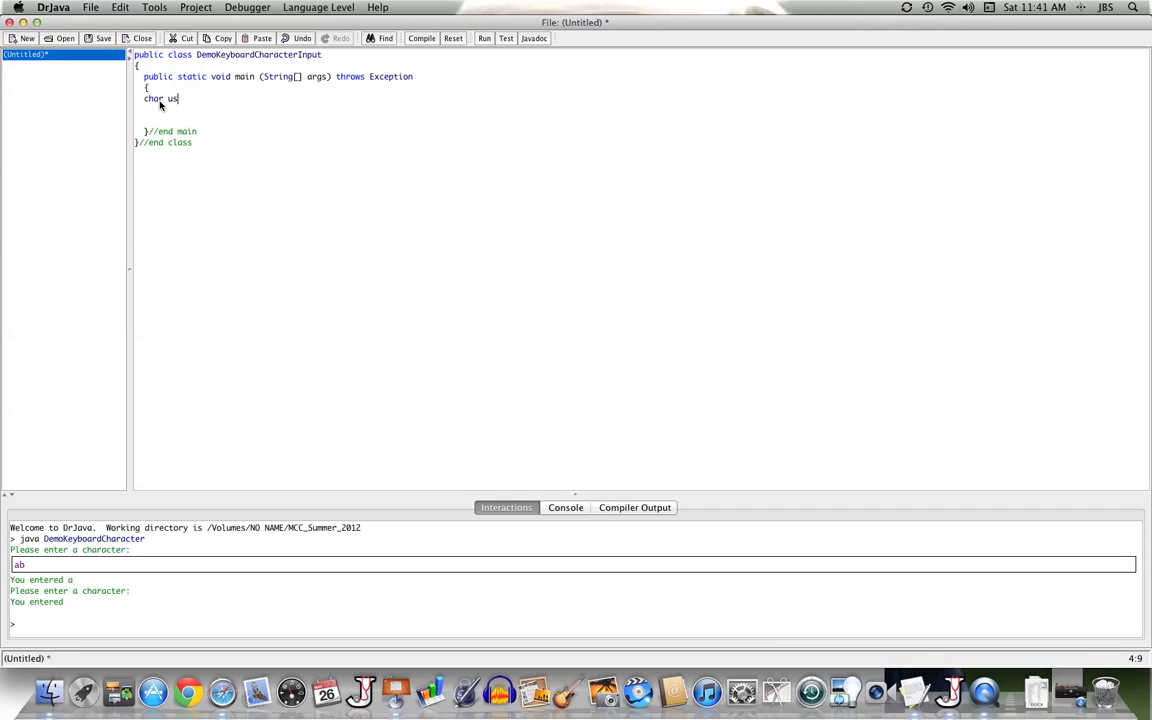
{"action": "type", "text": "erInput"}
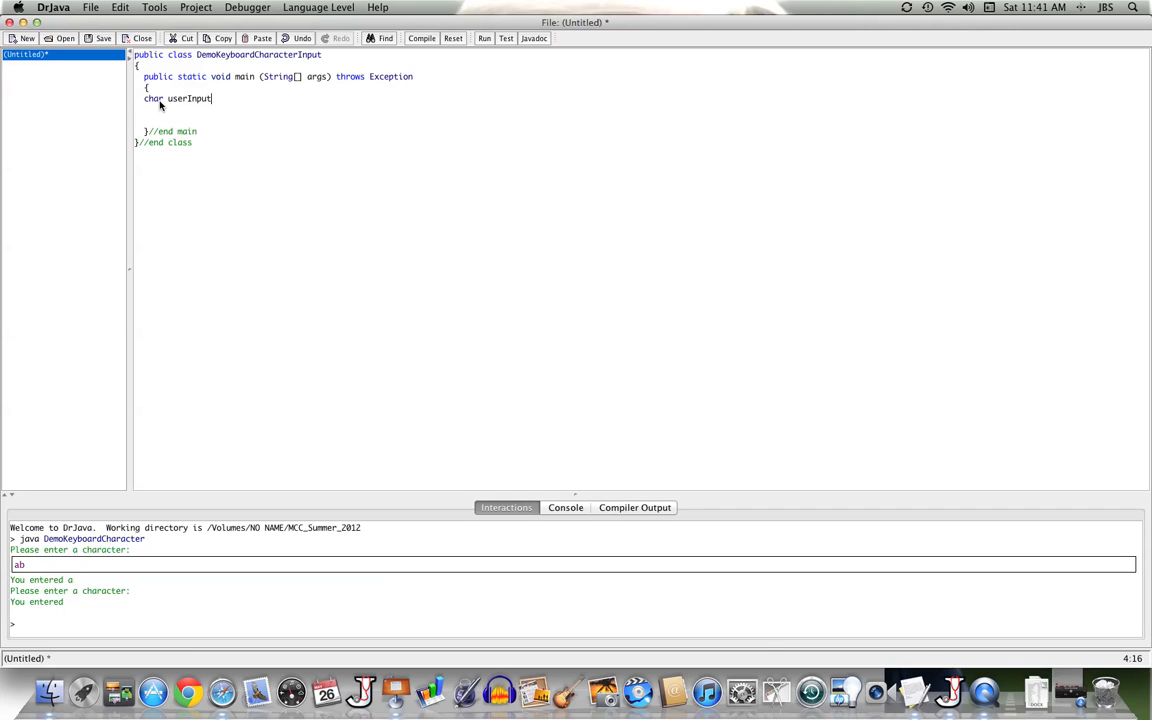
{"action": "type", "text": ";"}
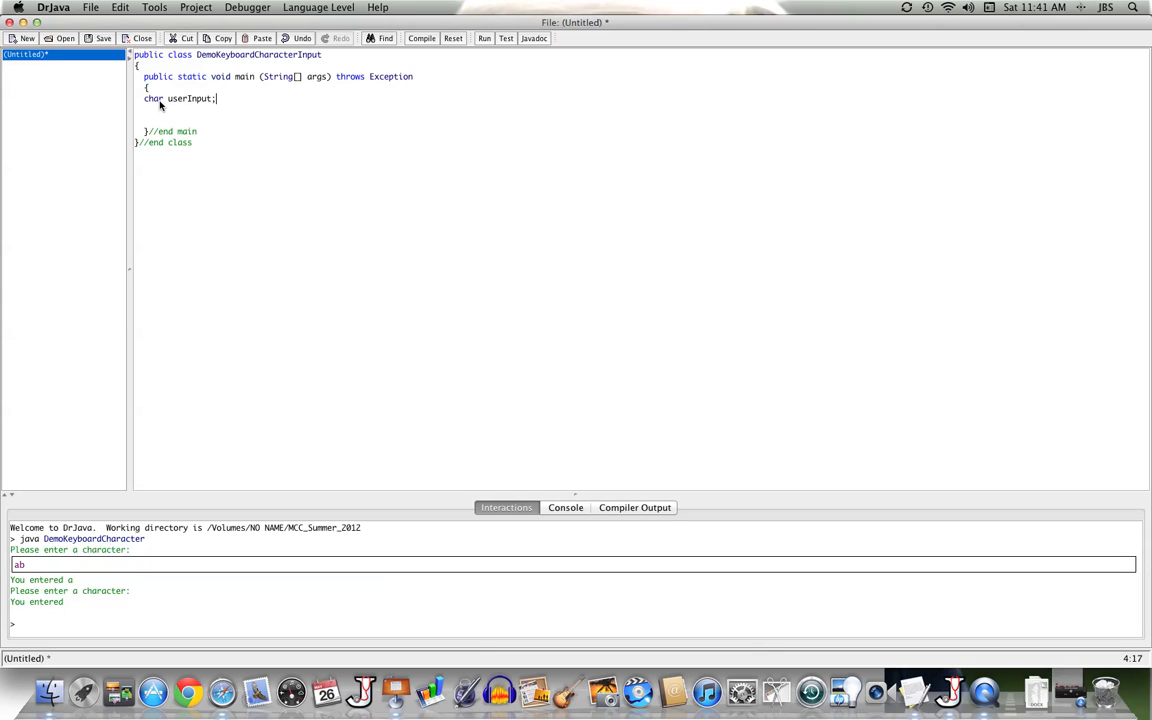
Write the System.in.read() call cast to (char) for userInput
{"action": "type", "text": "Sys"}
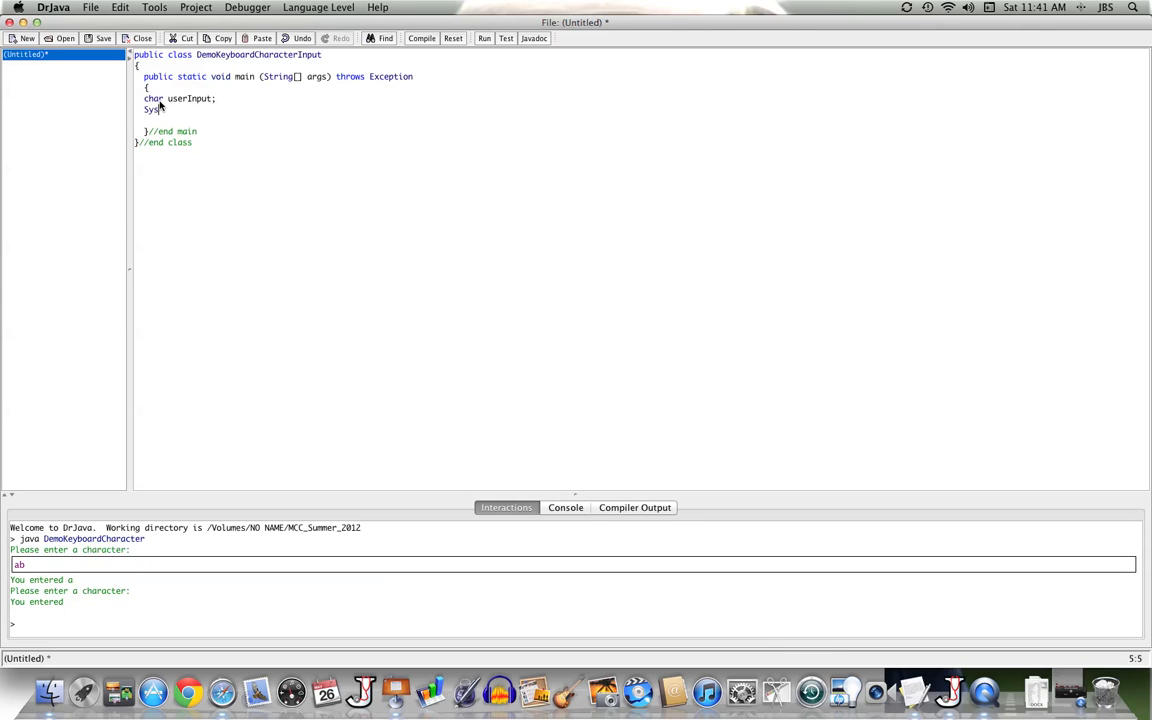
{"action": "type", "text": "tem"}
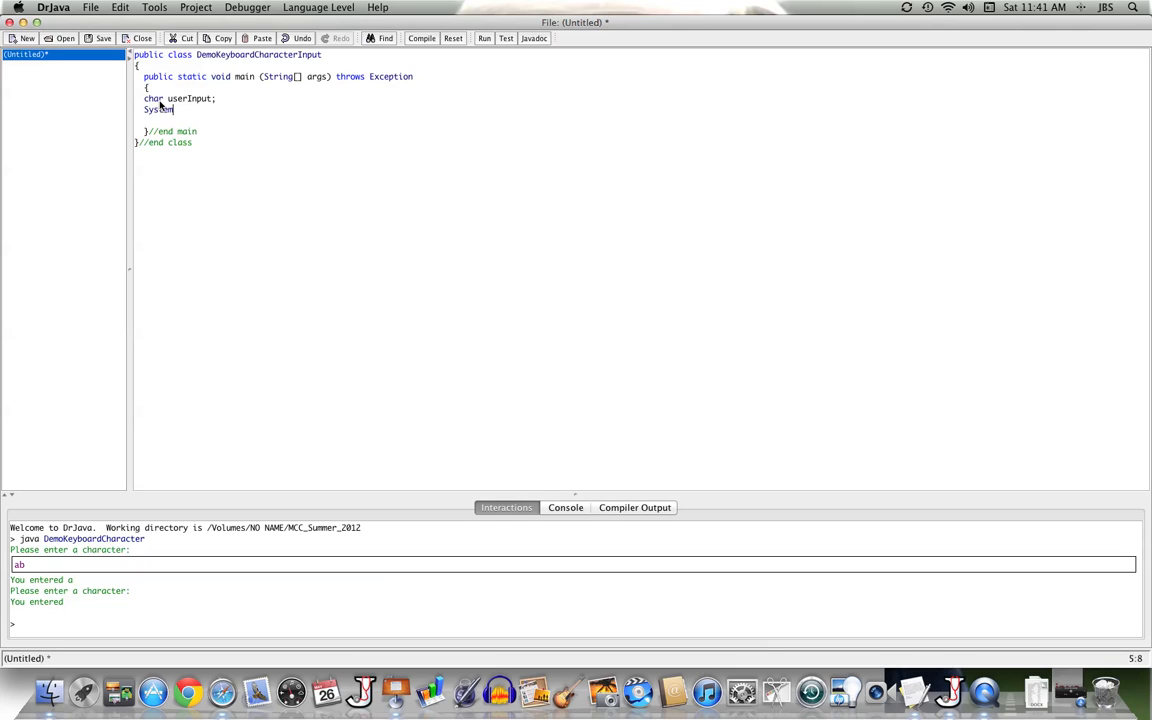
{"action": "type", "text": ".in"}
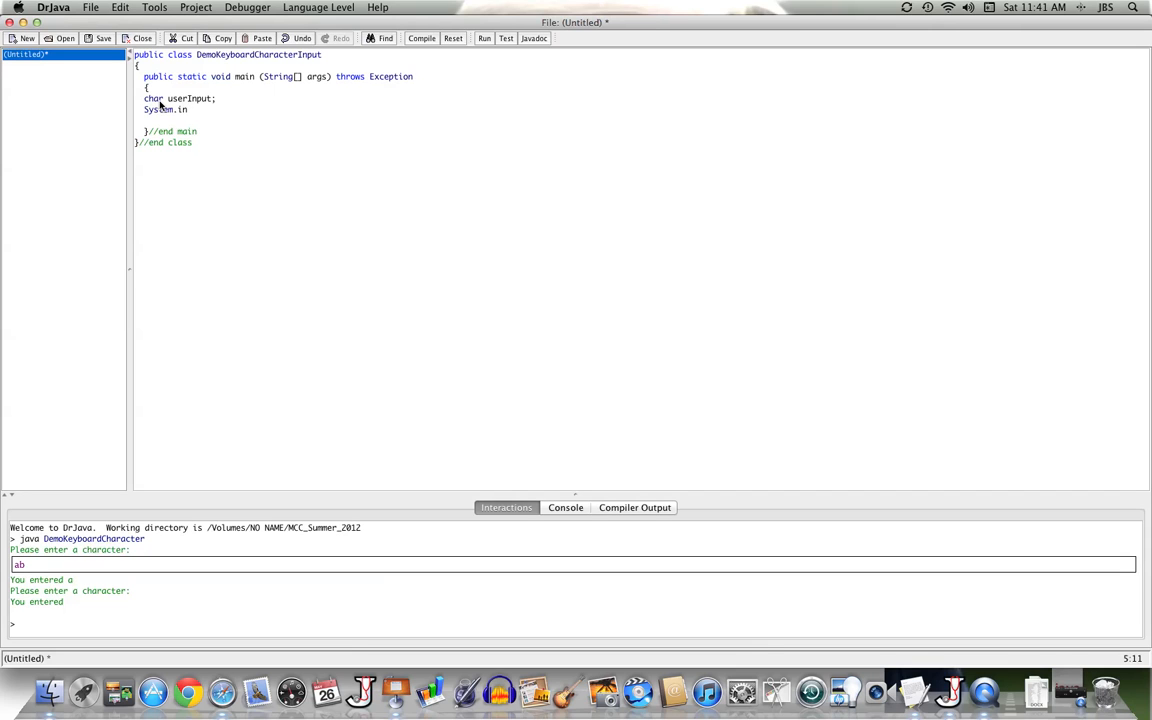
{"action": "mouse_move", "coordinate": [196, 120]}
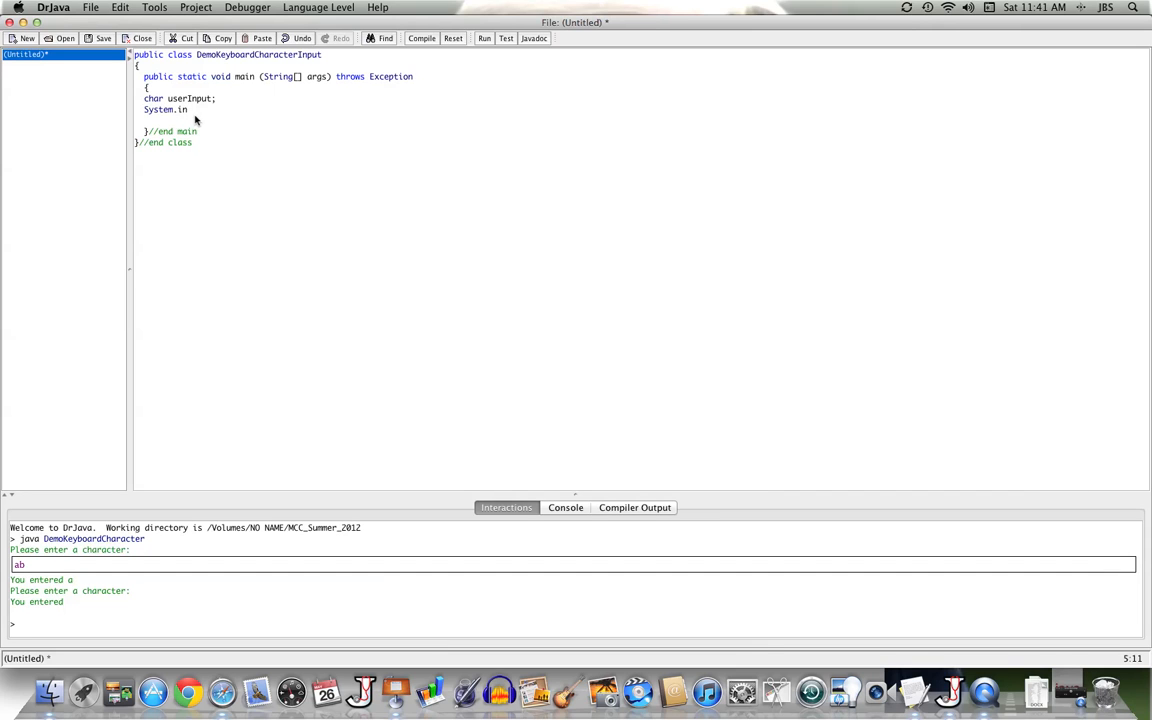
{"action": "type", "text": ".read("}
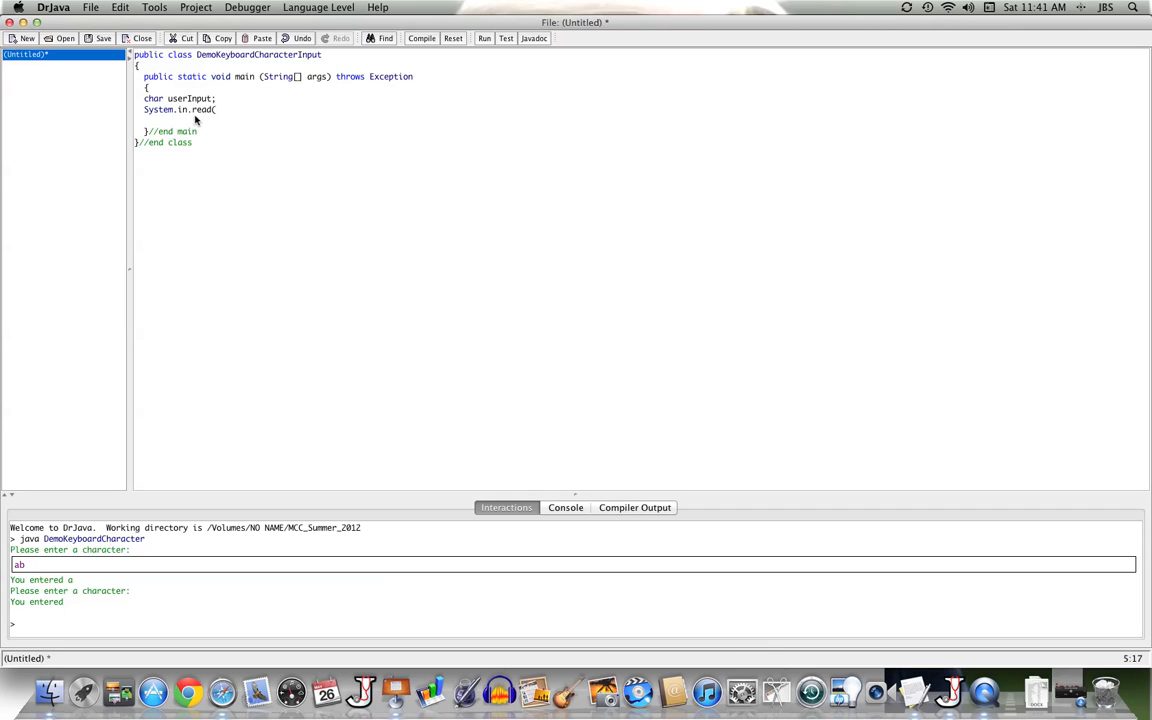
{"action": "type", "text": ");"}
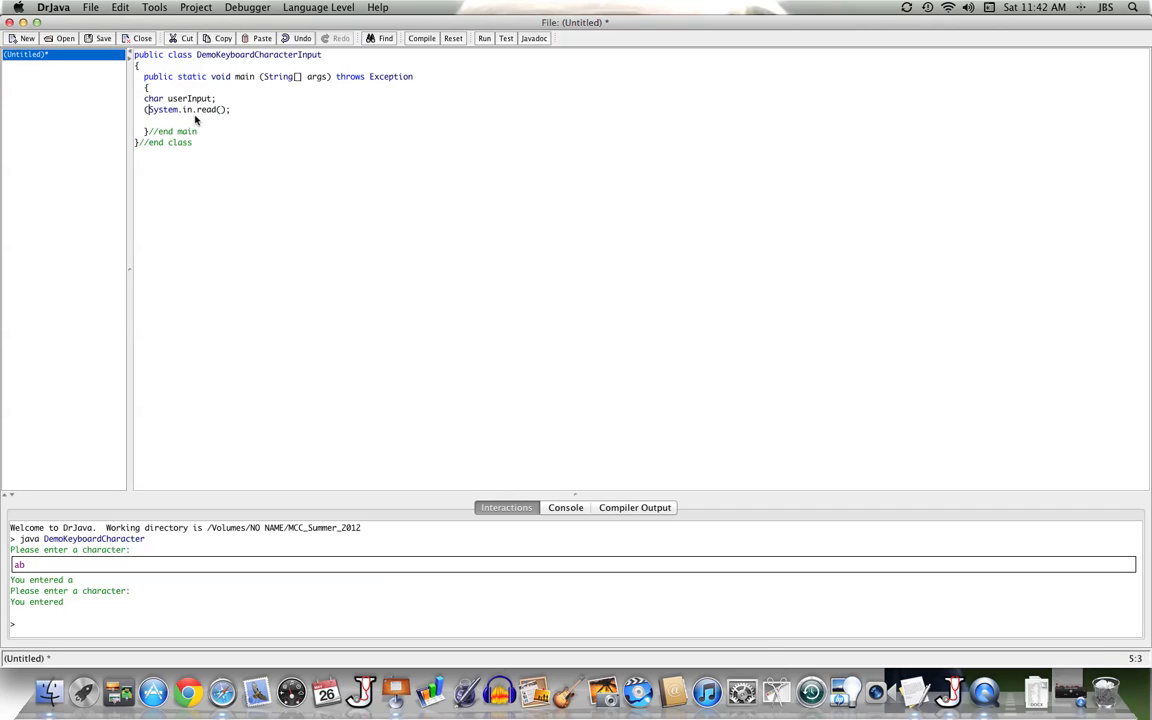
{"action": "type", "text": "char)"}
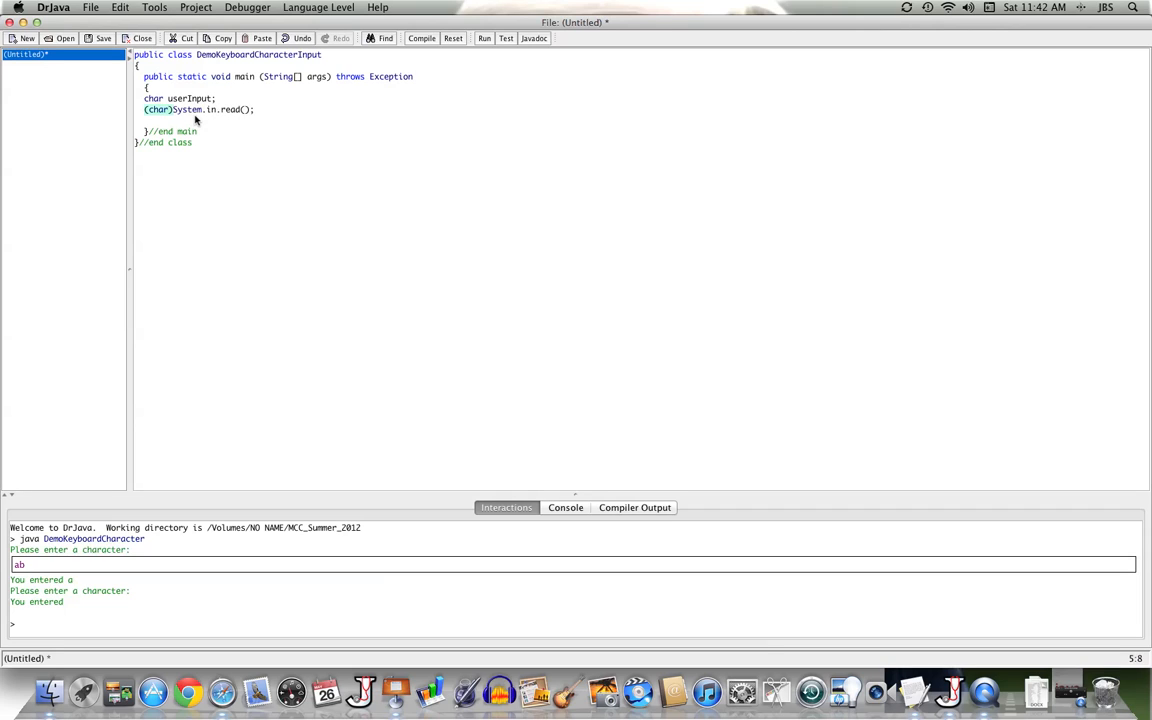
{"action": "mouse_move", "coordinate": [220, 110]}
{"action": "type", "text": "userInput = "}
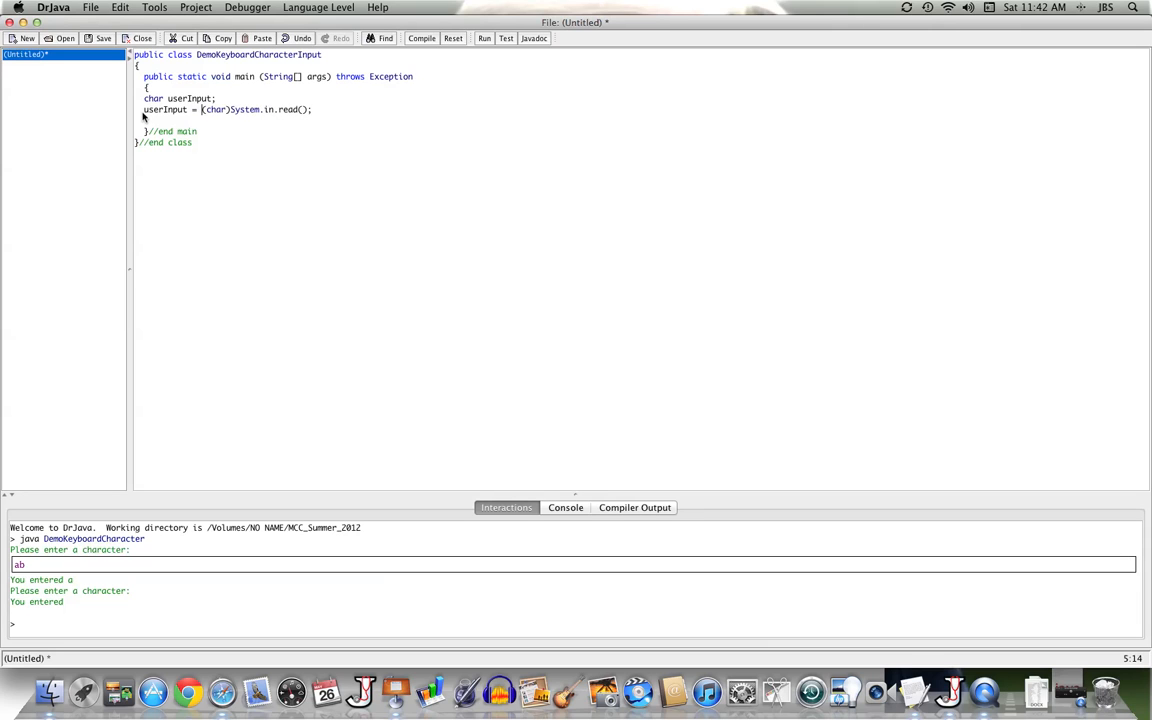
{"action": "mouse_move", "coordinate": [216, 112]}
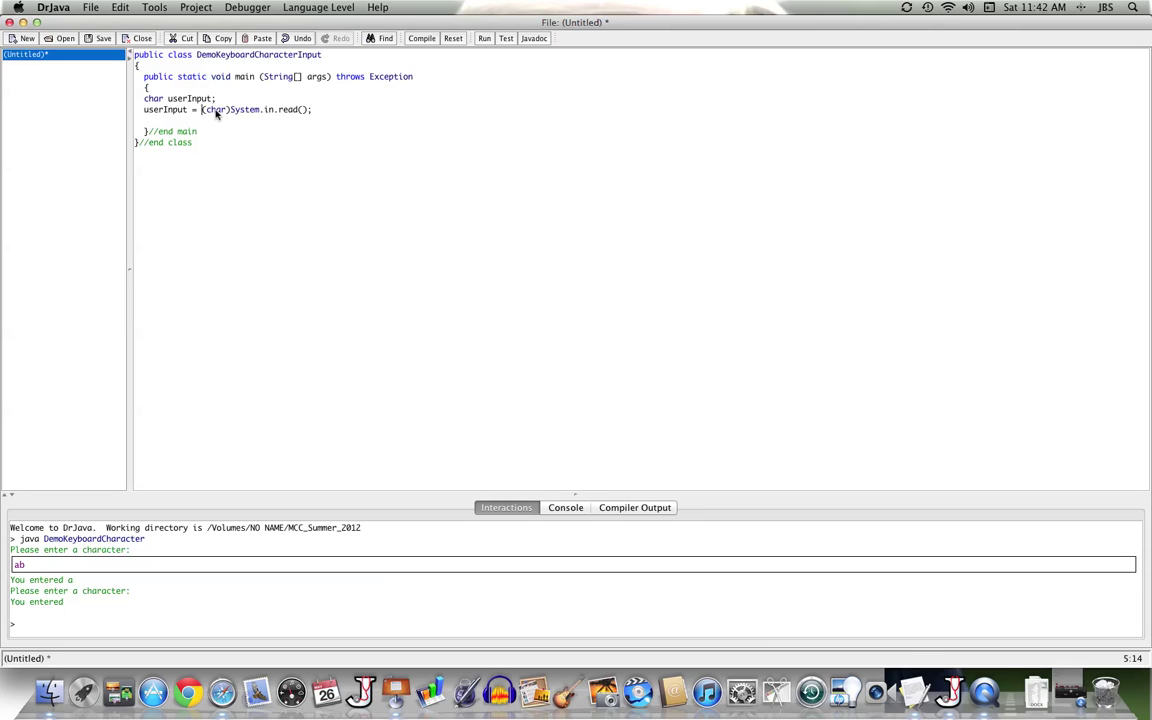
{"action": "mouse_move", "coordinate": [300, 132]}
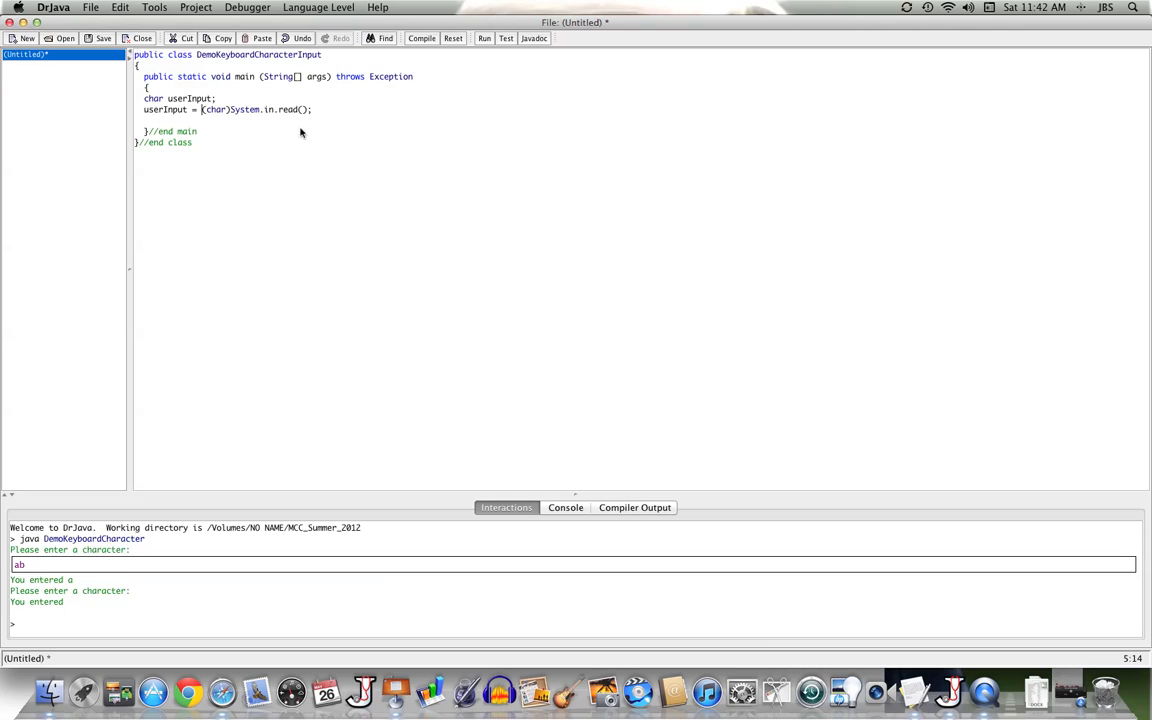
{"action": "mouse_move", "coordinate": [220, 116]}
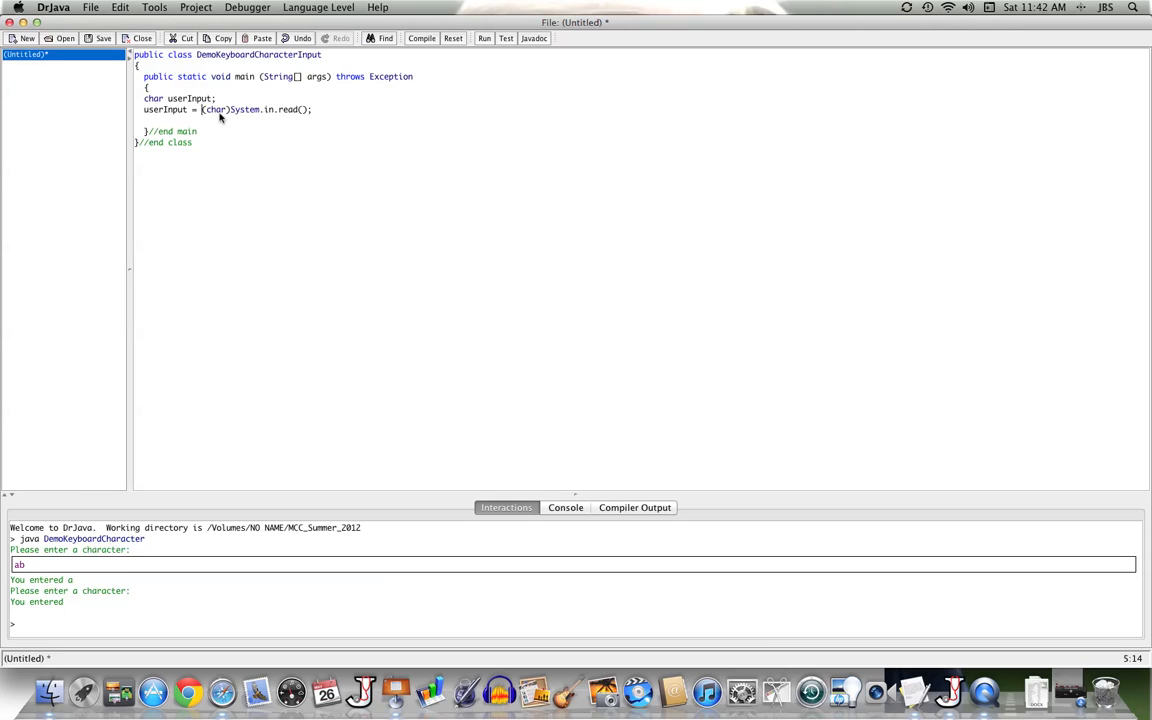
{"action": "mouse_move", "coordinate": [328, 118]}
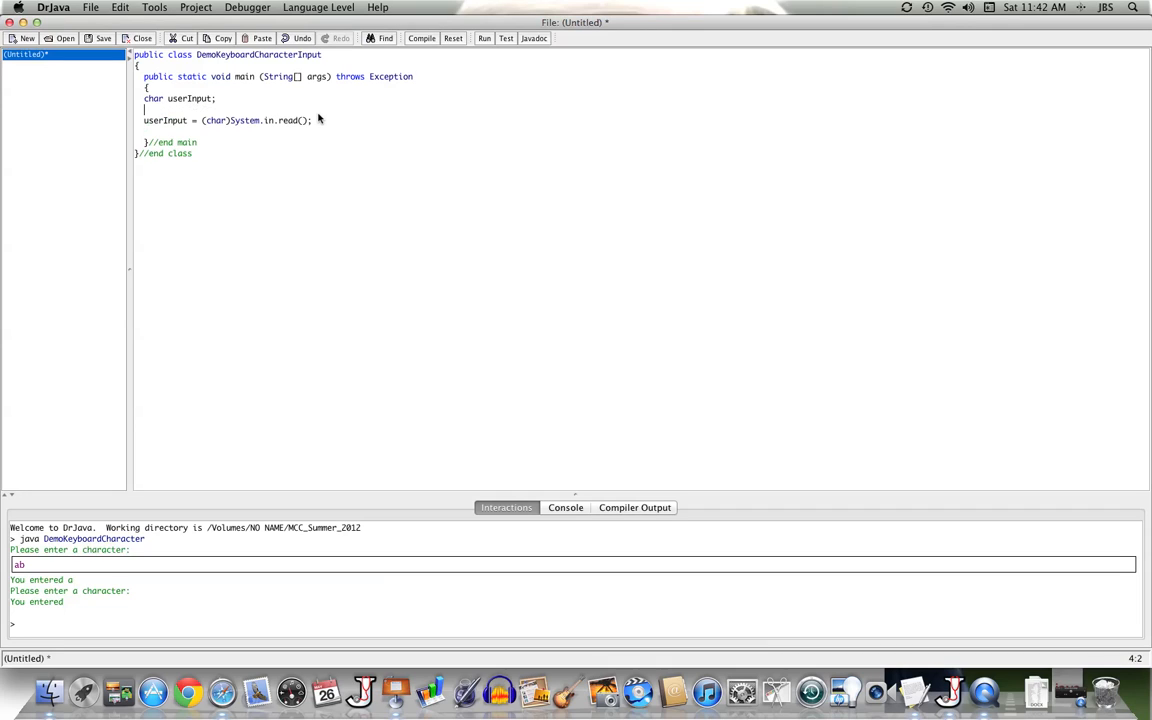
Print a "Please enter..." prompt with System.out.println before the read
{"action": "type", "text": "System."}
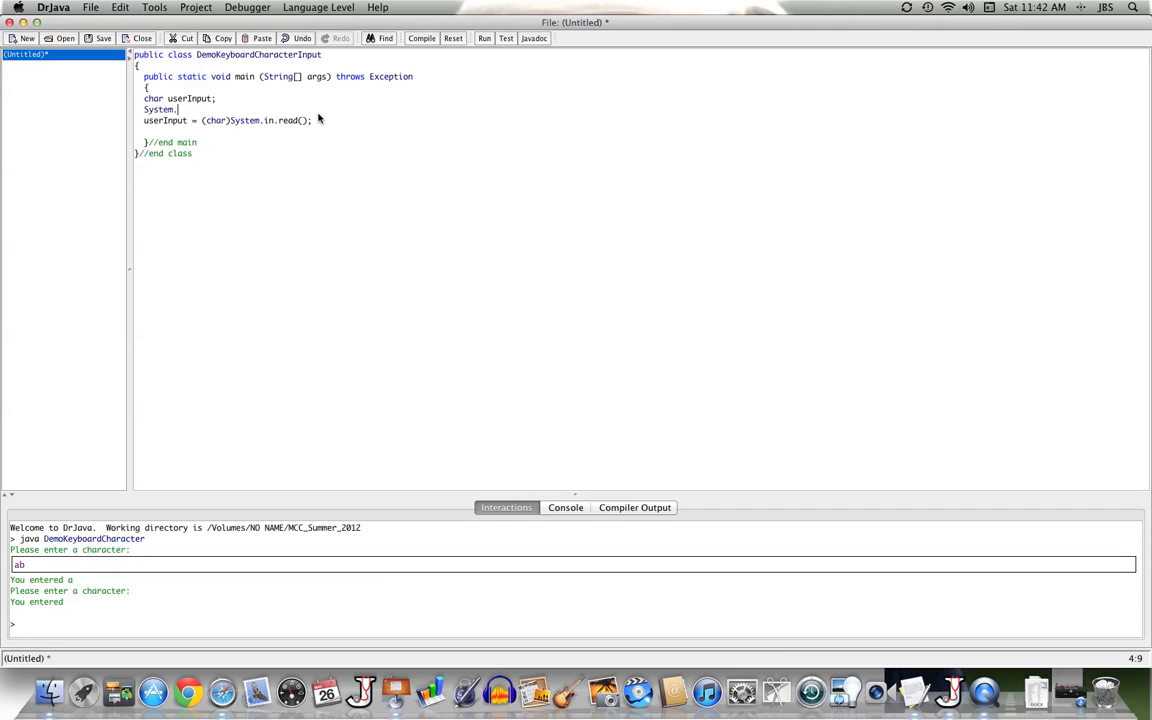
{"action": "type", "text": "out.pri"}
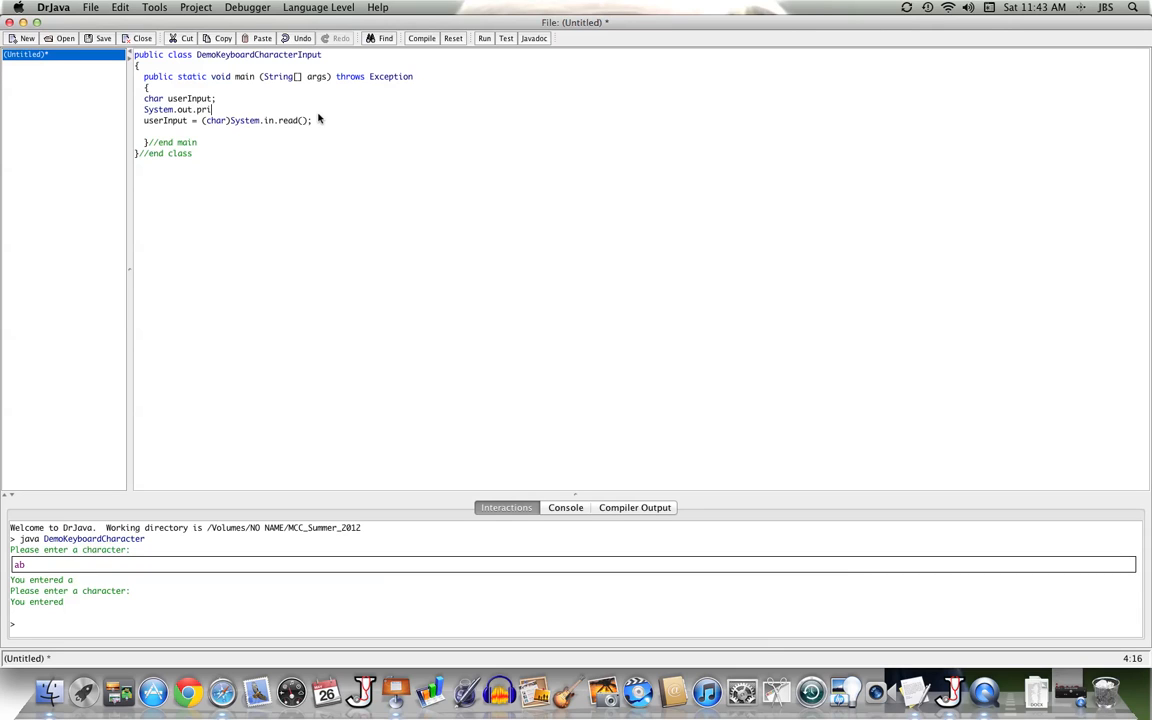
{"action": "type", "text": "ntln(\""}
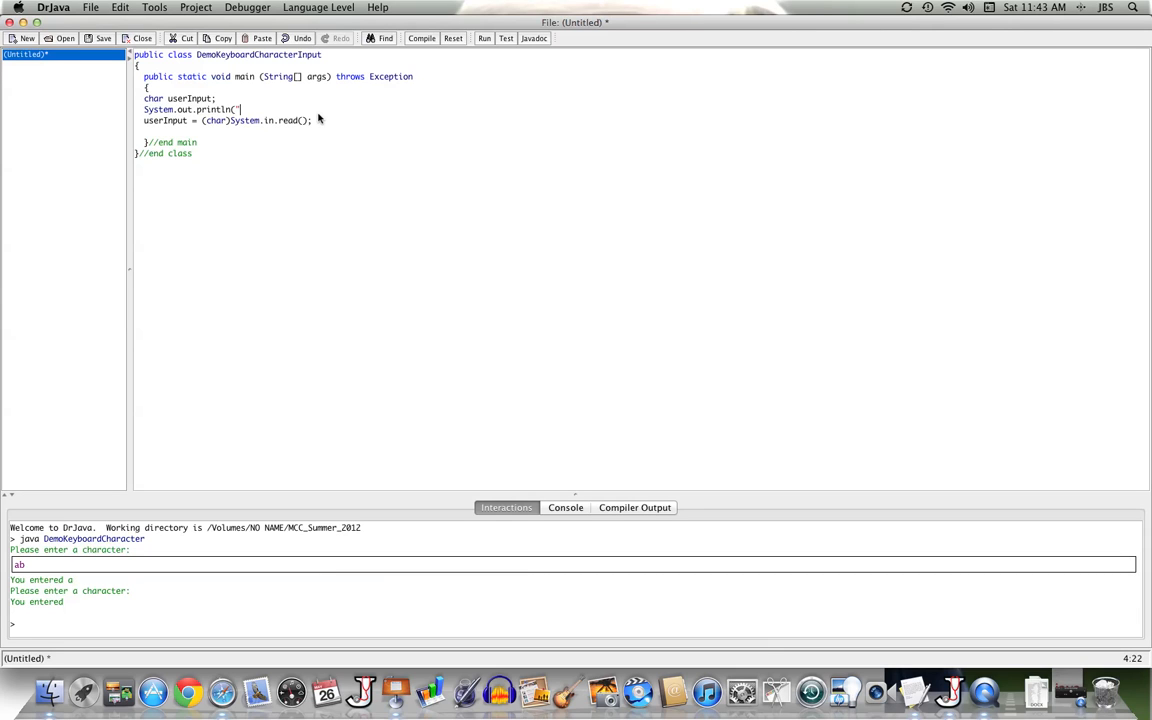
{"action": "type", "text": "Please enter a character"}
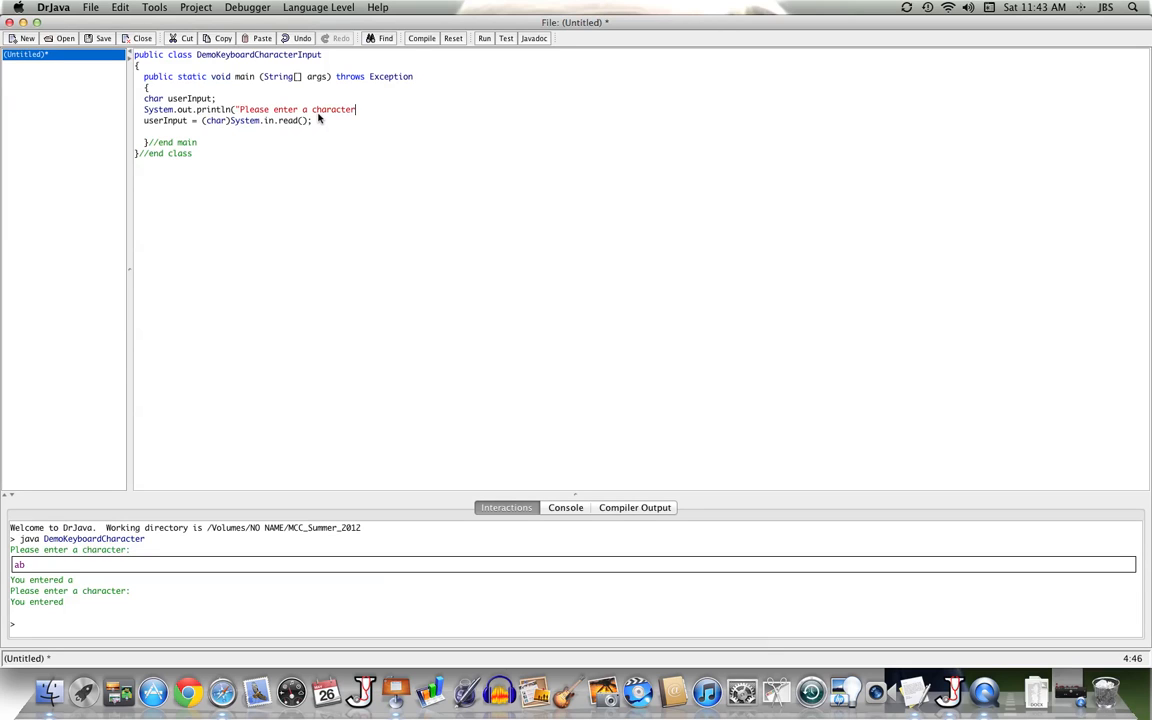
{"action": "type", "text": "\" );"}
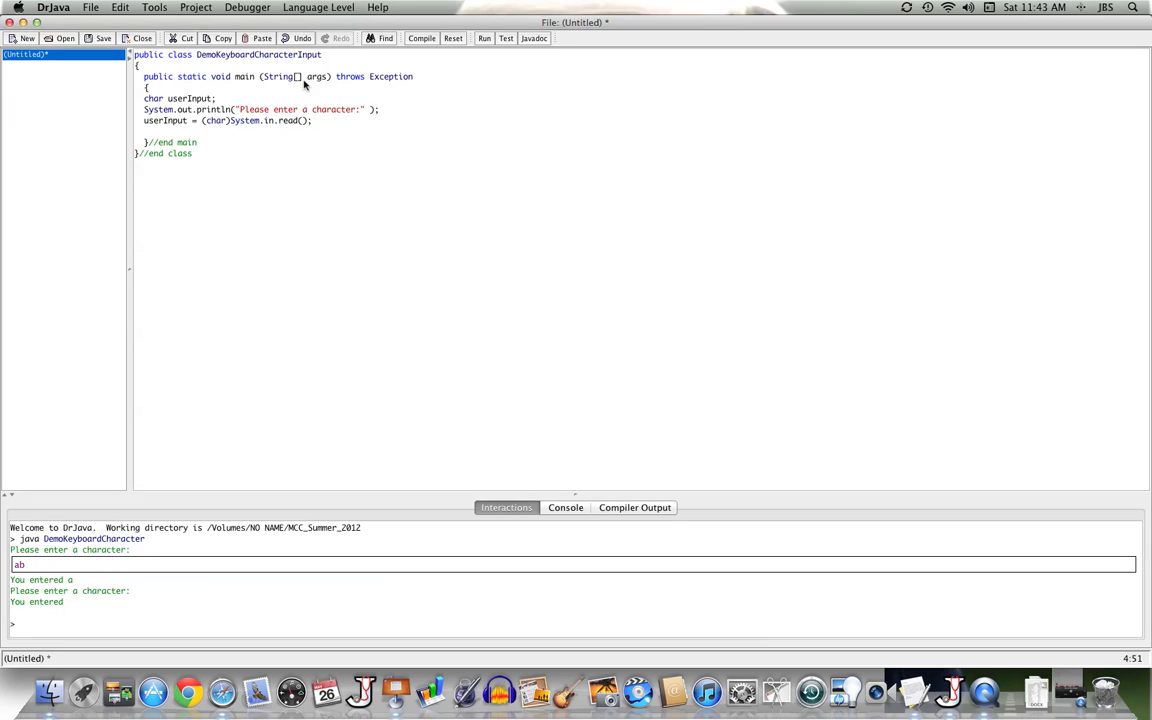
{"action": "mouse_move", "coordinate": [158, 130]}
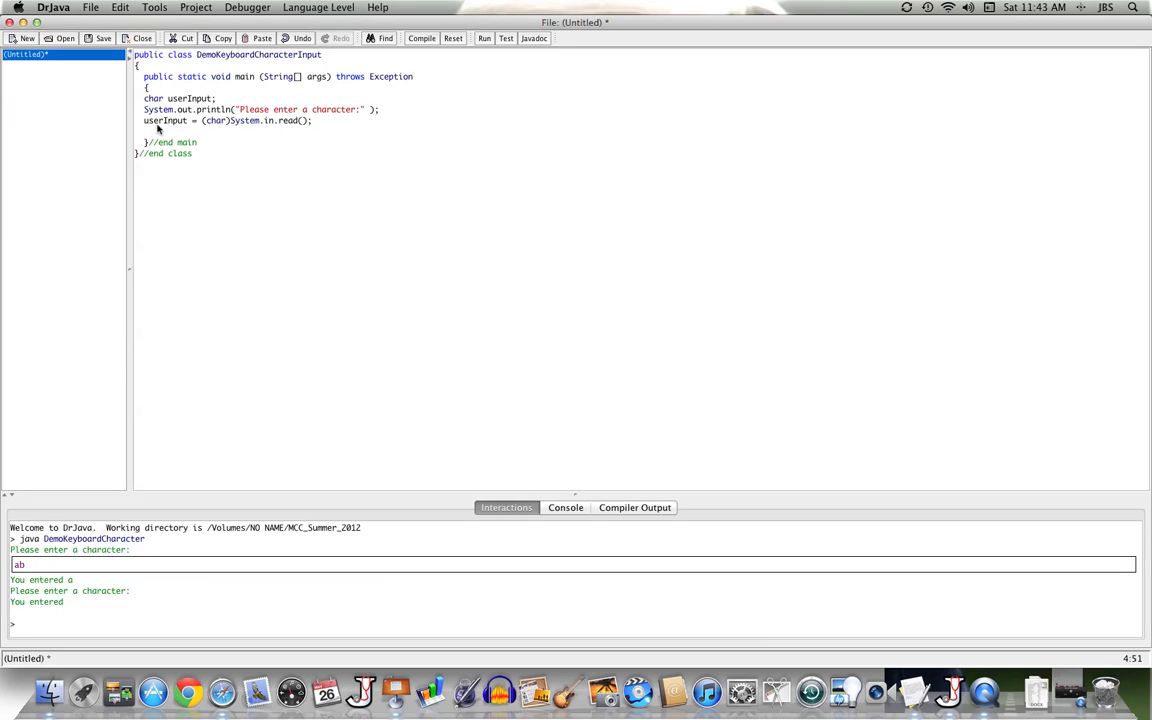
Print "You entered: " + userInput after the read statement
{"action": "left_click", "coordinate": [148, 132]}
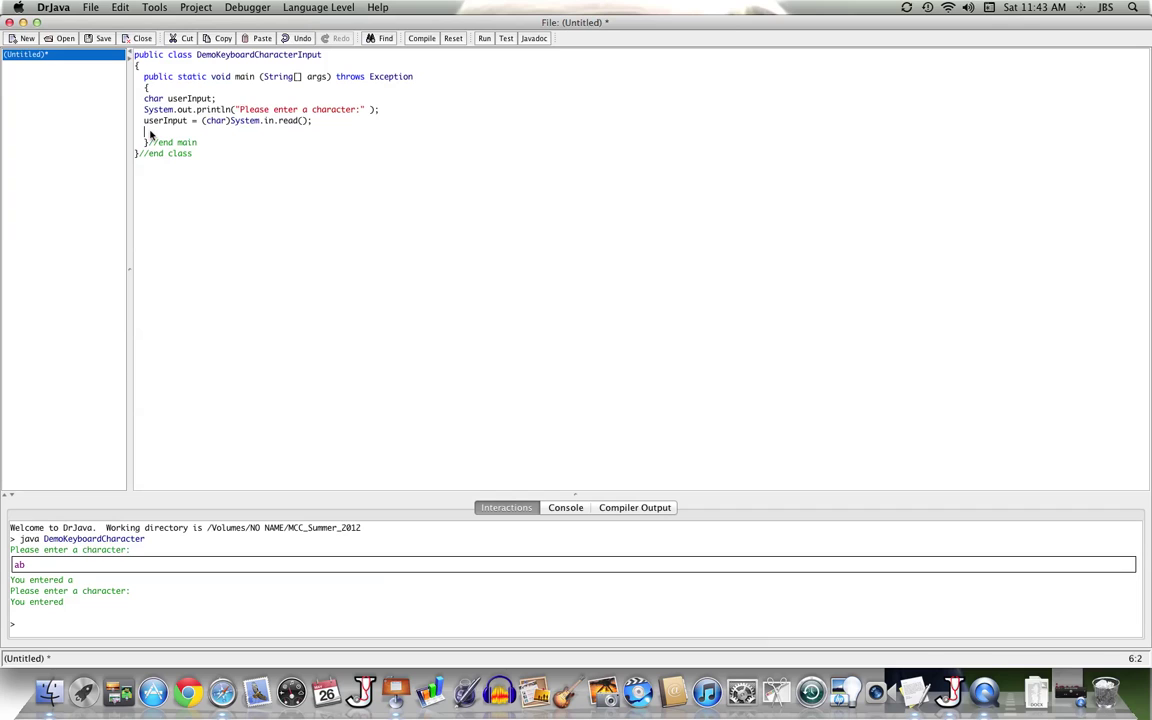
{"action": "type", "text": "System.out.print"}
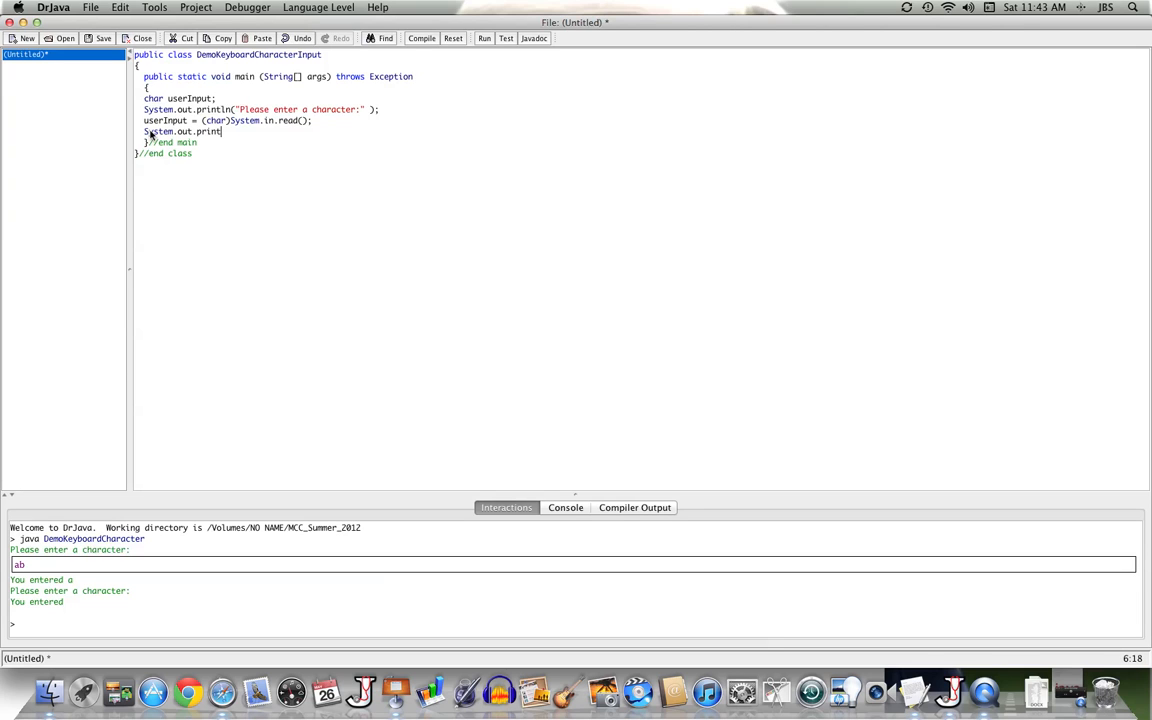
{"action": "type", "text": "ln"}
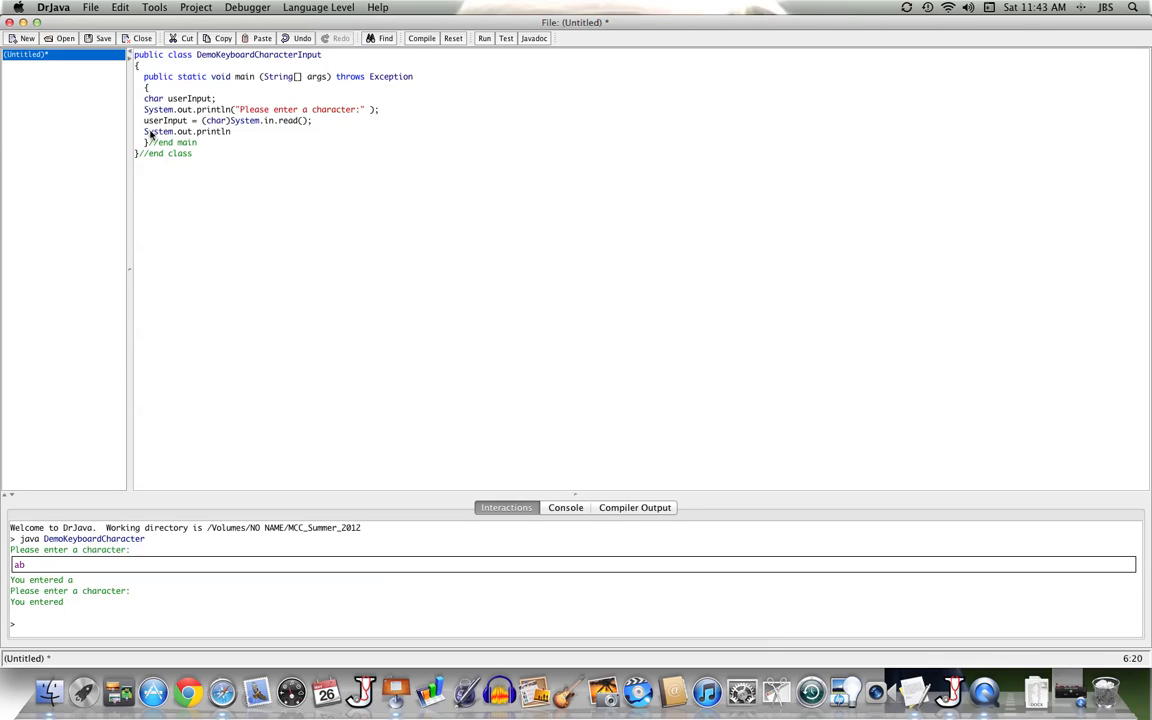
{"action": "type", "text": "\"Ypu entere"}
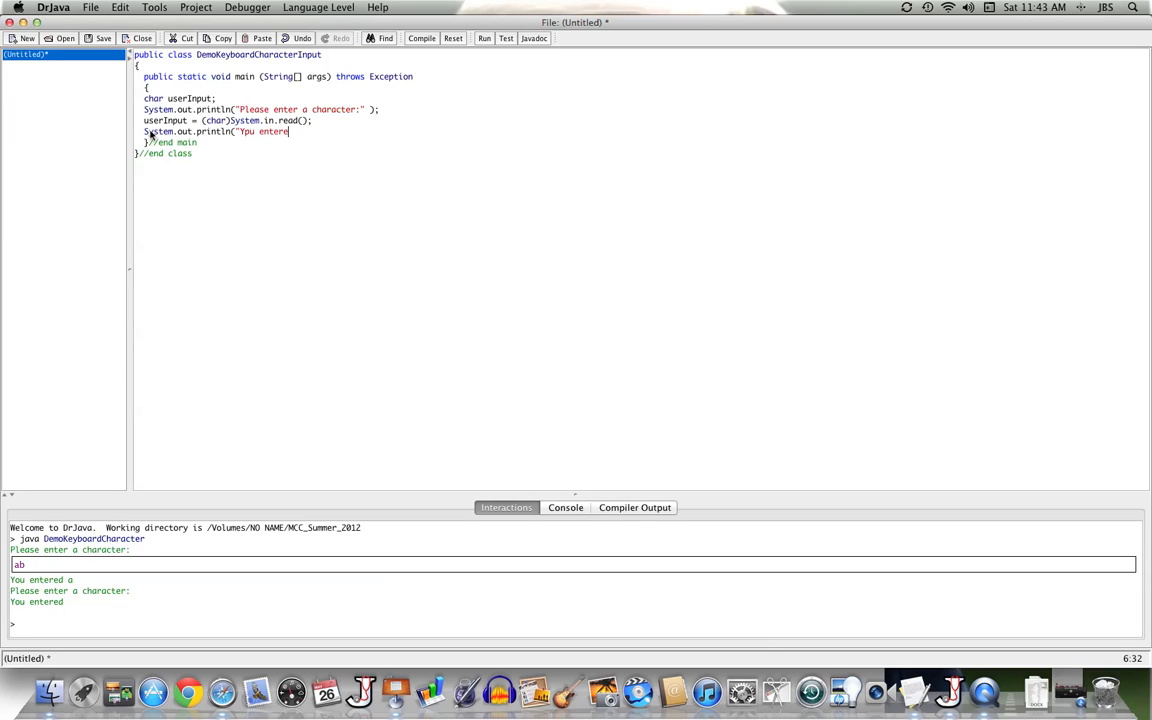
{"action": "type", "text": "d: \" +"}
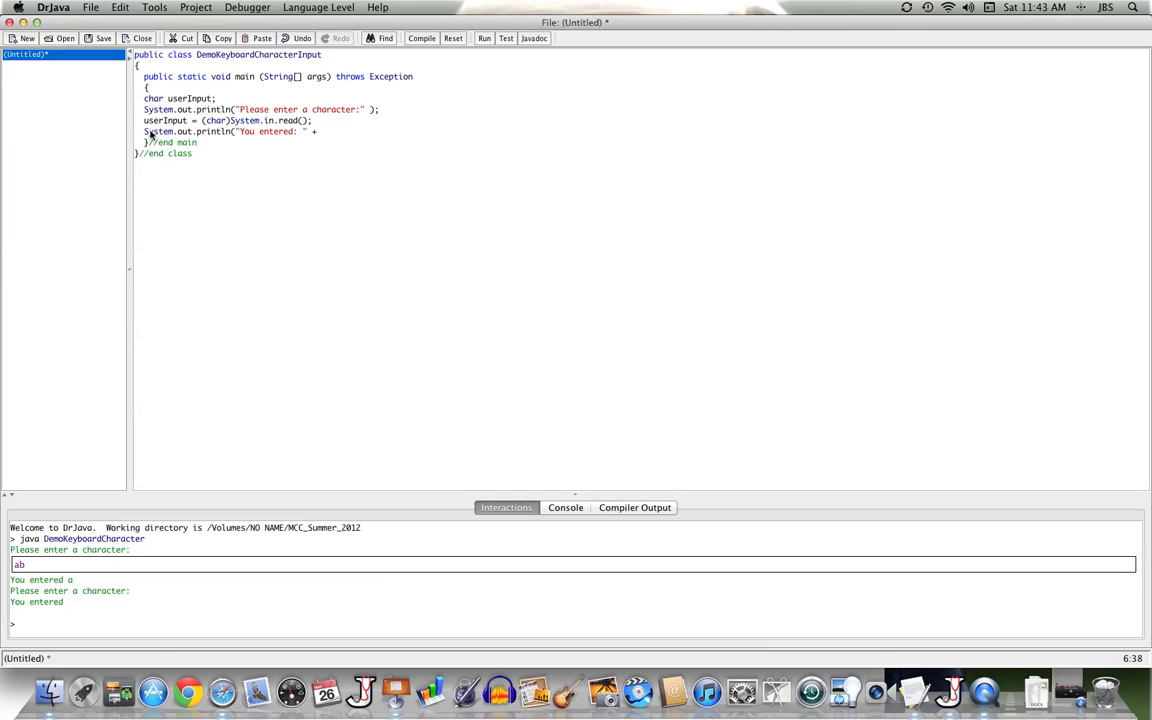
{"action": "type", "text": "userInput"}
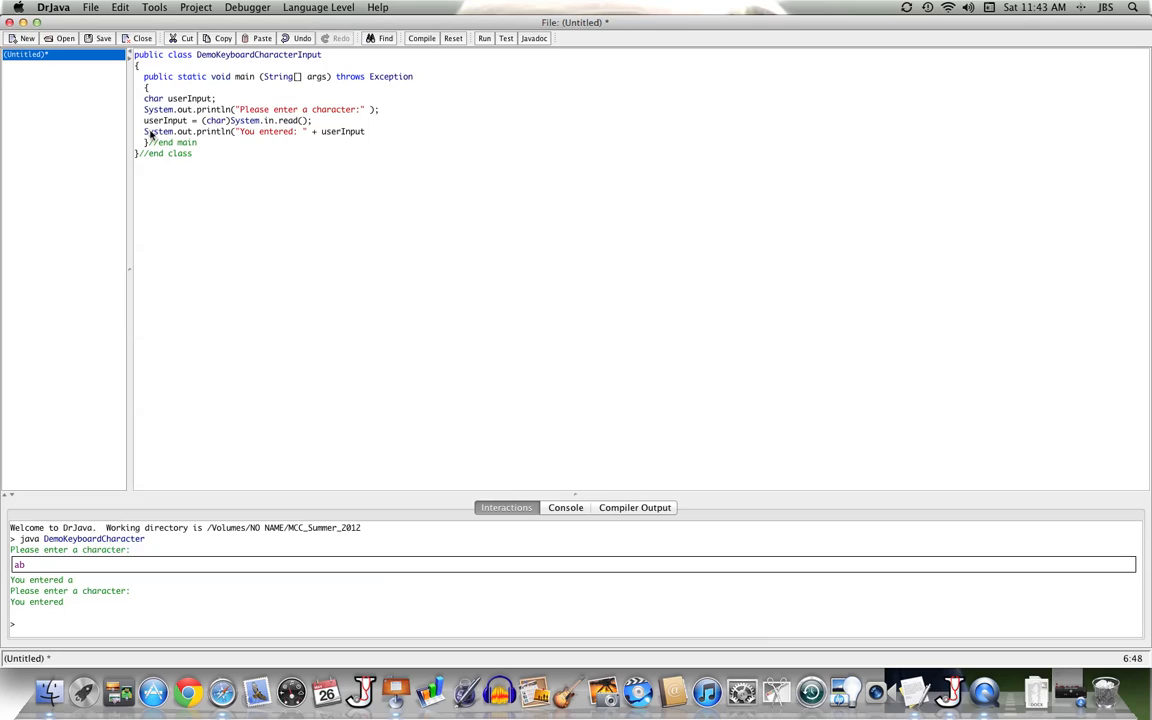
{"action": "type", "text": ");"}
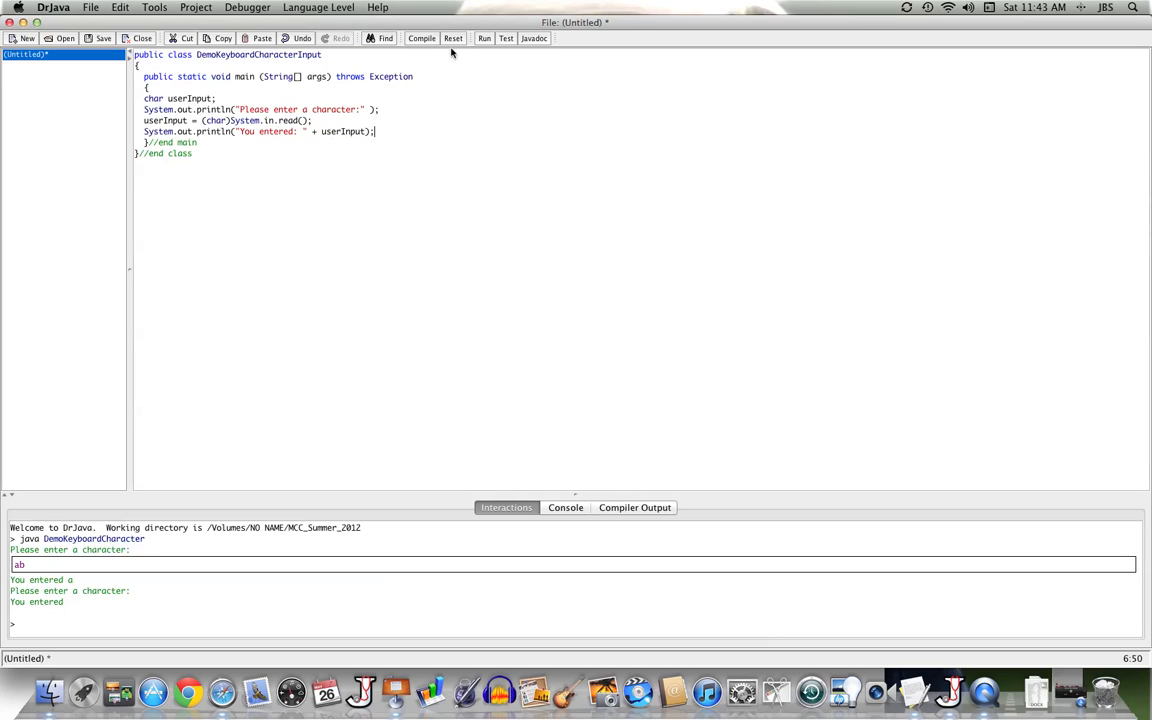
Compile, save as DemoKeyboardCharacterInput, run and enter a to see "You entered: a"
{"action": "left_click", "coordinate": [104, 38]}
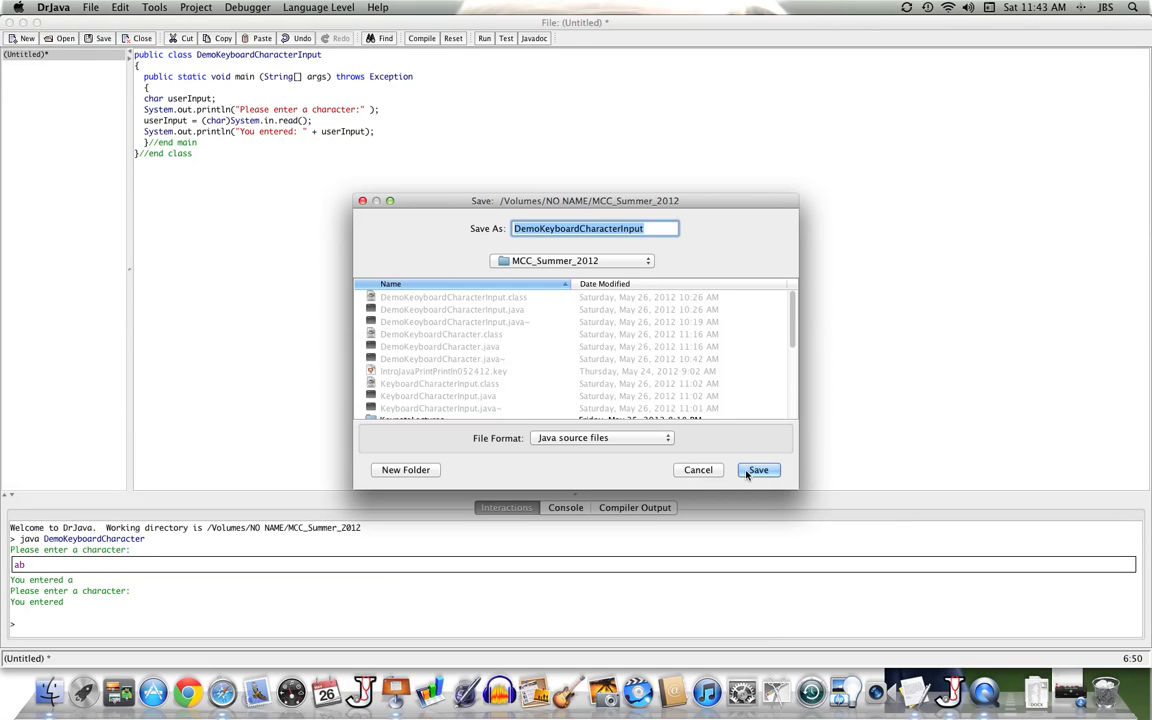
{"action": "left_click", "coordinate": [756, 470]}
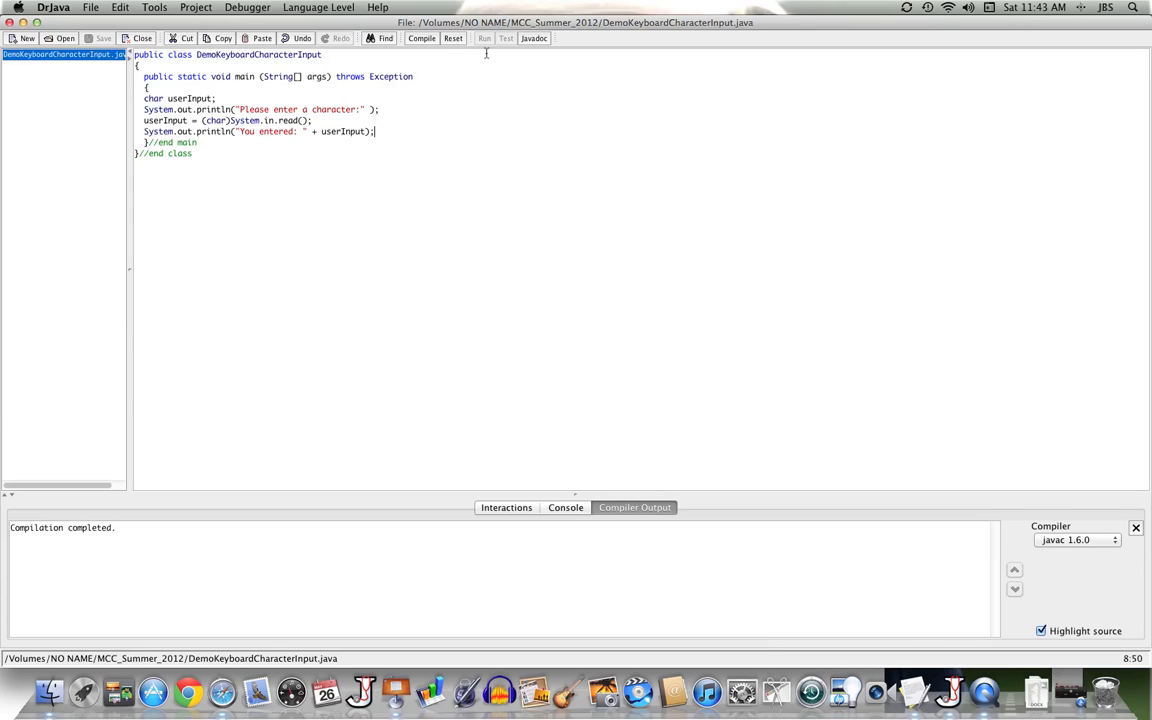
{"action": "left_click", "coordinate": [484, 38]}
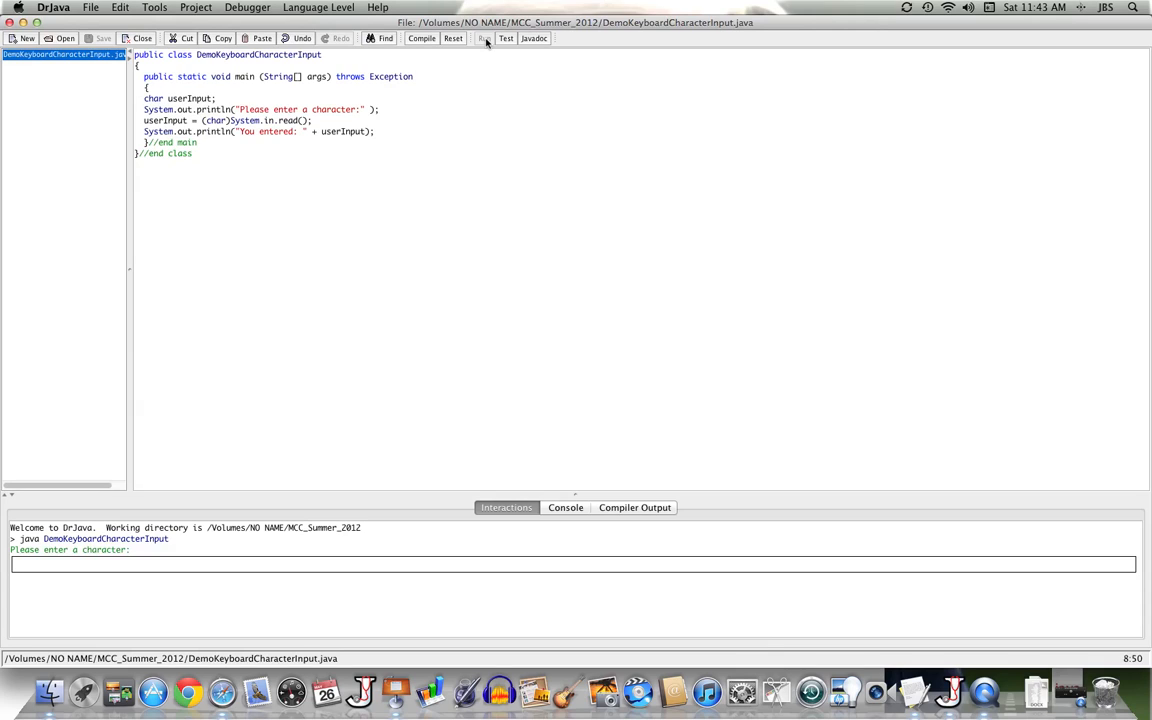
{"action": "type", "text": "a"}
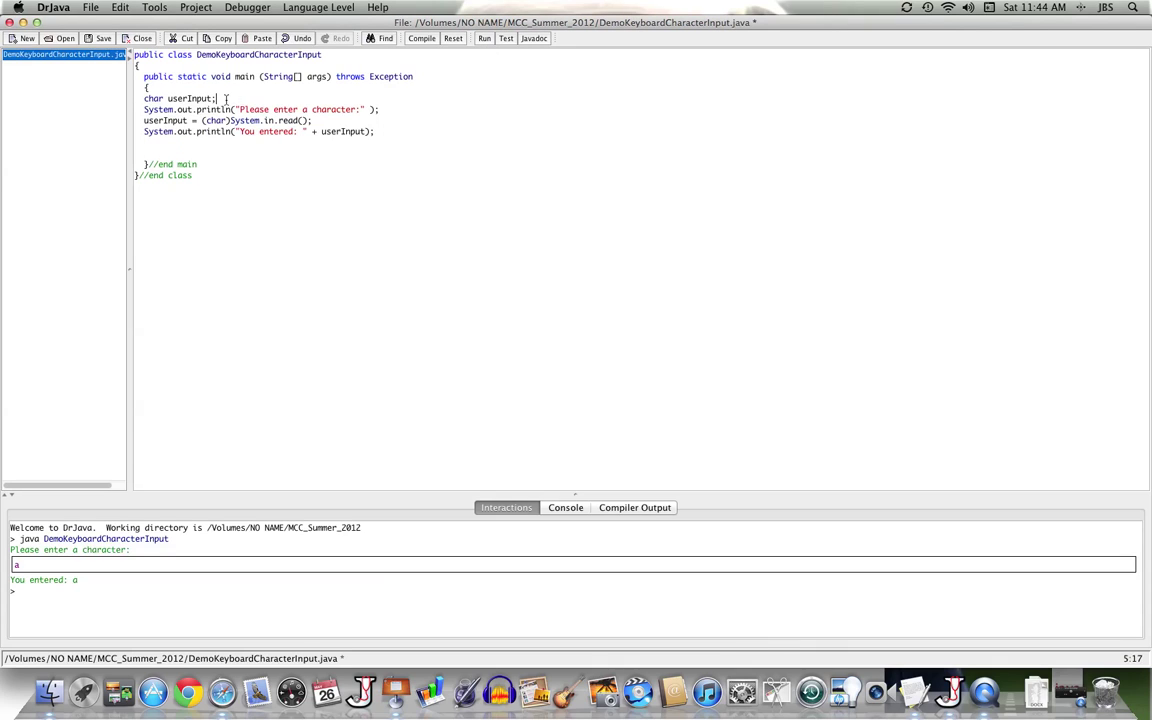
Label //char 1 and copy the prompt, read and print statements for a second block
{"action": "type", "text": "//char i"}
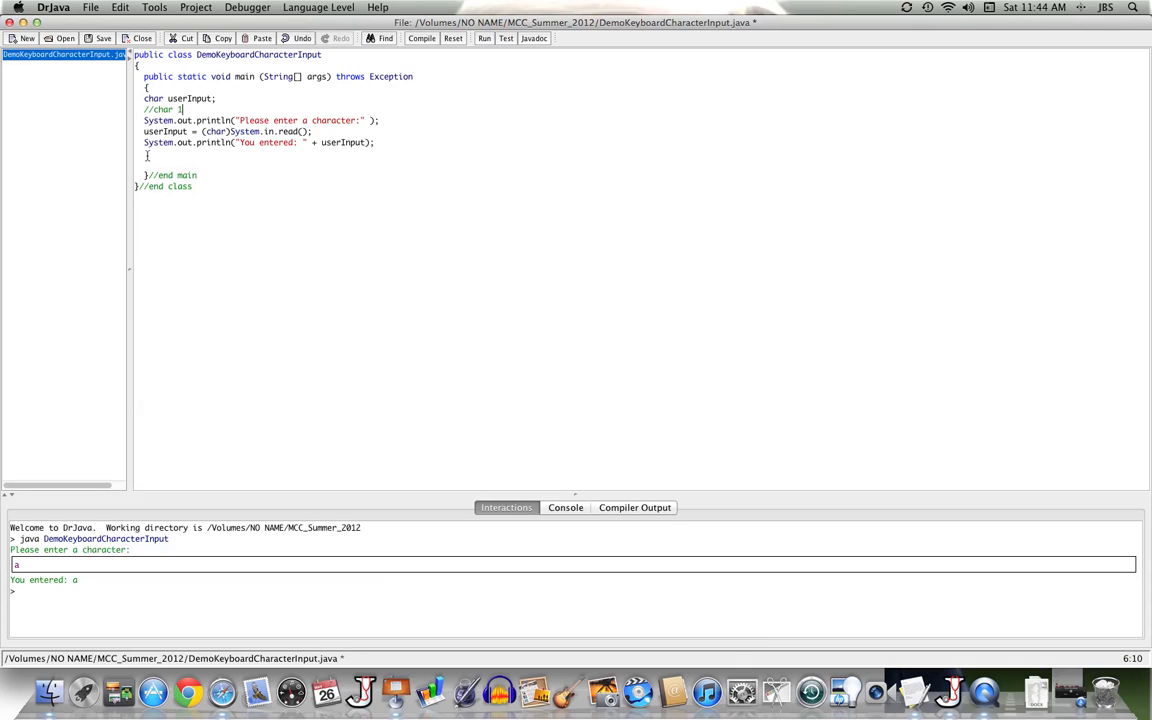
{"action": "left_click_drag", "start_coordinate": [164, 108], "coordinate": [376, 142]}
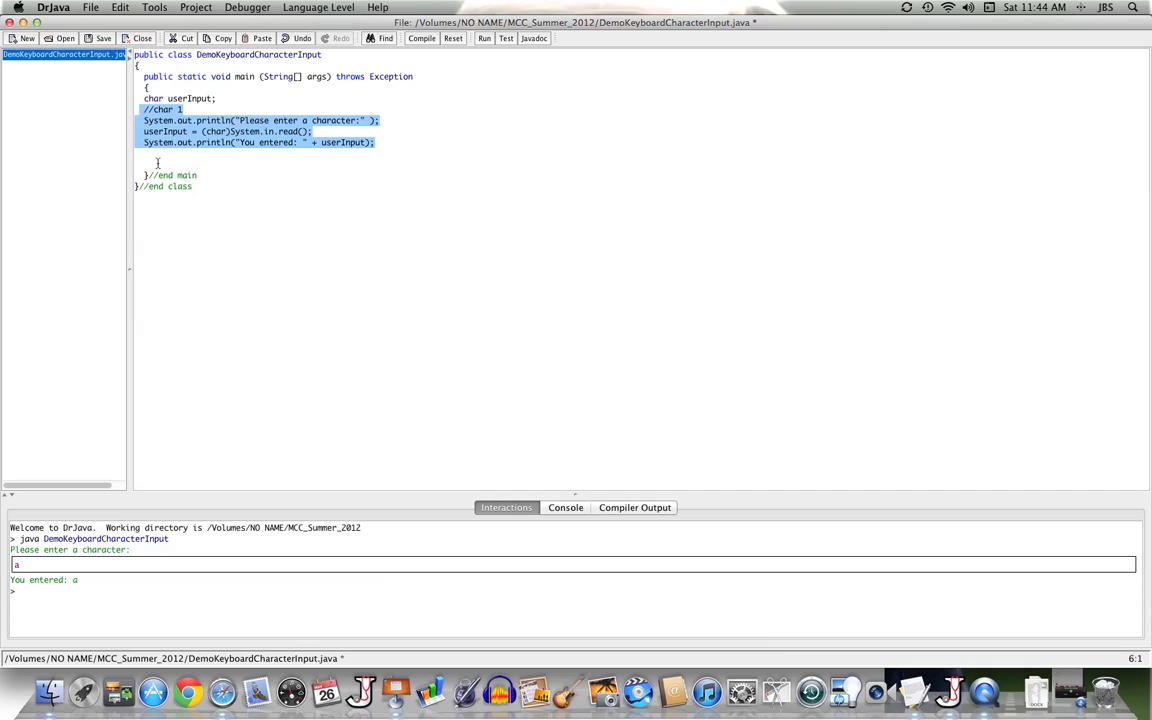
{"action": "left_click", "coordinate": [260, 38]}
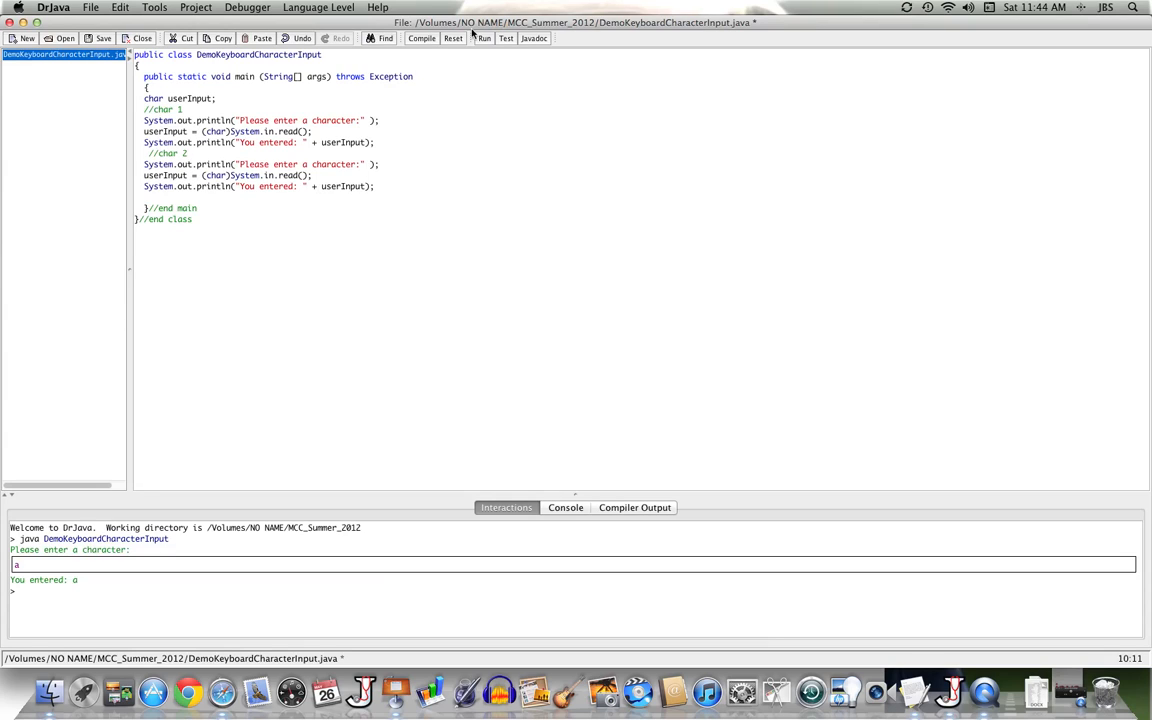
Compile and run the two-read version, entering a; the second echo comes out empty
{"action": "left_click", "coordinate": [420, 38]}
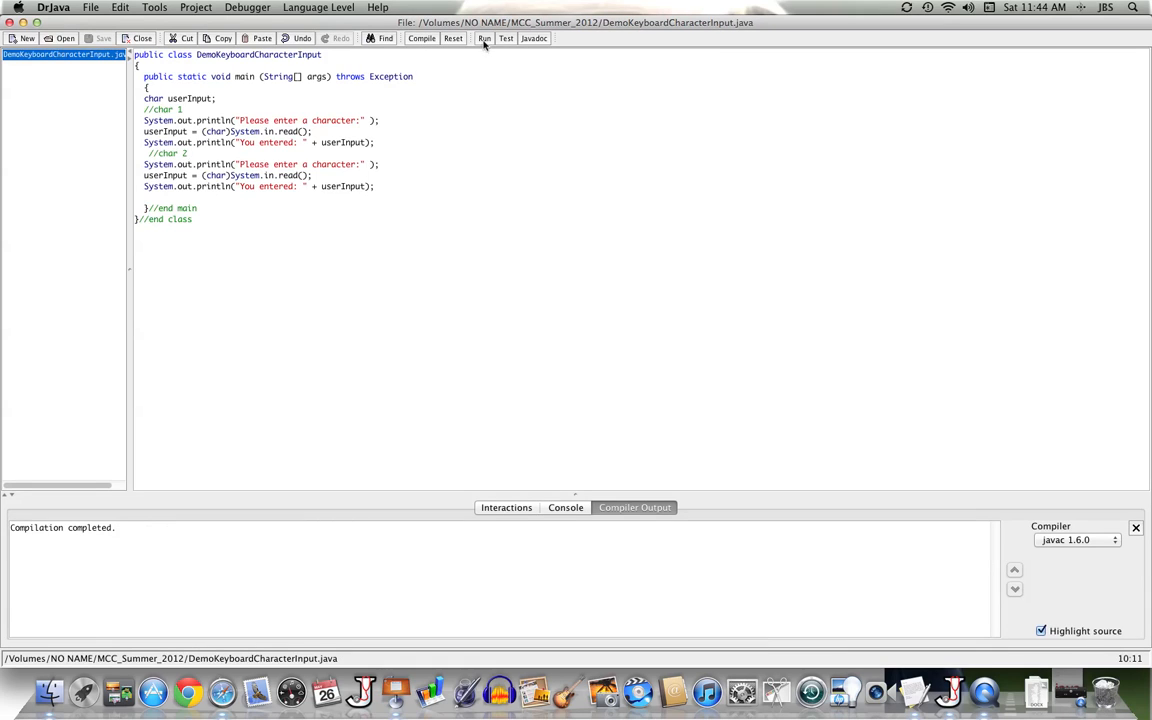
{"action": "left_click", "coordinate": [484, 38]}
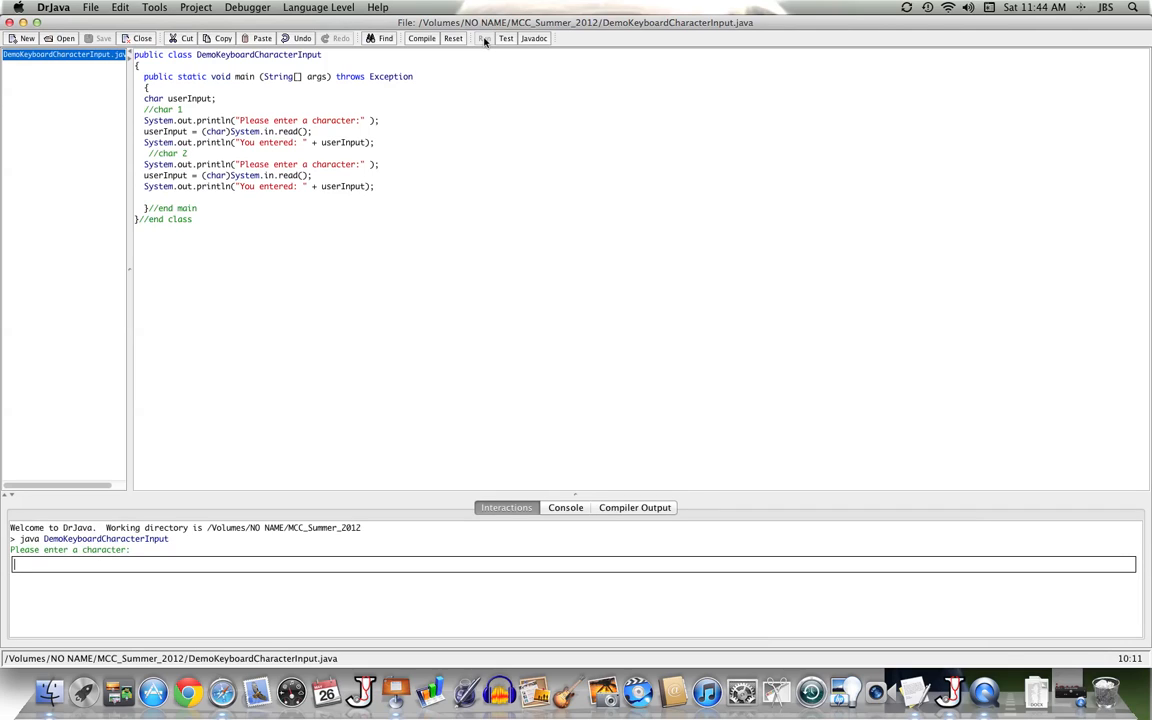
{"action": "type", "text": "a"}
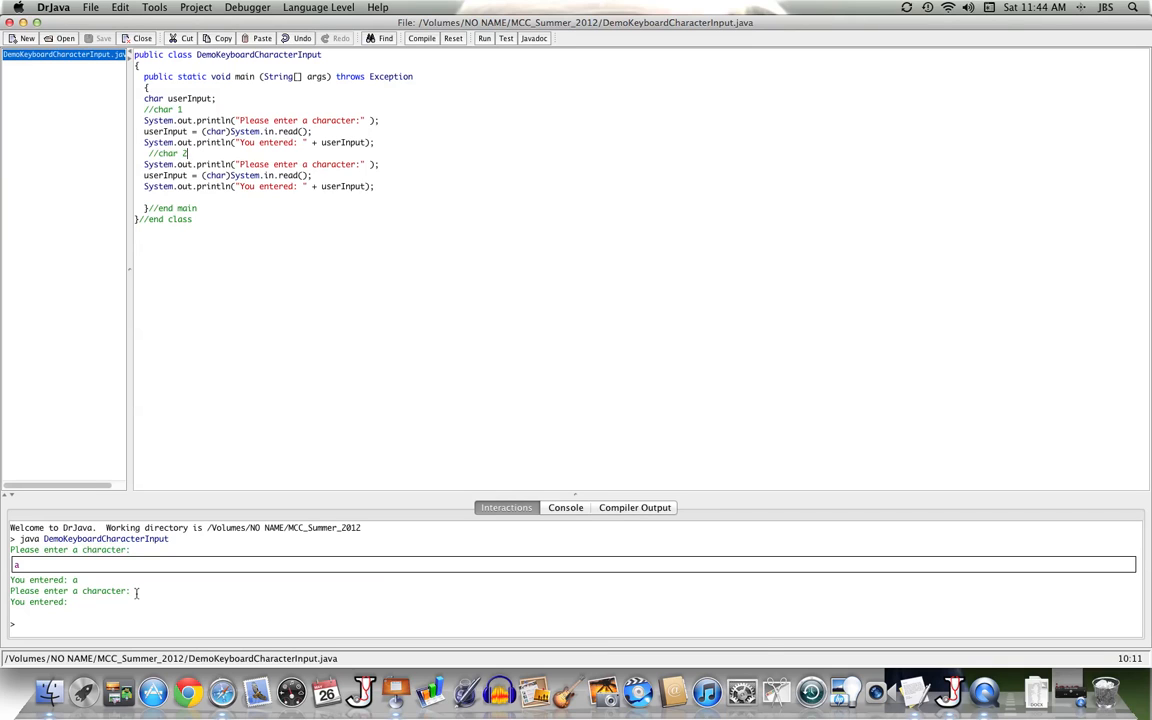
{"action": "mouse_move", "coordinate": [124, 612]}
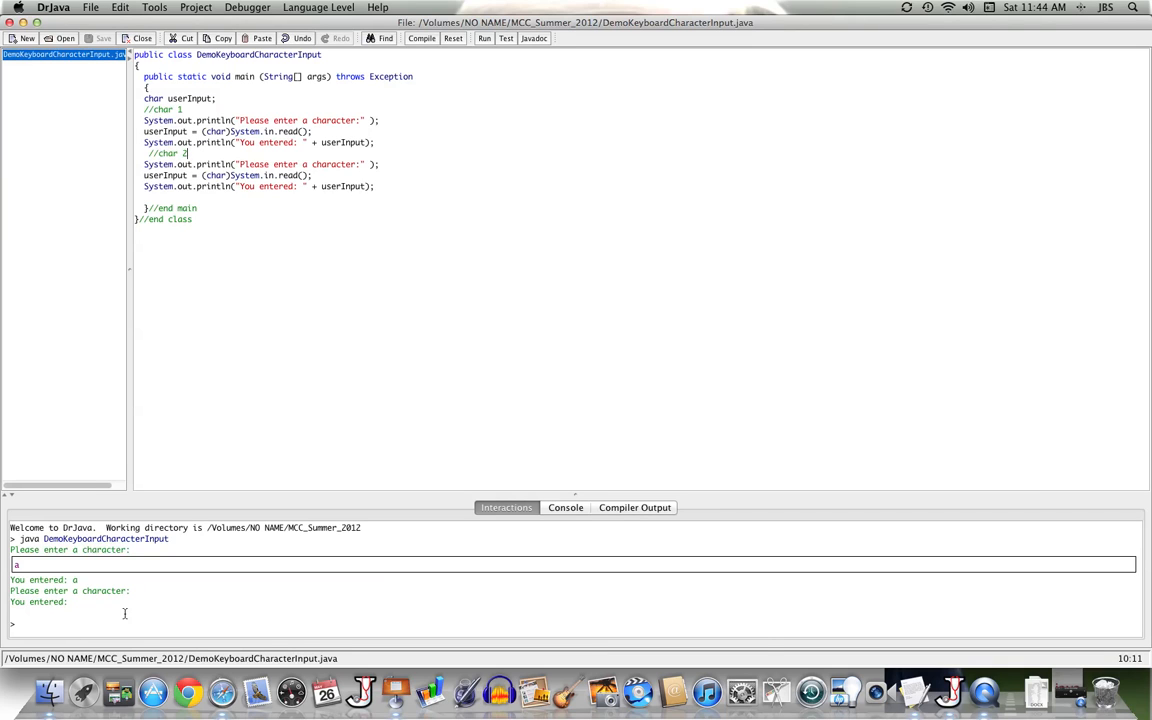
{"action": "mouse_move", "coordinate": [50, 596]}
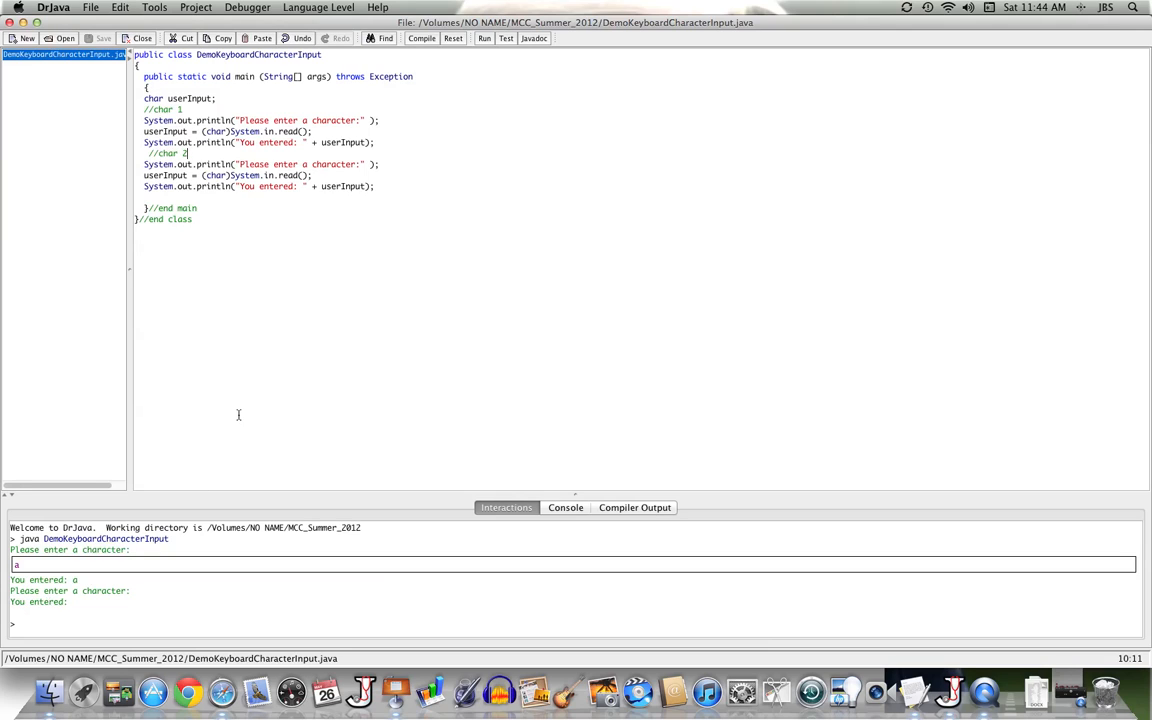
{"action": "mouse_move", "coordinate": [84, 620]}
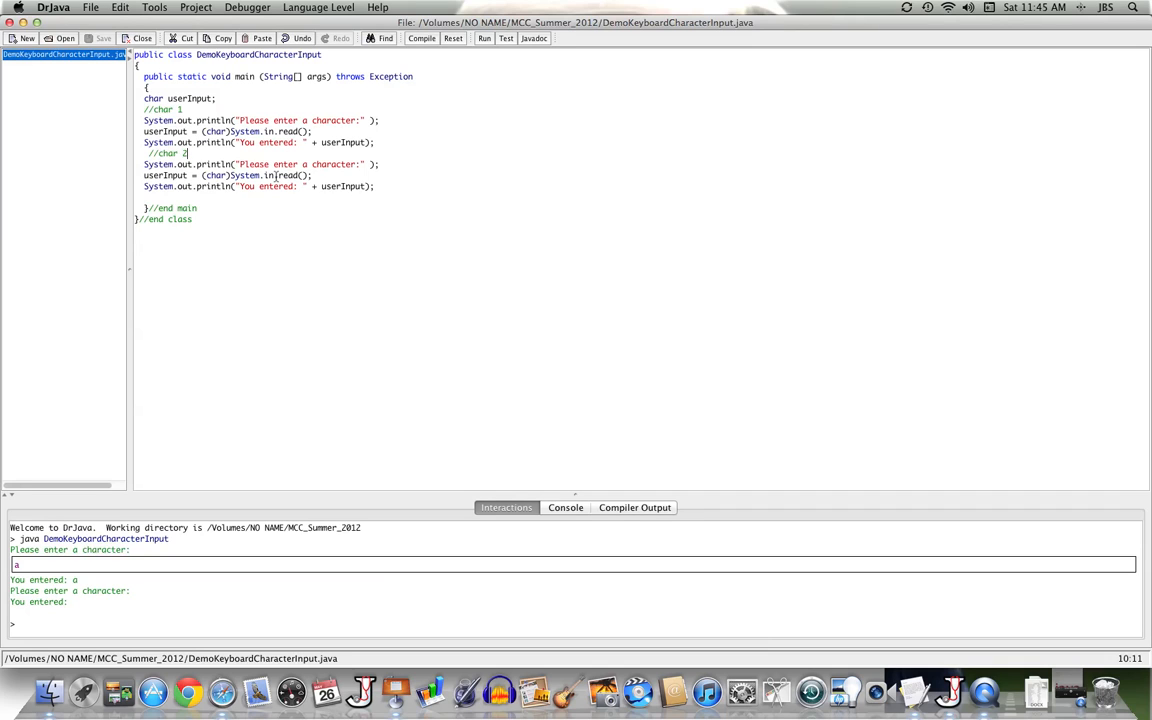
{"action": "mouse_move", "coordinate": [194, 316]}
{"action": "type", "text": "//"}
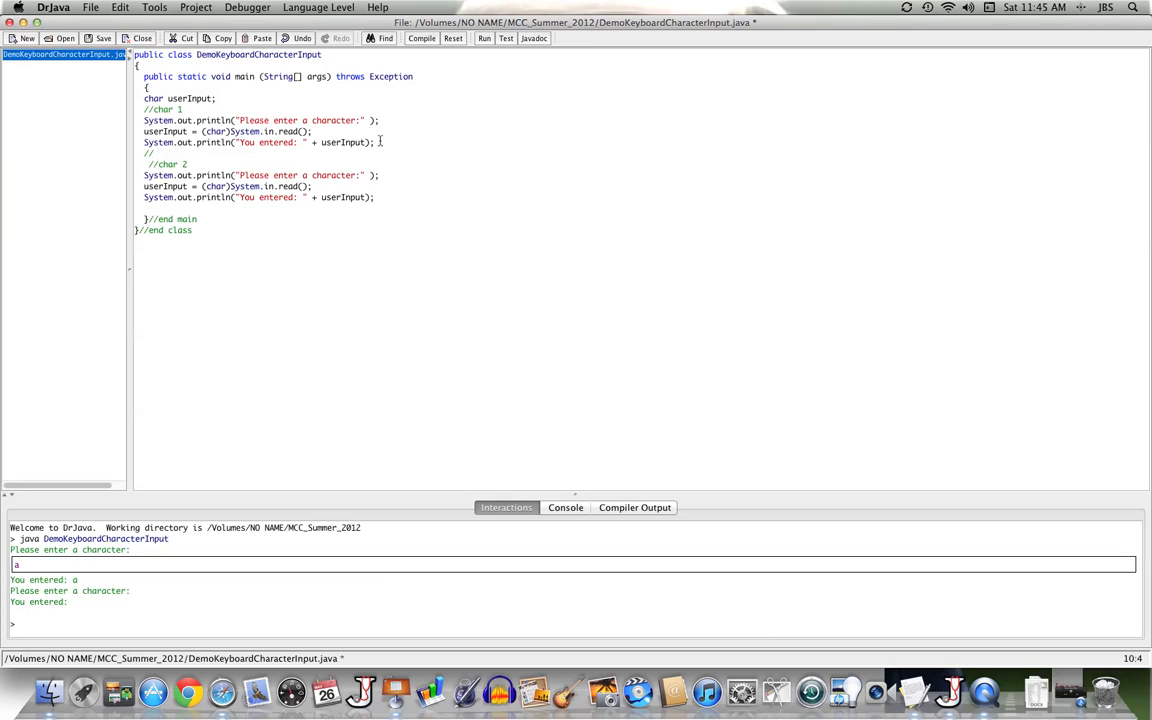
Insert //flush line and System.in.read(); between the blocks and compile
{"action": "type", "text": "flush 1"}
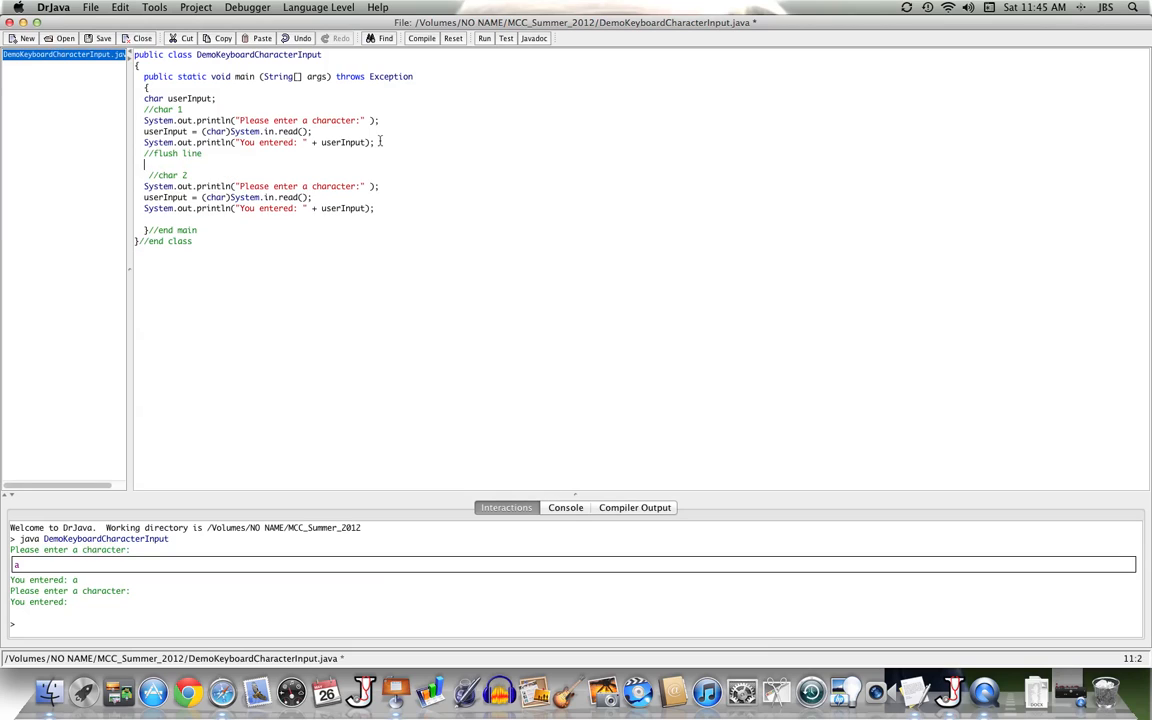
{"action": "type", "text": "ste"}
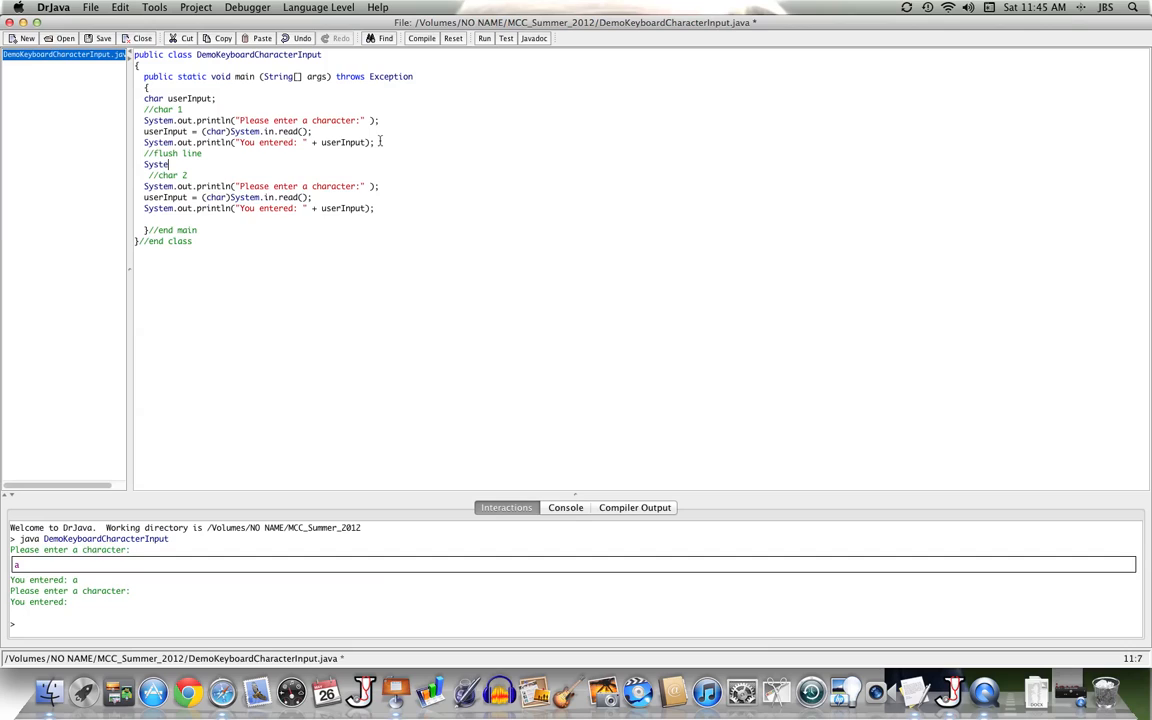
{"action": "type", "text": ".in."}
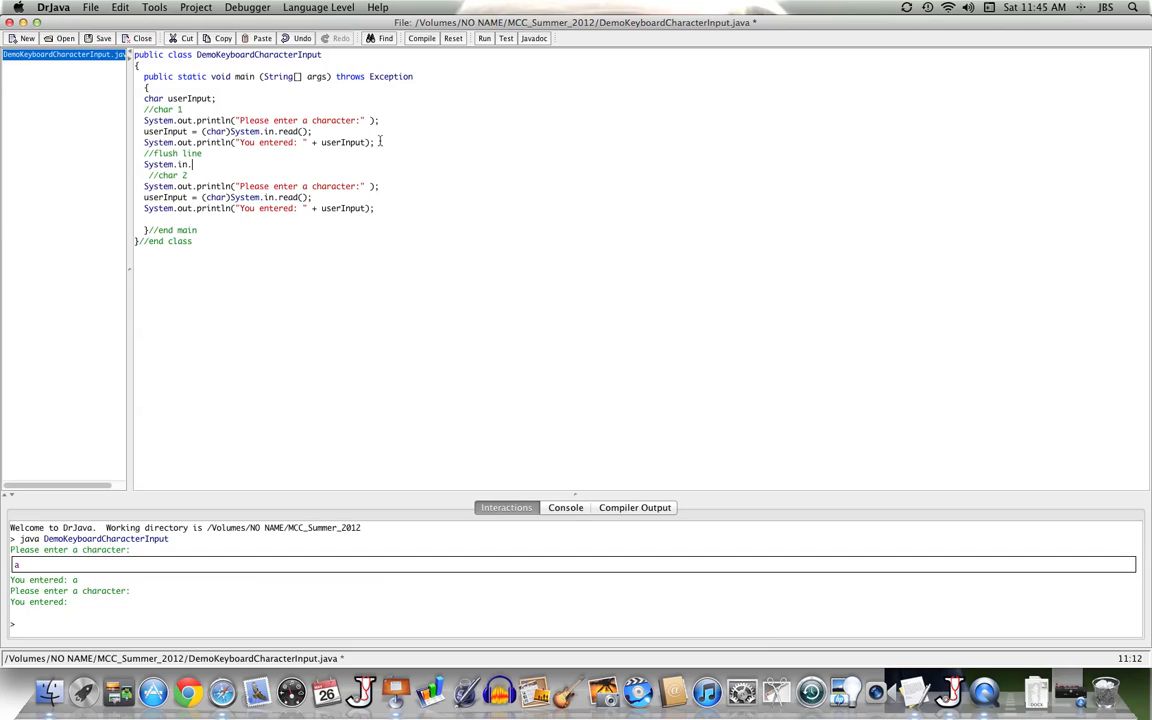
{"action": "type", "text": "read();"}
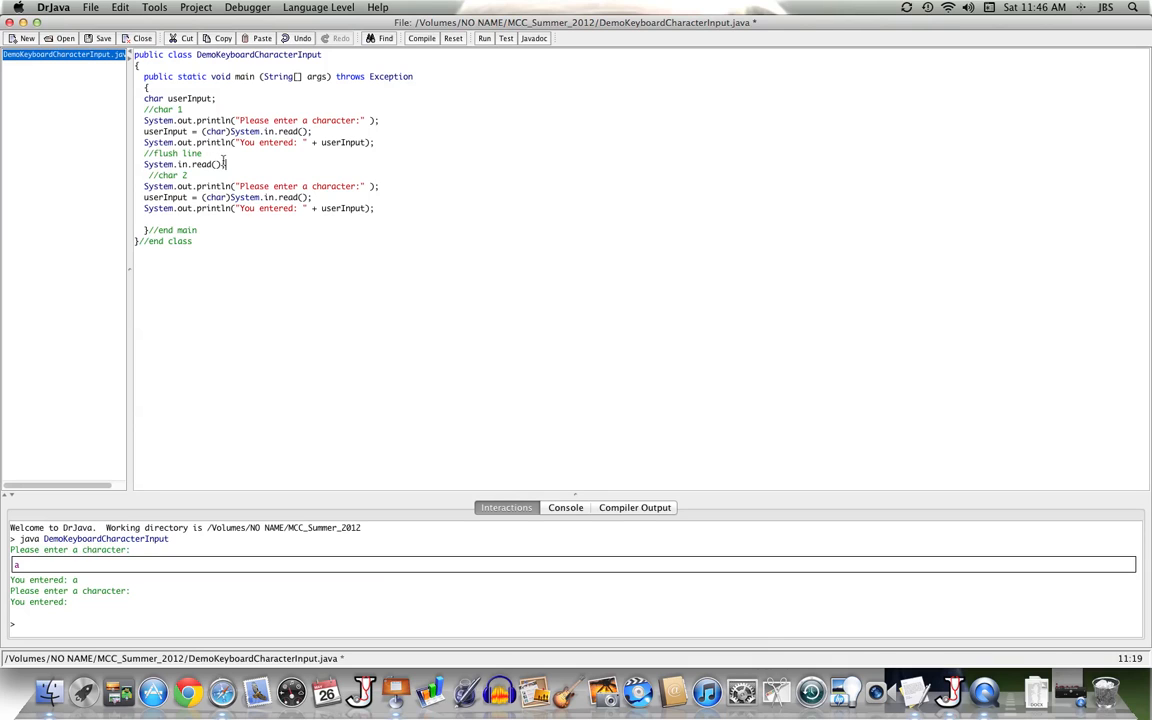
{"action": "left_click", "coordinate": [420, 38]}
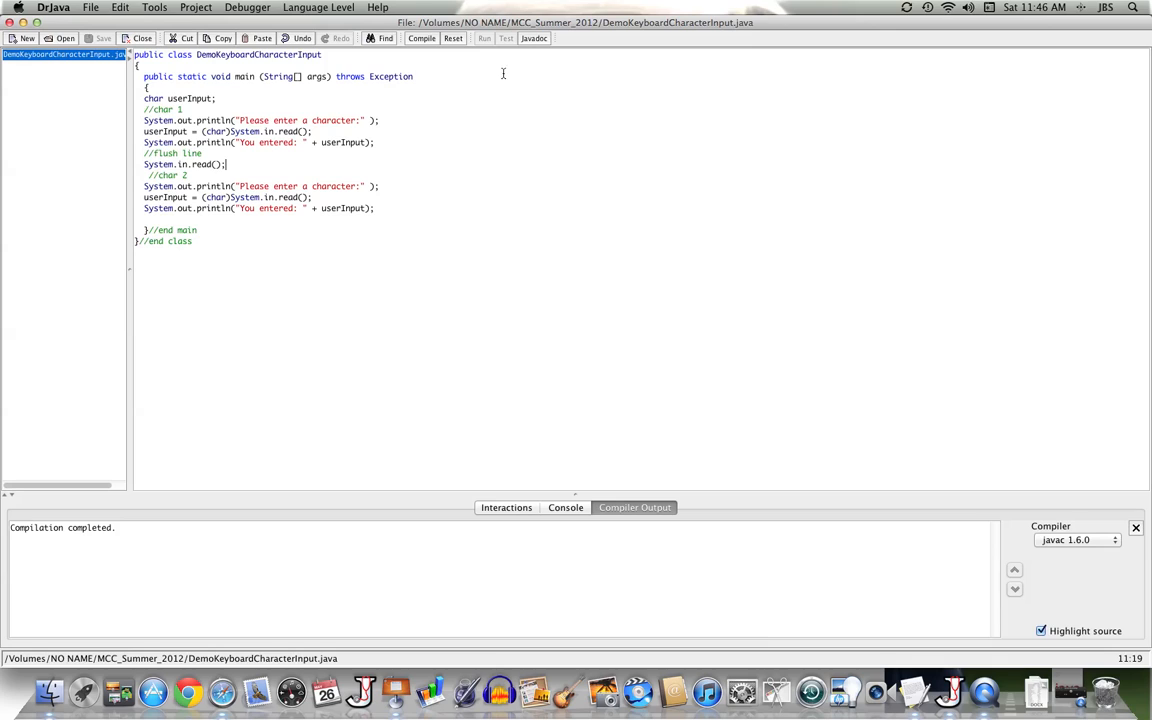
{"action": "mouse_move", "coordinate": [484, 38]}
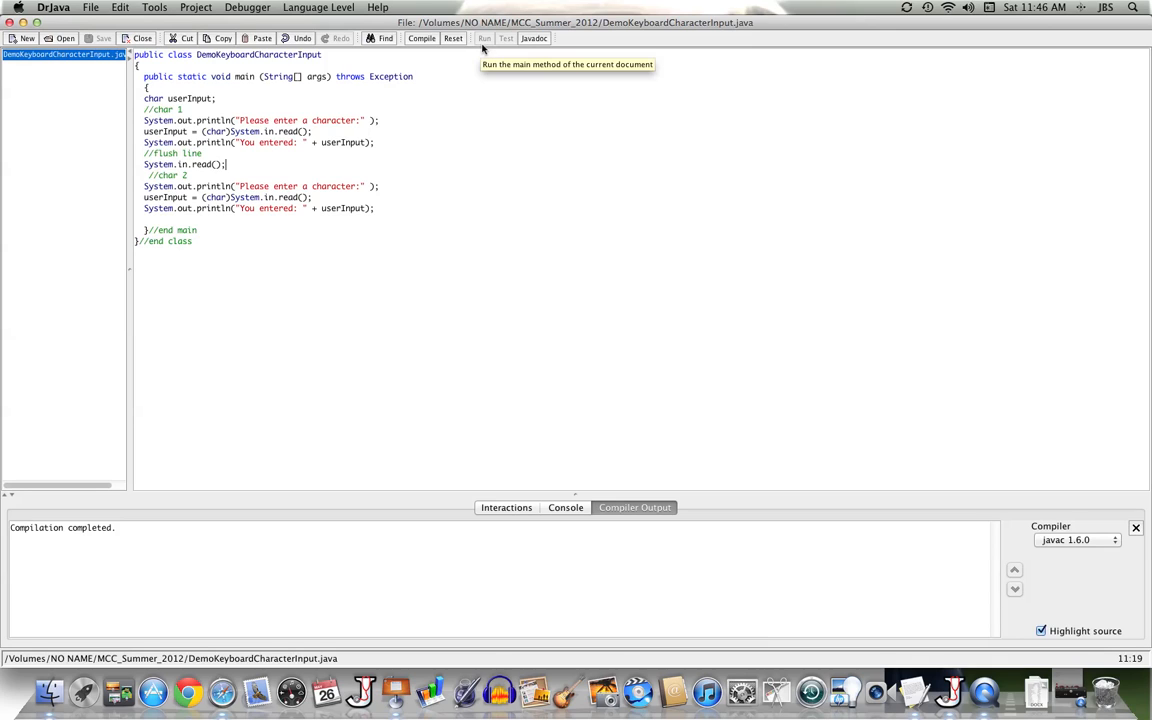
Run the flush version entering a then b, both echoed, and start another run
{"action": "left_click", "coordinate": [484, 38]}
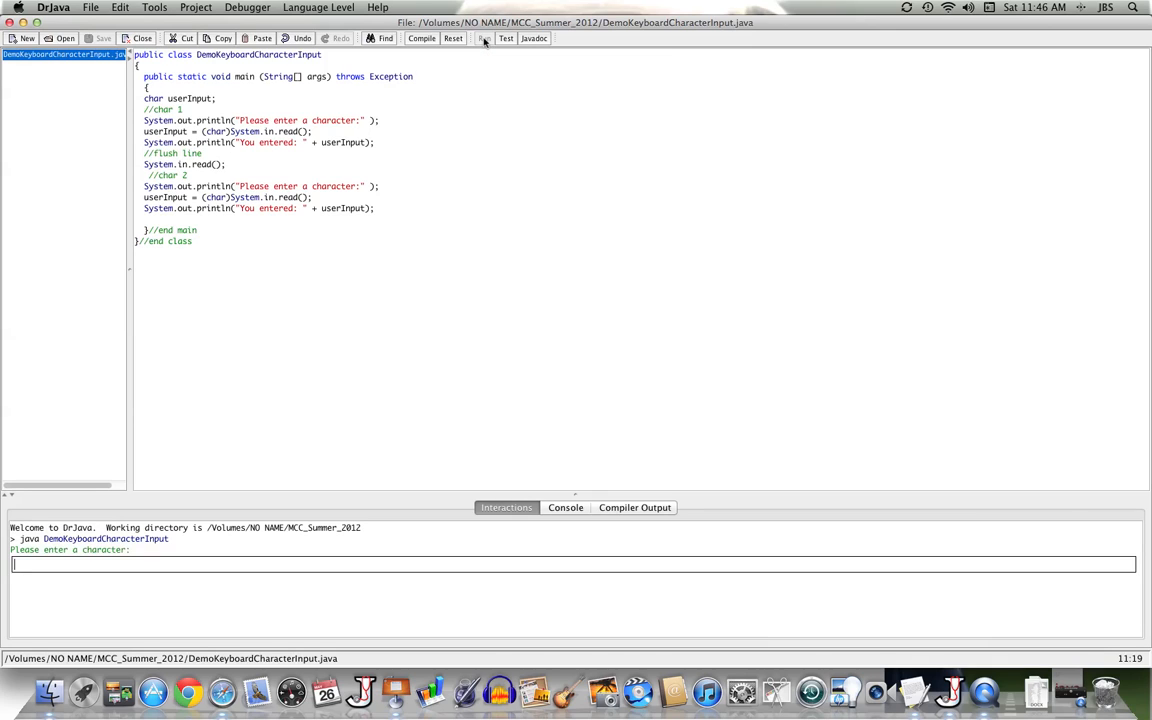
{"action": "type", "text": "a"}
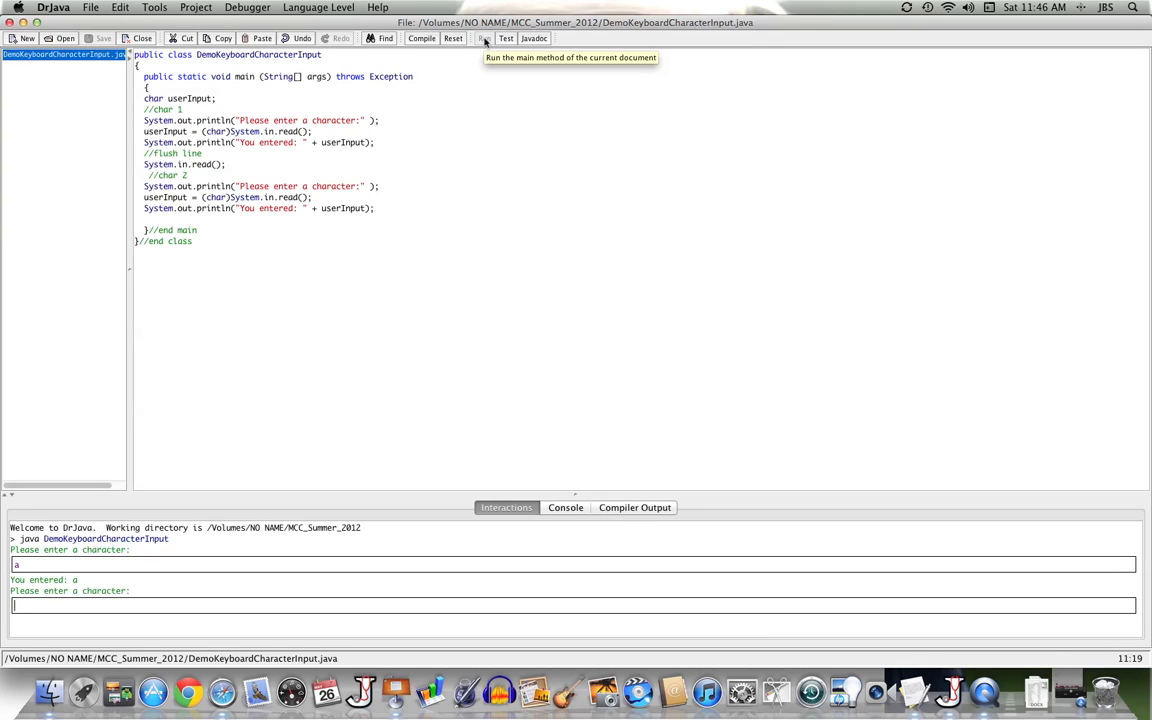
{"action": "type", "text": "b"}
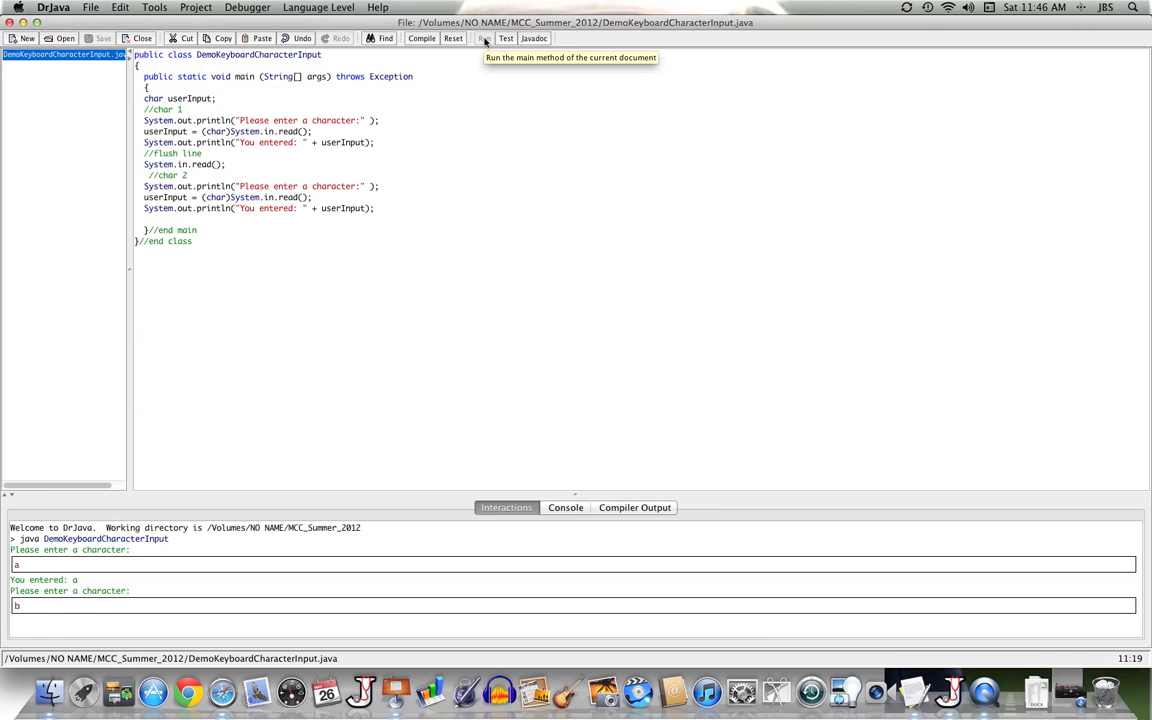
{"action": "key", "text": "Return"}
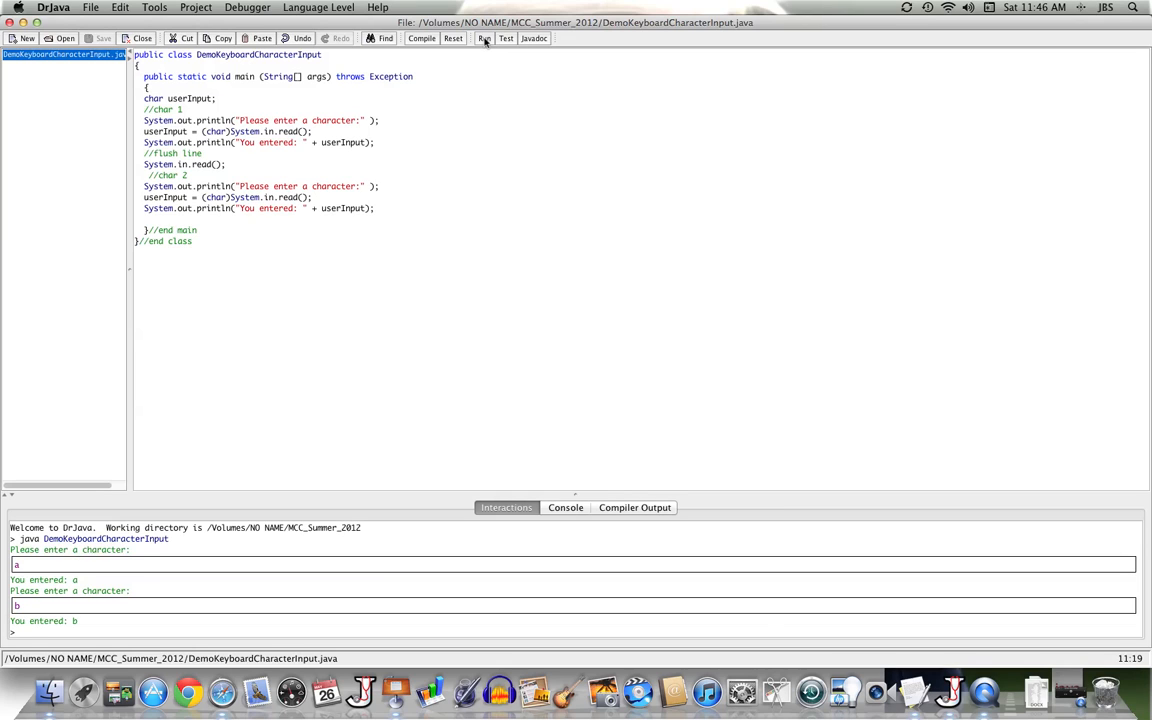
{"action": "left_click", "coordinate": [452, 38]}
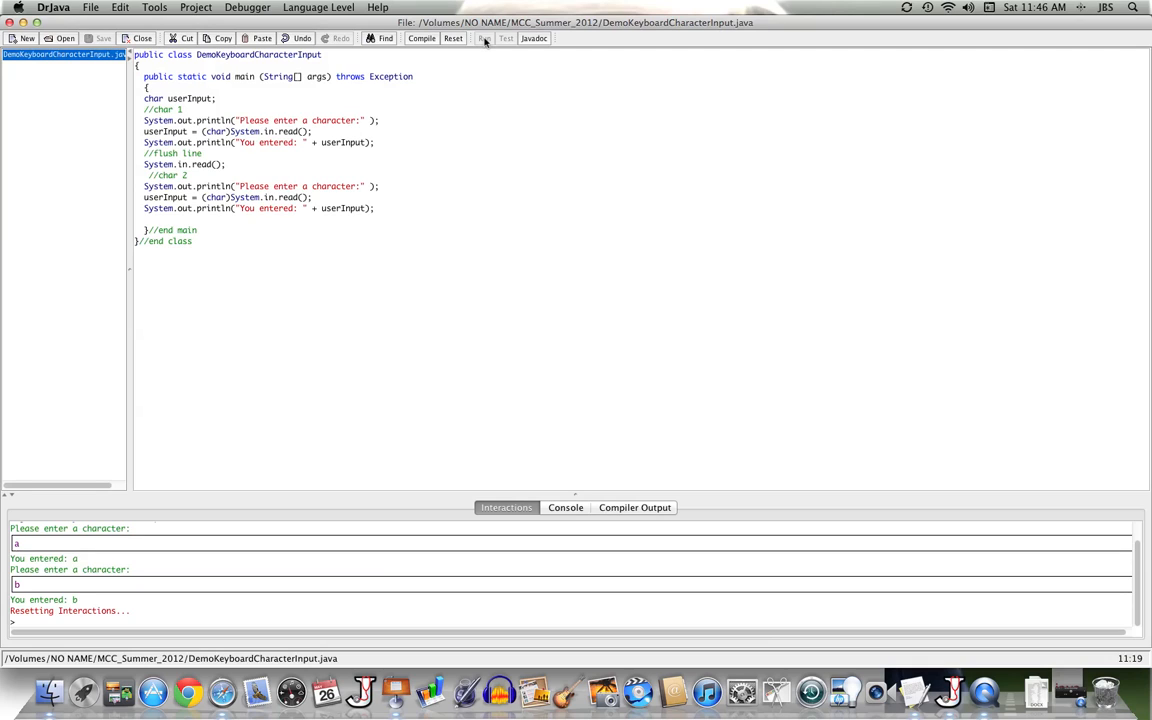
Enter ab on one line; a is echoed and the second echo is empty
{"action": "left_click", "coordinate": [452, 38]}
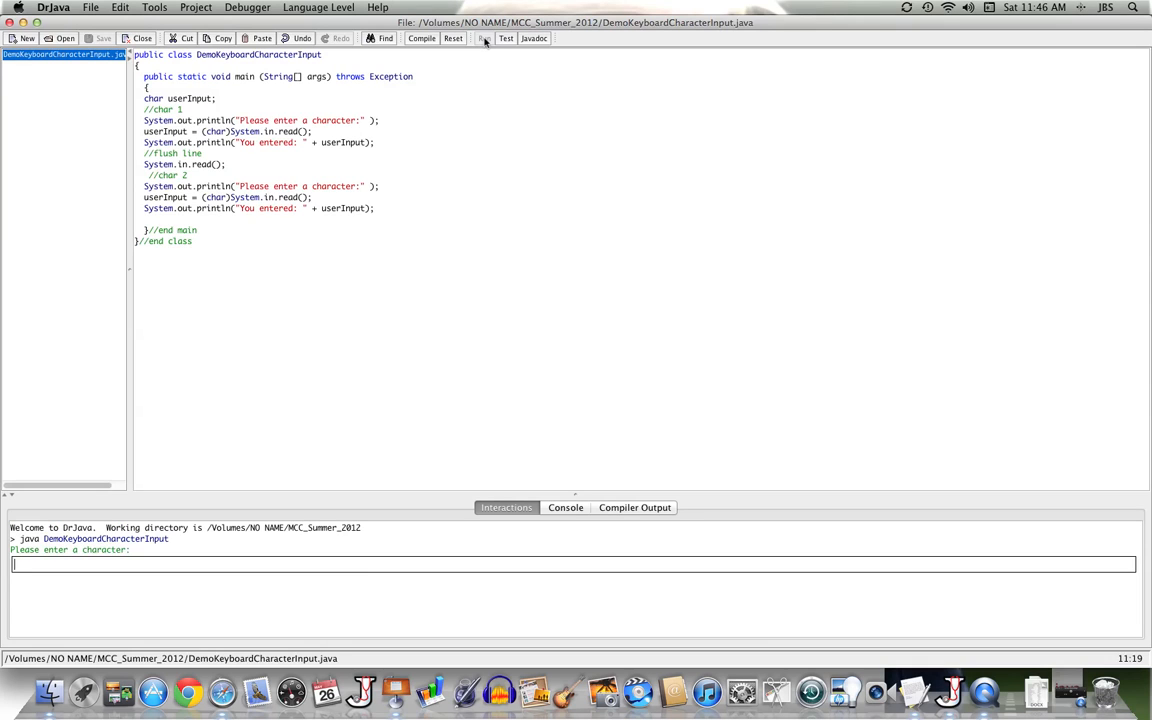
{"action": "type", "text": "ab"}
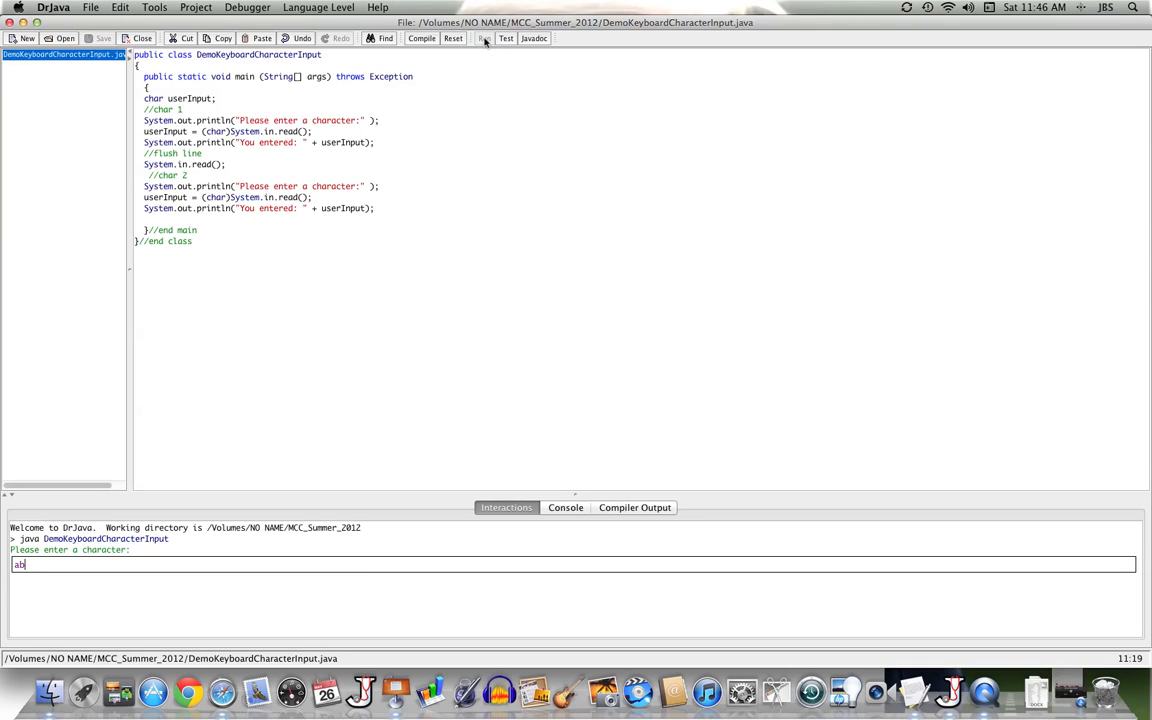
{"action": "key", "text": "Return"}
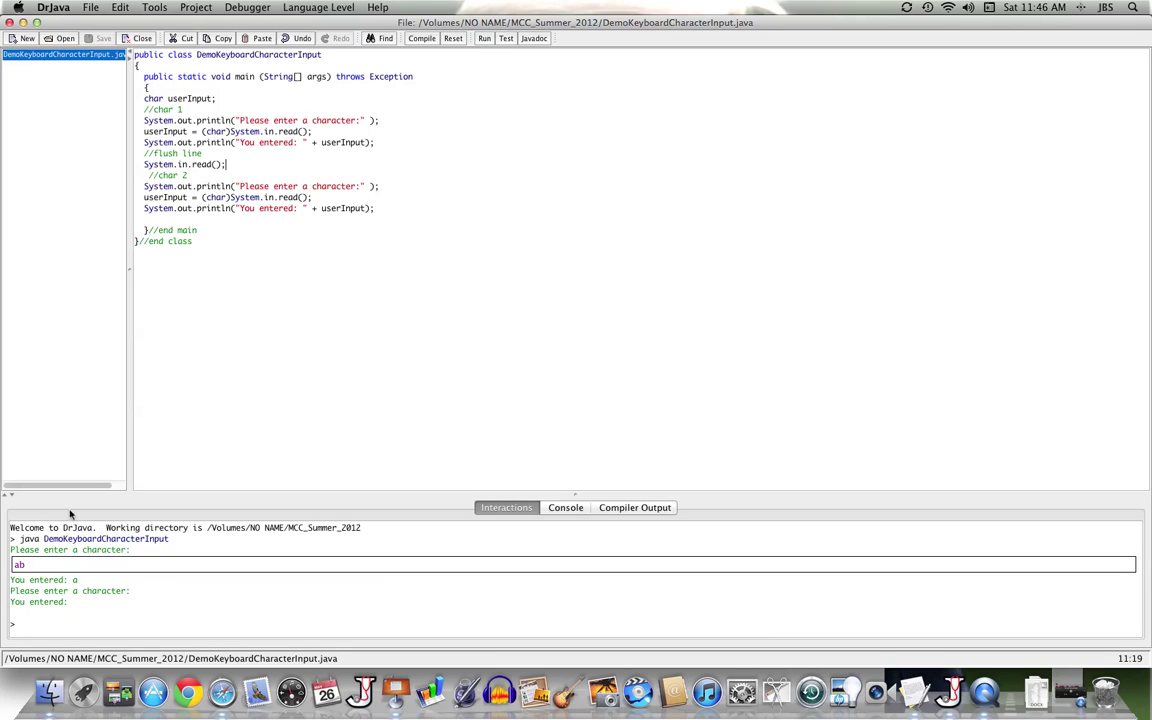
{"action": "mouse_move", "coordinate": [18, 576]}
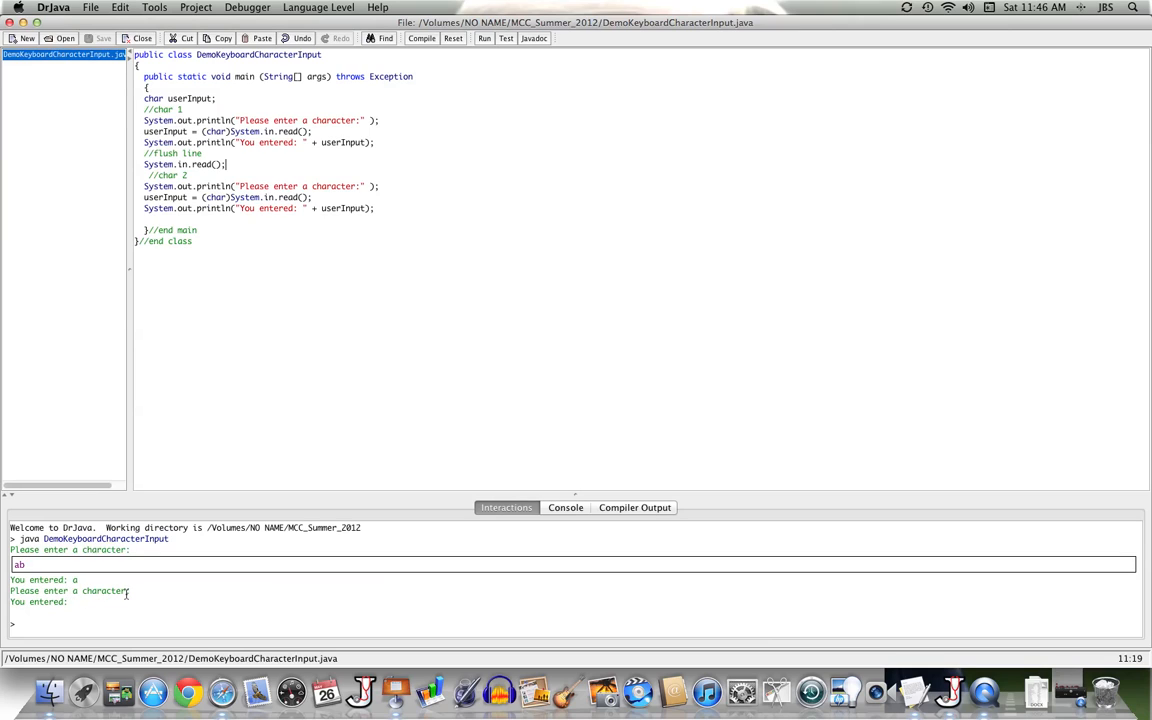
{"action": "mouse_move", "coordinate": [110, 600]}
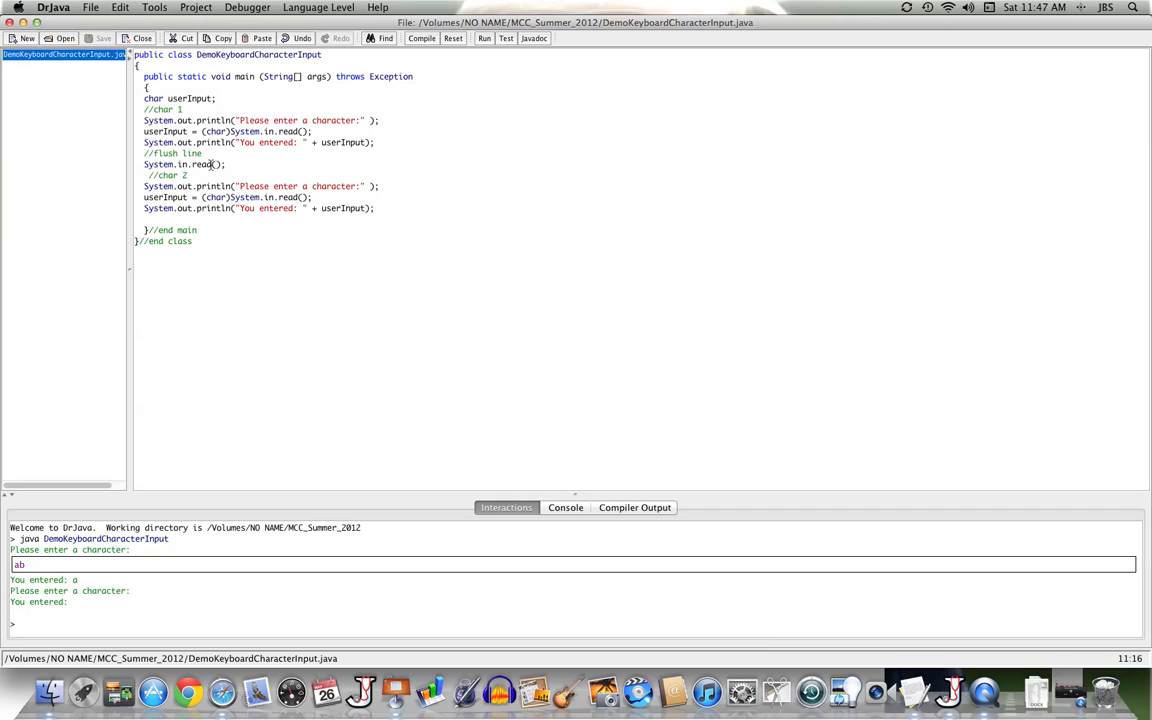
Change the flush call to System.in.readLine() and compile, getting a cannot-find-symbol error
{"action": "type", "text": "Line"}
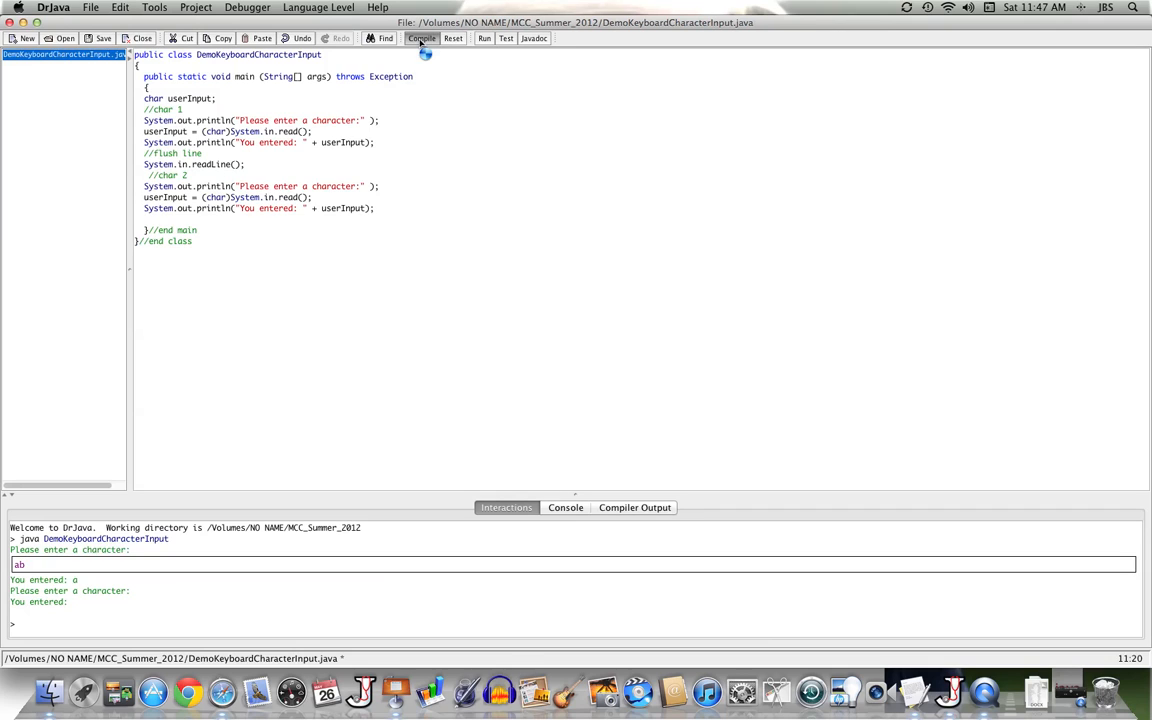
{"action": "left_click", "coordinate": [420, 38]}
{"action": "type", "text": "//"}
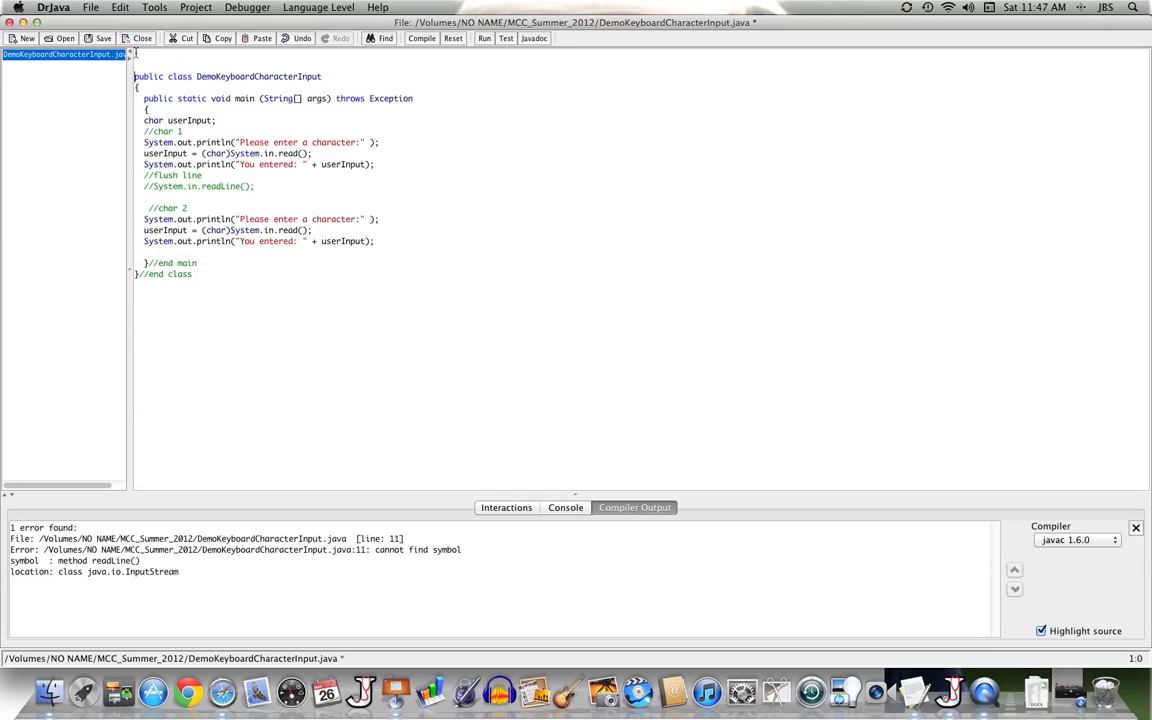
Add import java.util.Scanner; at the top of the class
{"action": "type", "text": "import java"}
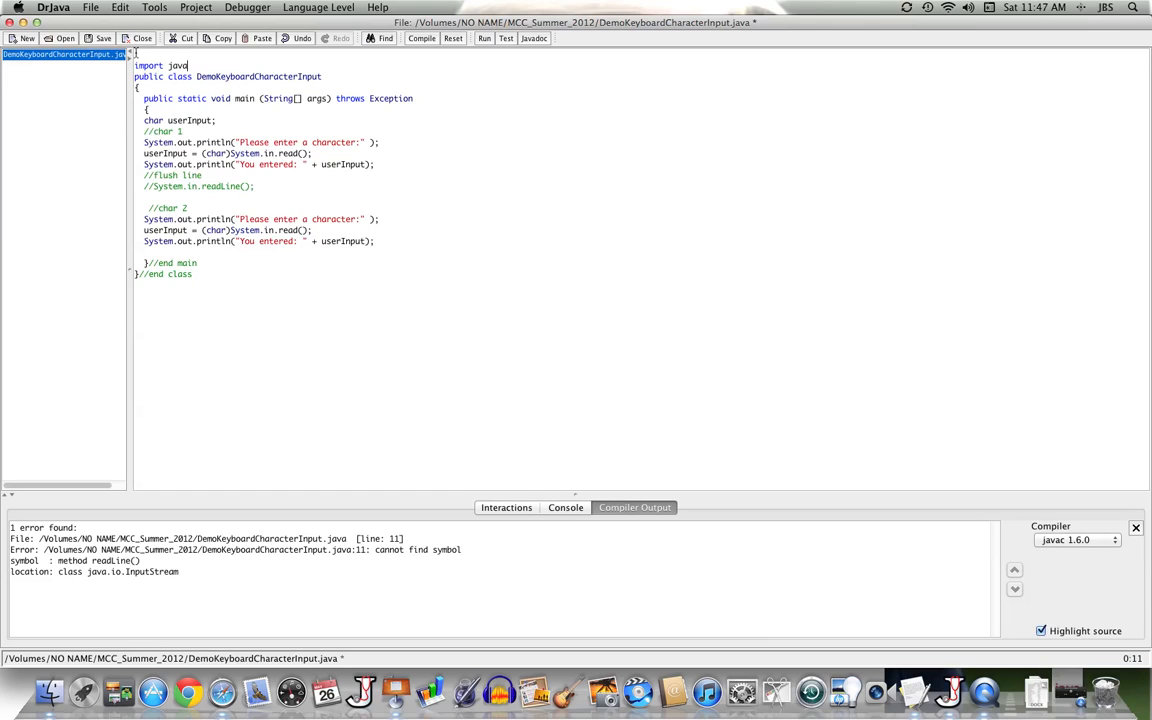
{"action": "type", "text": ".util."}
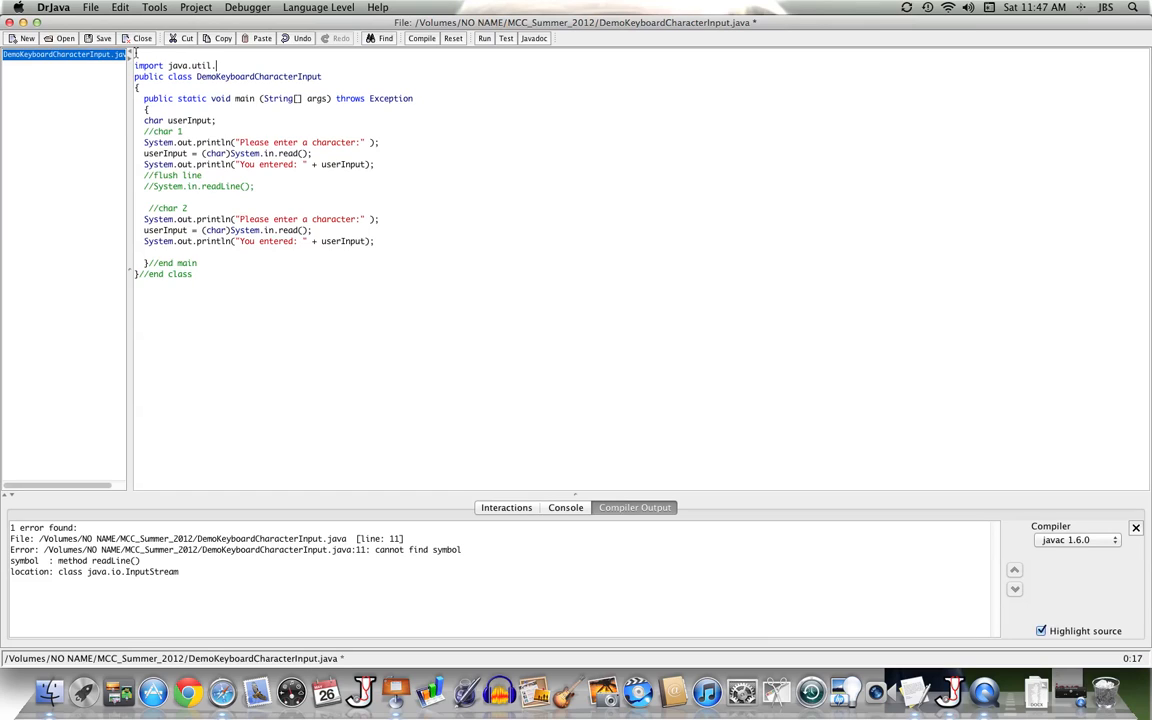
{"action": "type", "text": "Scanner;"}
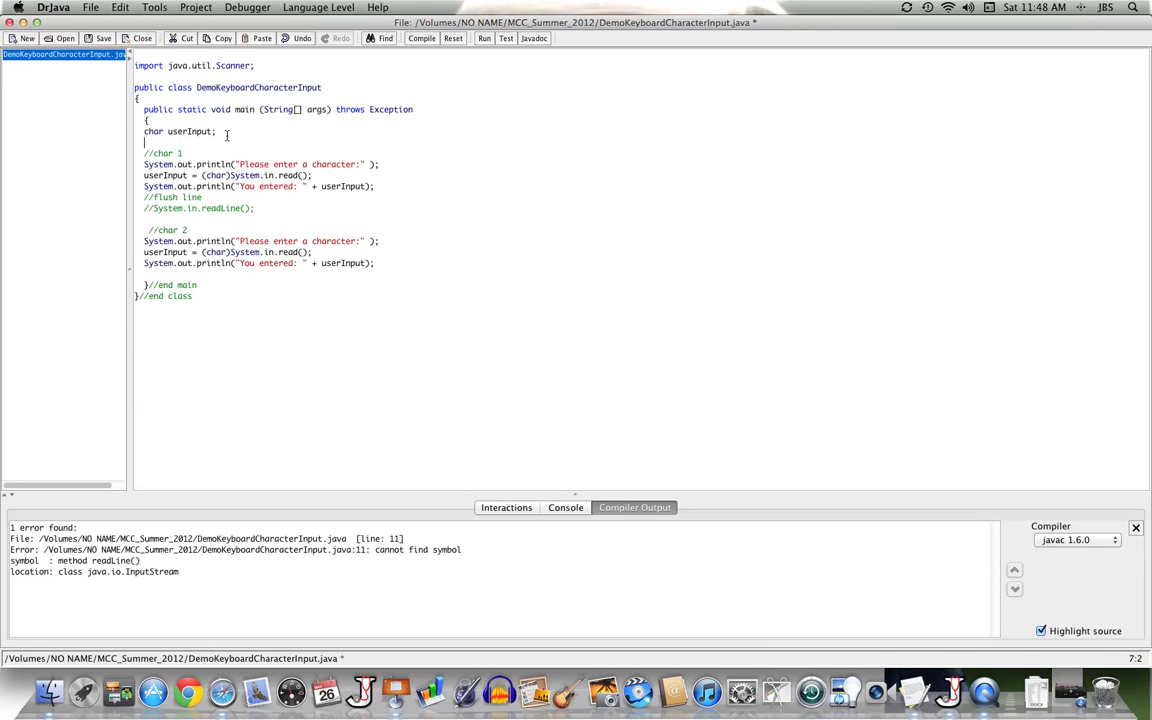
Declare Scanner keyboard = new Scanner(System.in); in main
{"action": "type", "text": "Scanner"}
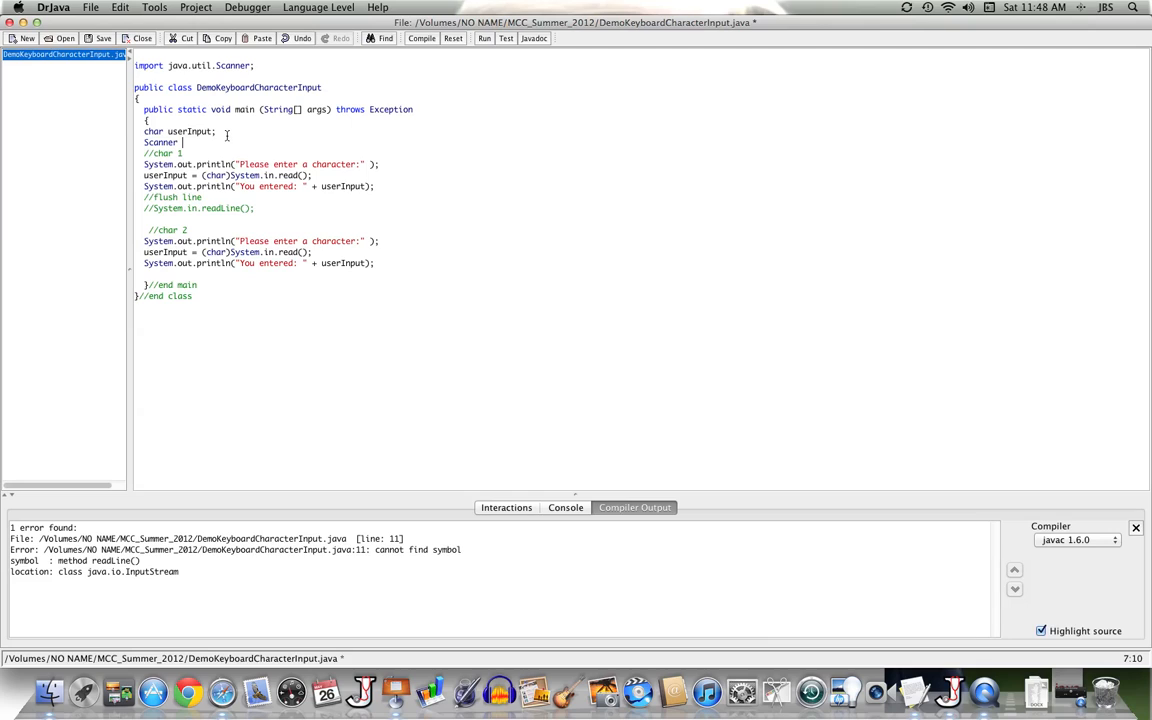
{"action": "type", "text": "keyboard"}
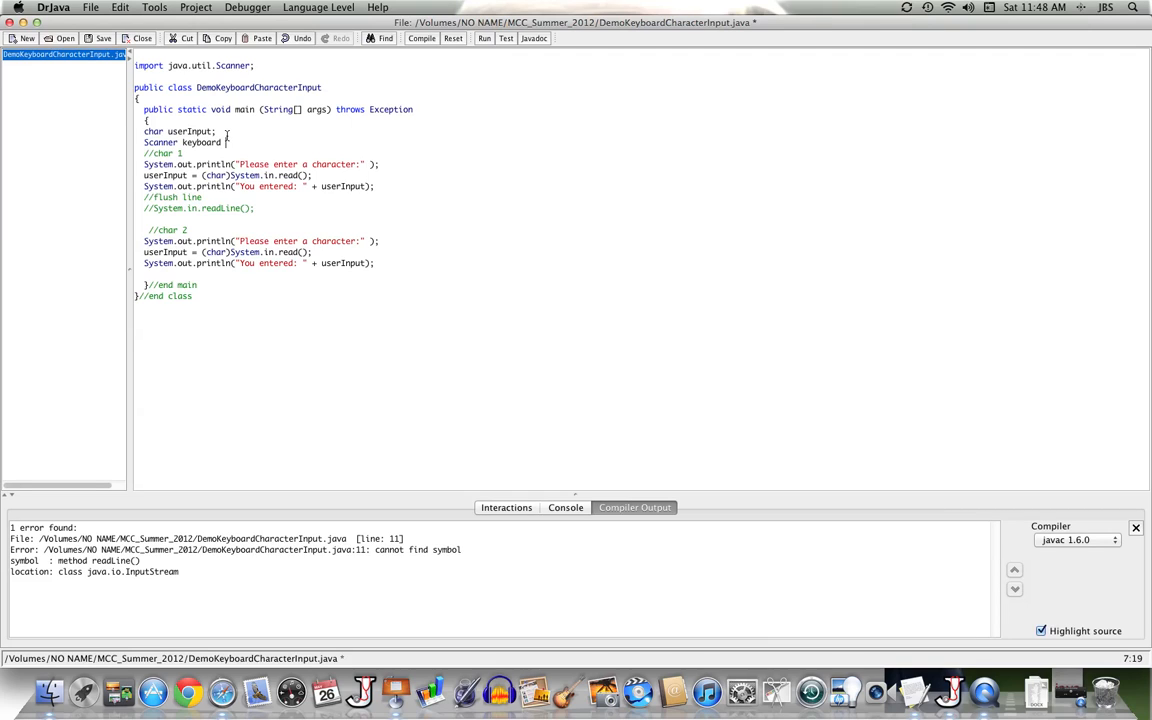
{"action": "type", "text": "= new S"}
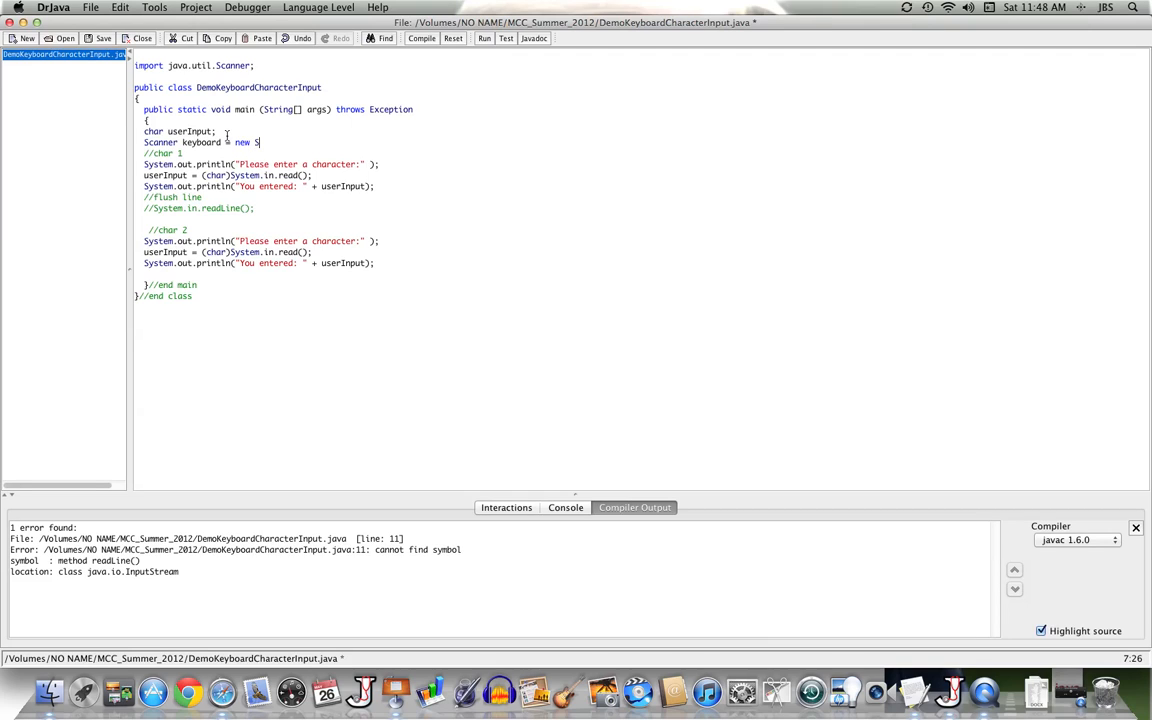
{"action": "type", "text": "canner(Syst"}
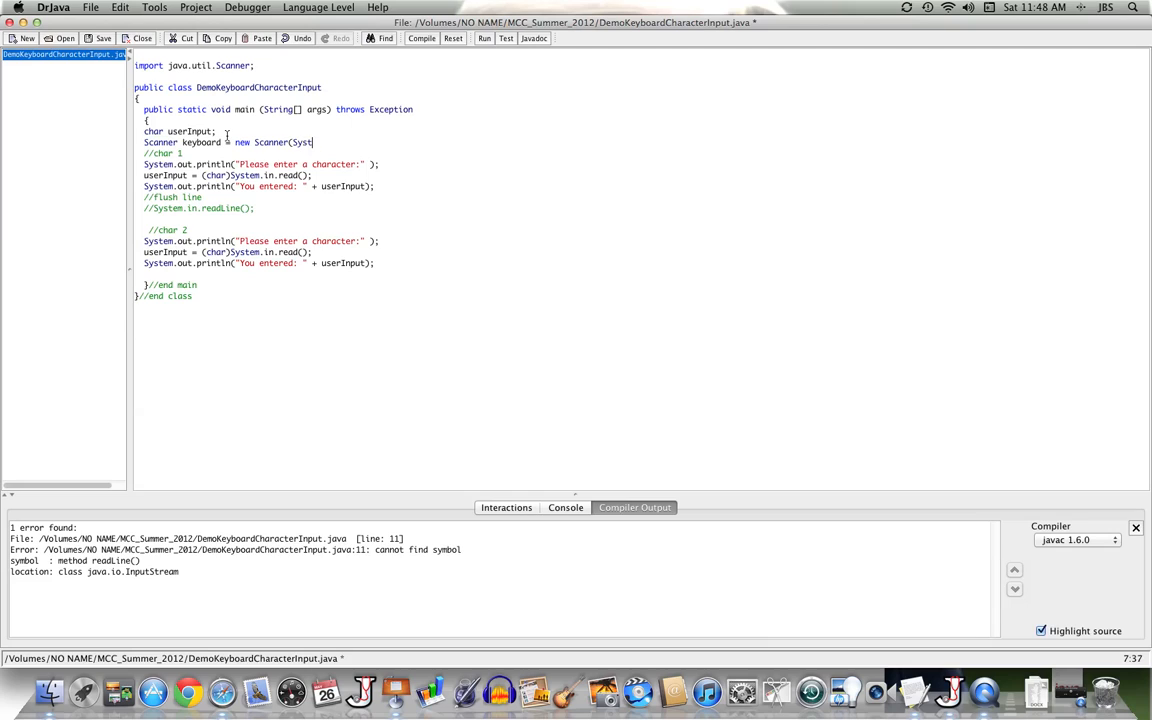
{"action": "type", "text": "em.in);"}
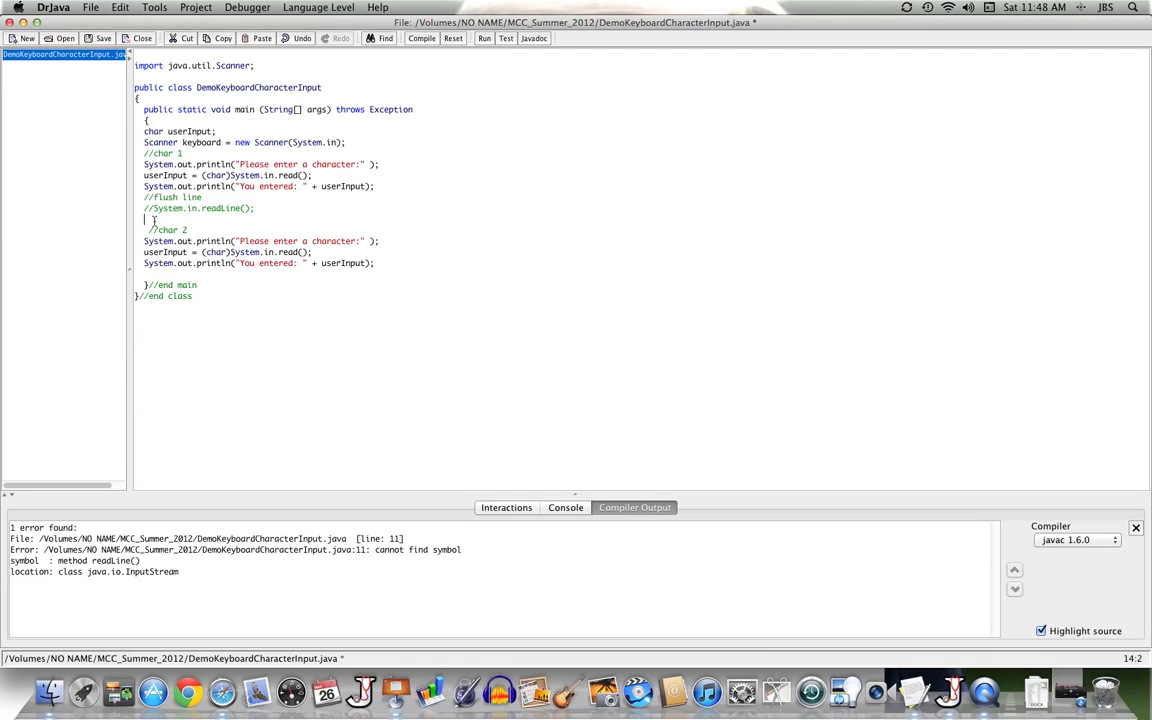
Add a keyboard.nextLine() flush call beneath the commented-out flush line
{"action": "type", "text": "keyboard"}
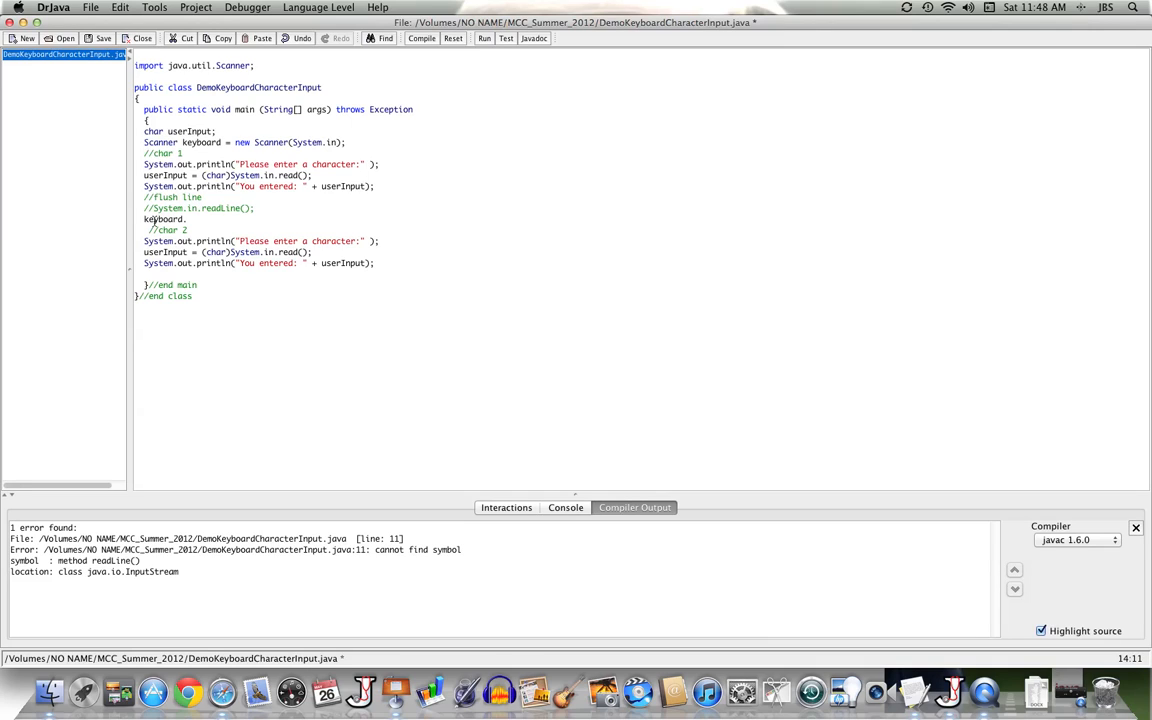
{"action": "type", "text": ".nextLine();"}
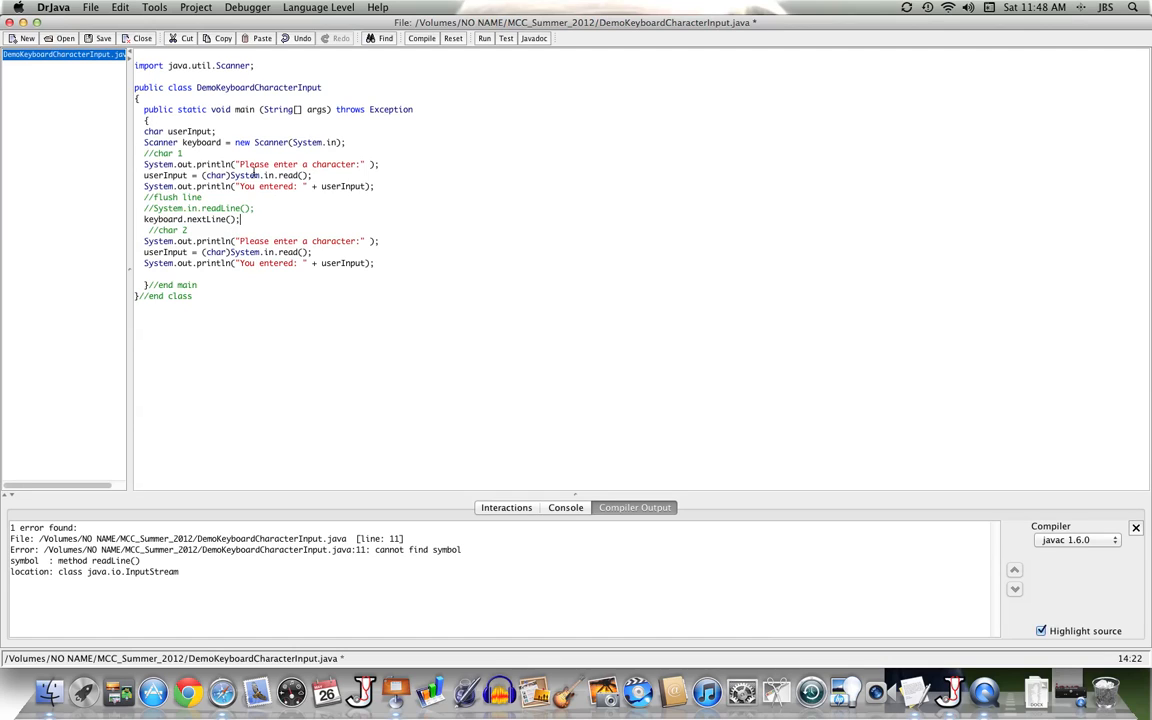
Run the updated class and enter a then b, seeing both echoed
{"action": "left_click", "coordinate": [484, 38]}
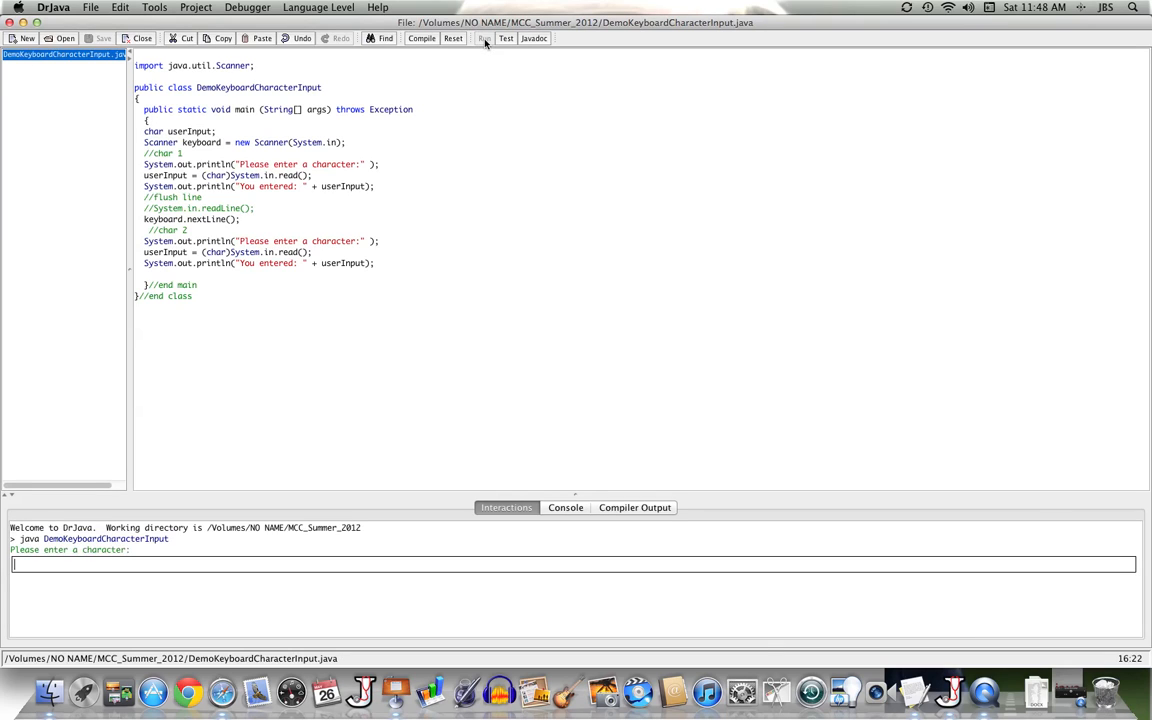
{"action": "type", "text": "a"}
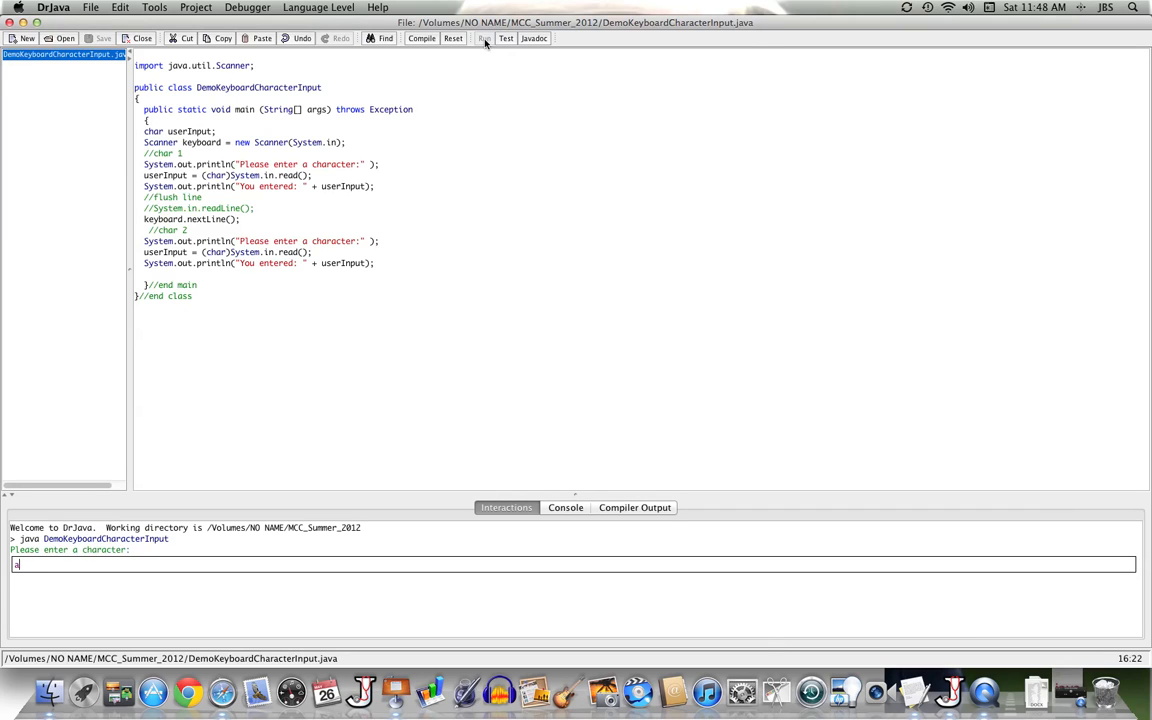
{"action": "key", "text": "Return"}
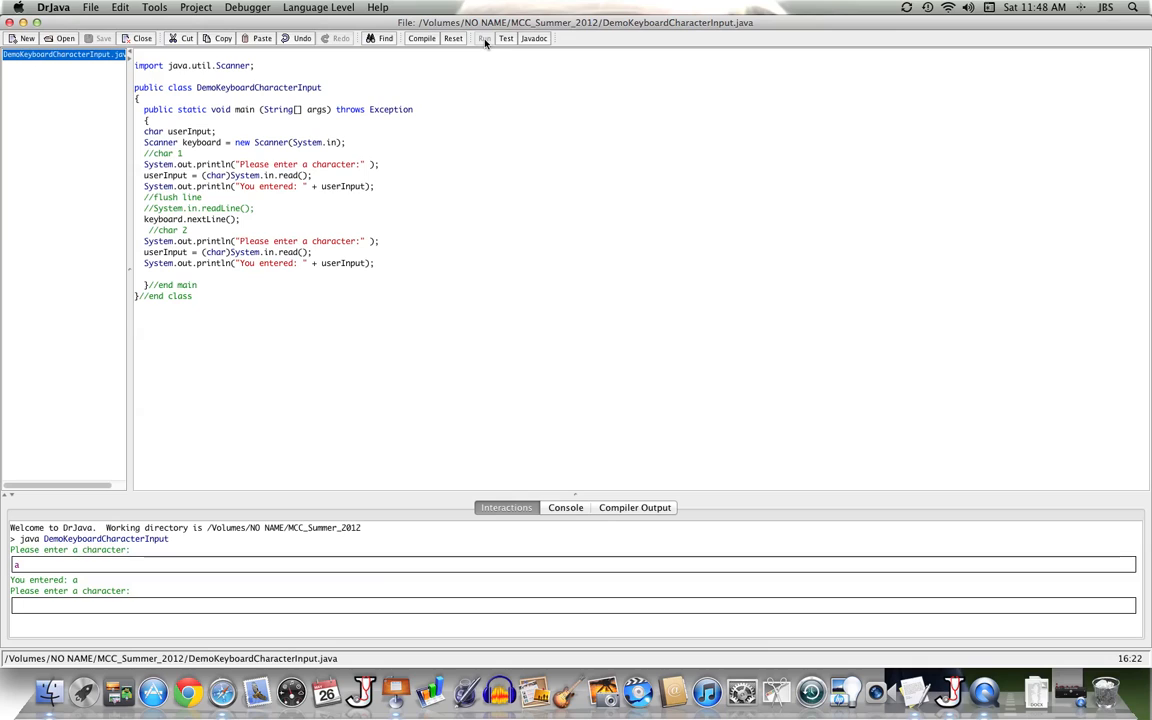
{"action": "type", "text": "b"}
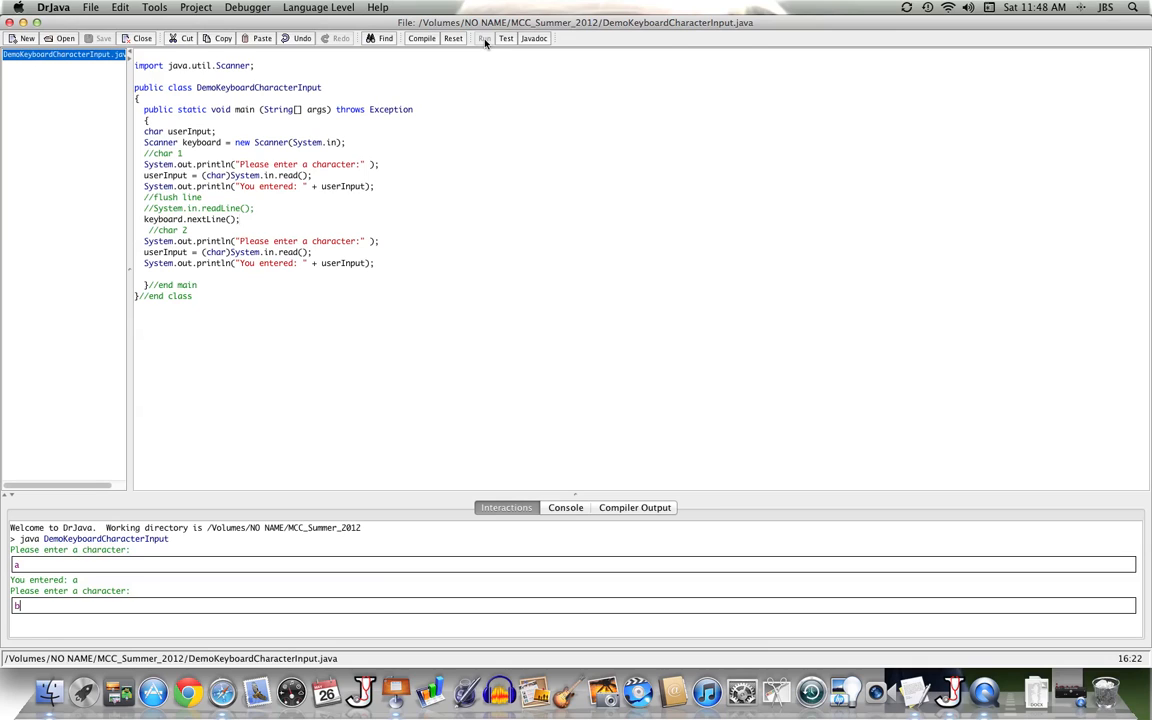
{"action": "key", "text": "Return"}
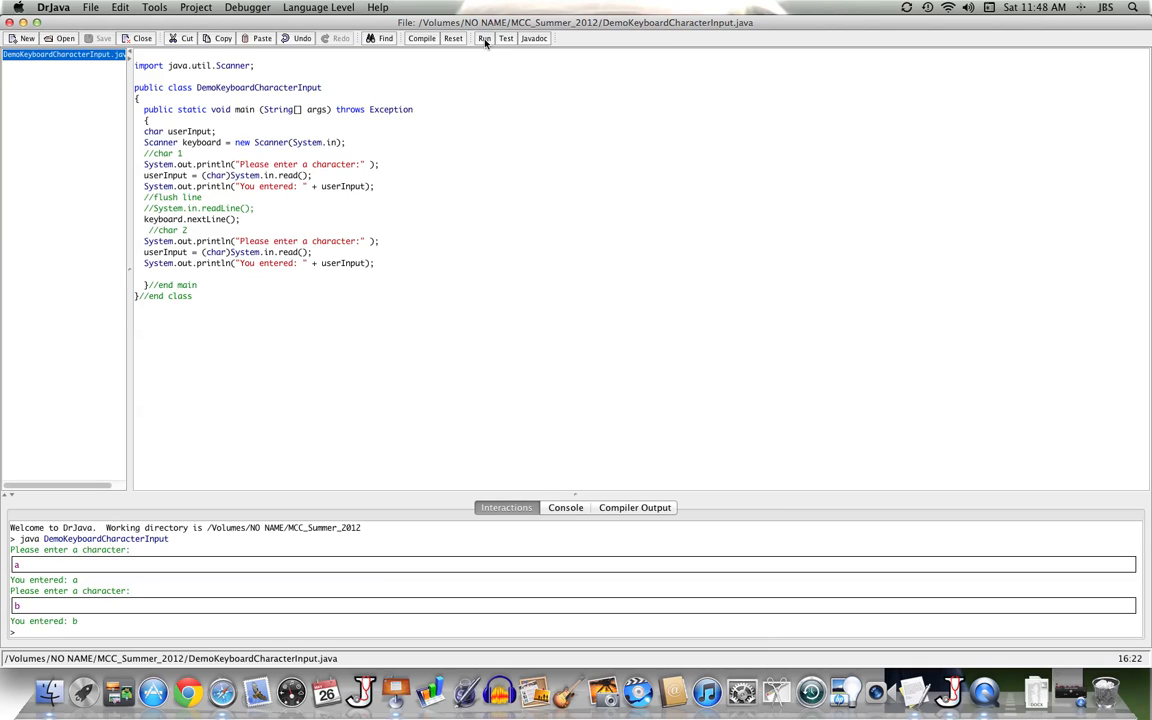
Start another run and focus the Interactions pane for input
{"action": "left_click", "coordinate": [452, 38]}
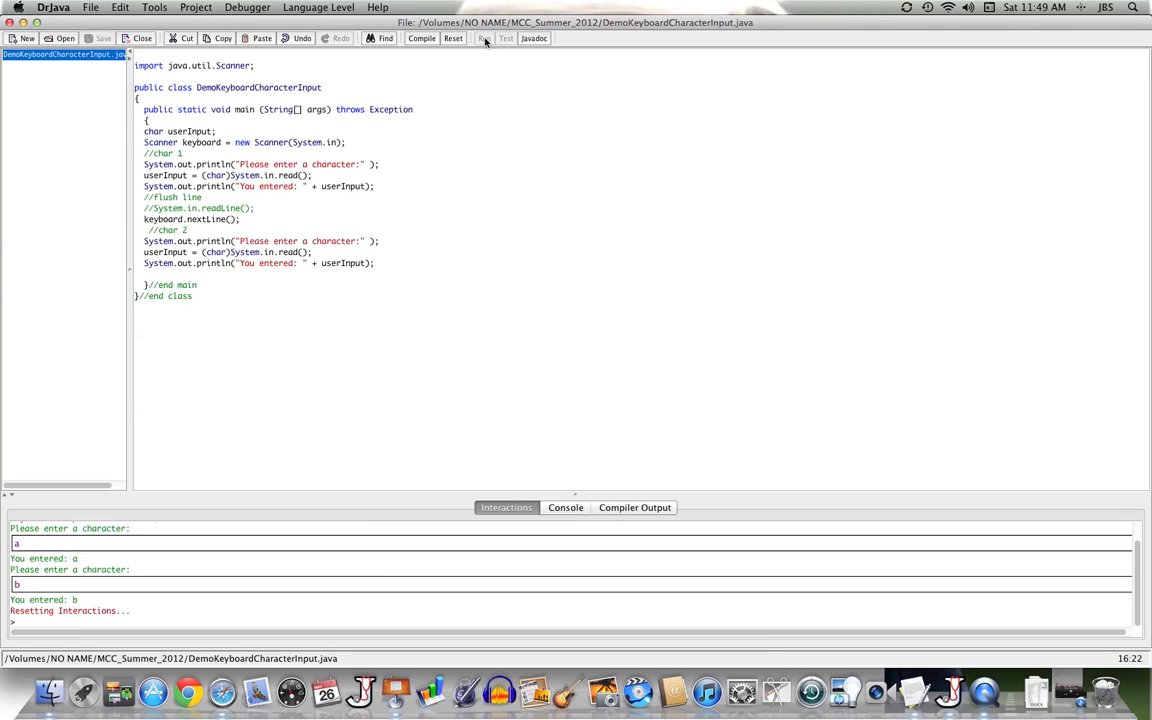
{"action": "left_click", "coordinate": [452, 38]}
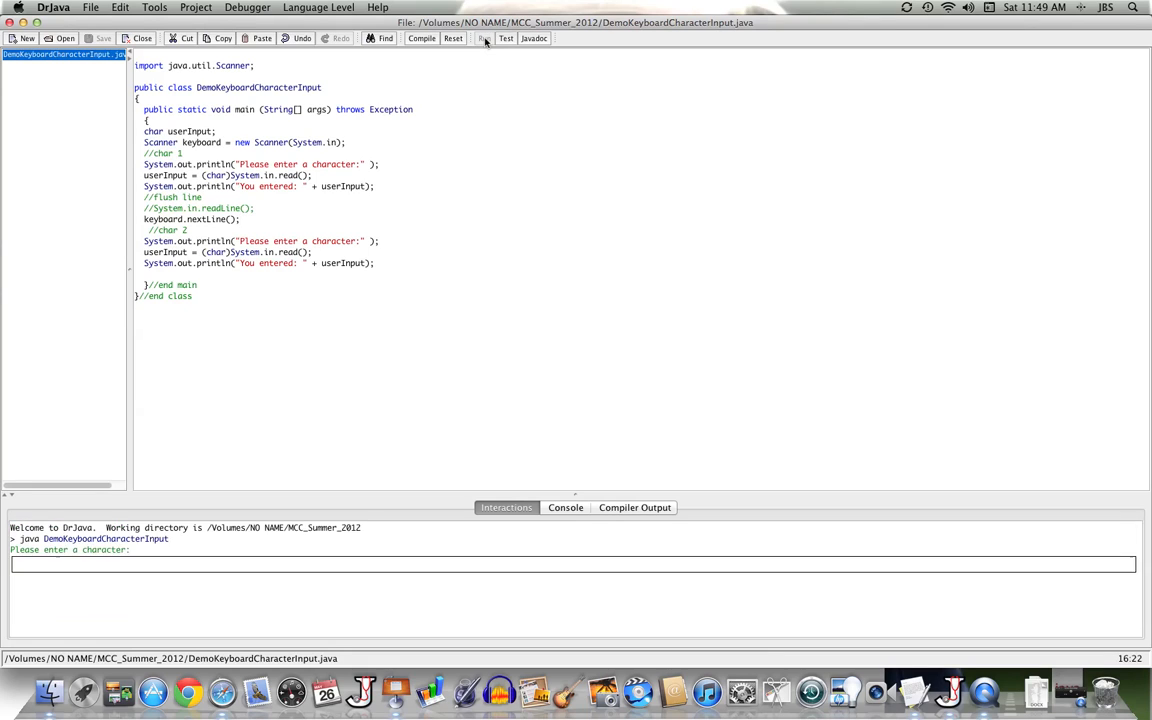
Enter abc then t in the run, then select nextLine in the flush line to reuse it
{"action": "type", "text": "ab"}
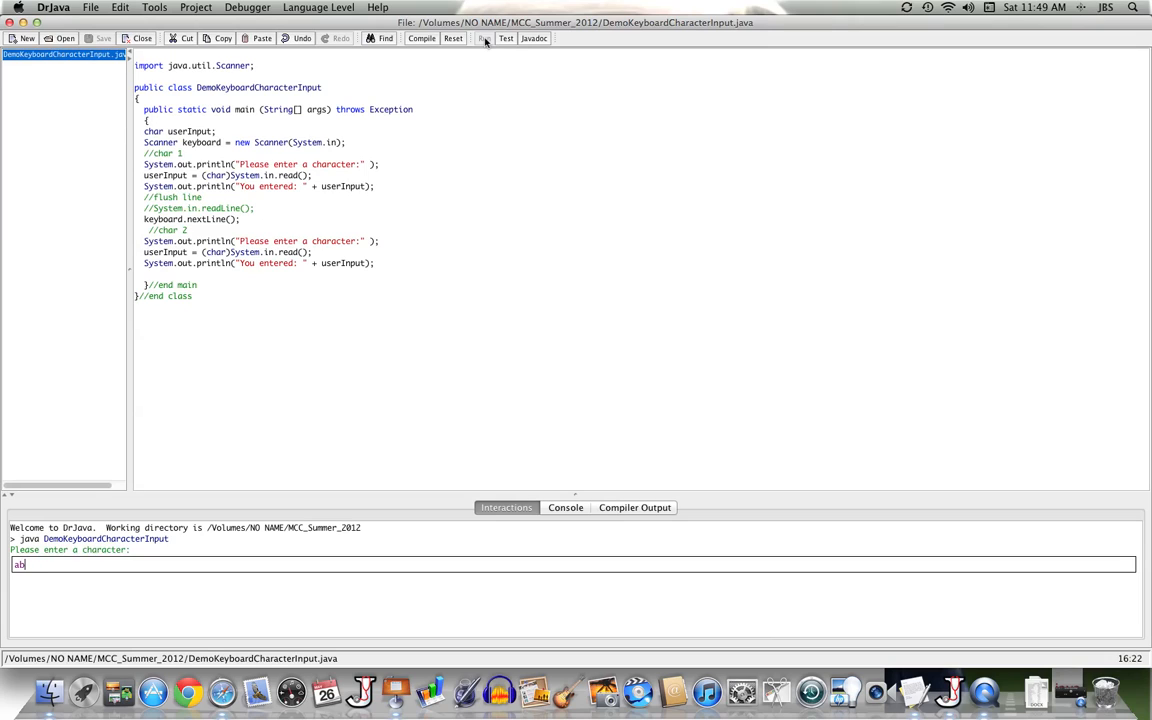
{"action": "key", "text": "Return"}
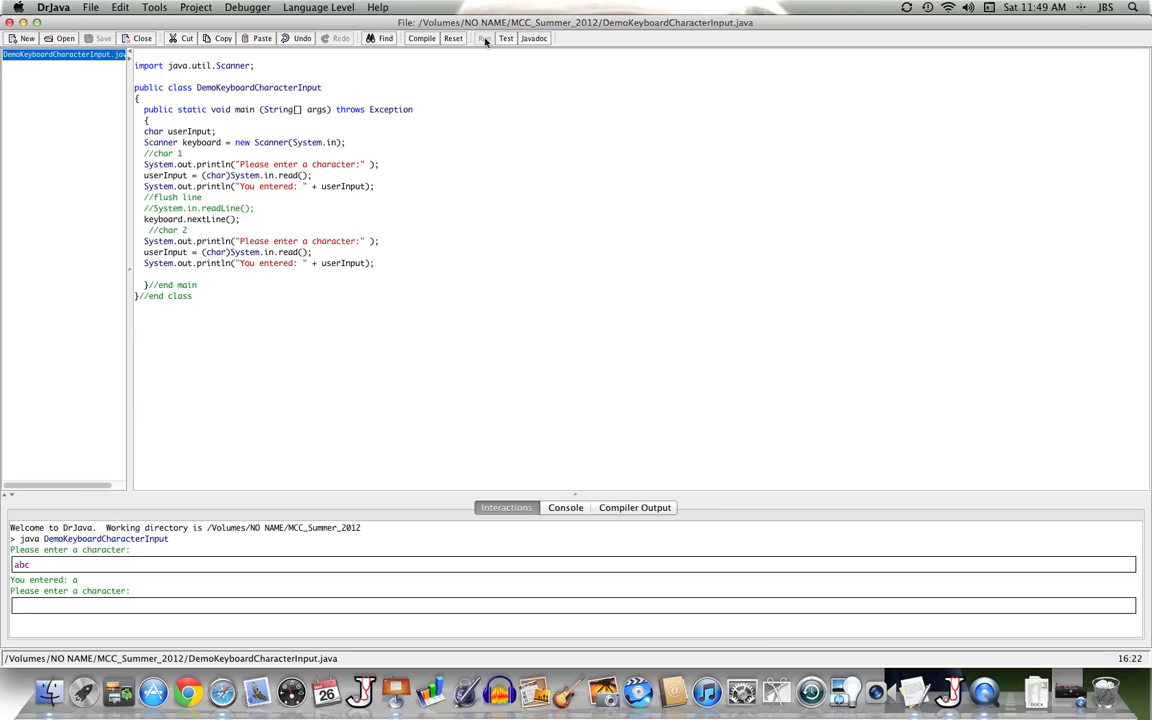
{"action": "type", "text": "t"}
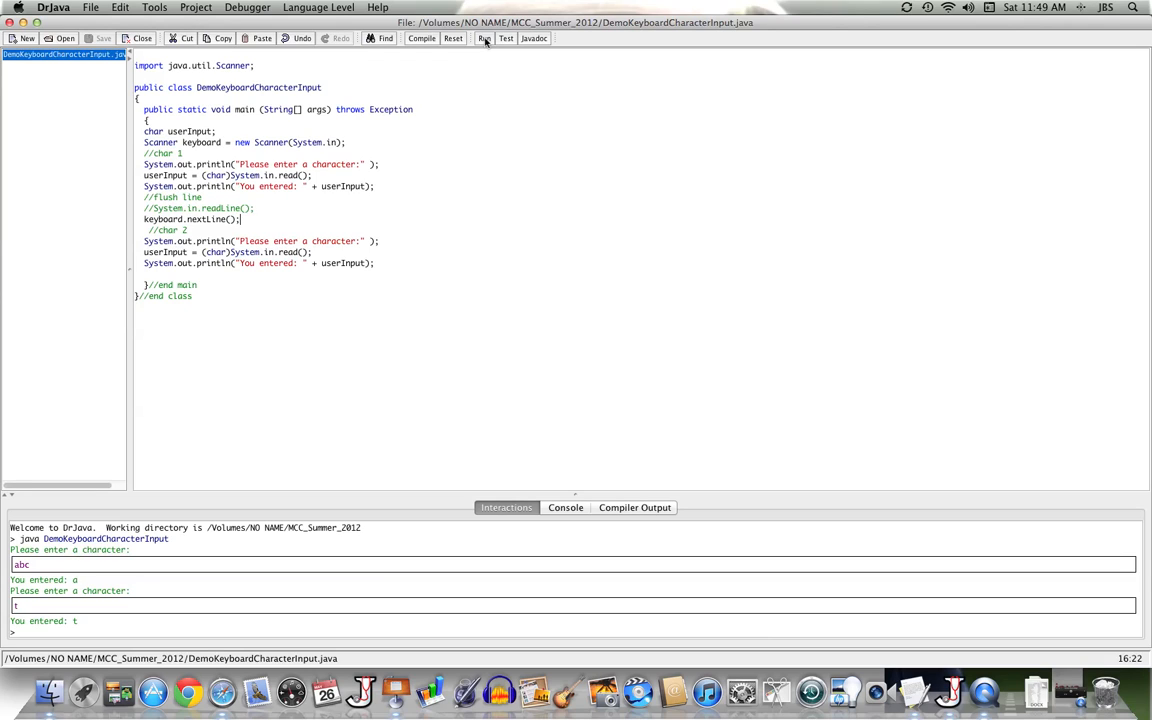
{"action": "mouse_move", "coordinate": [484, 38]}
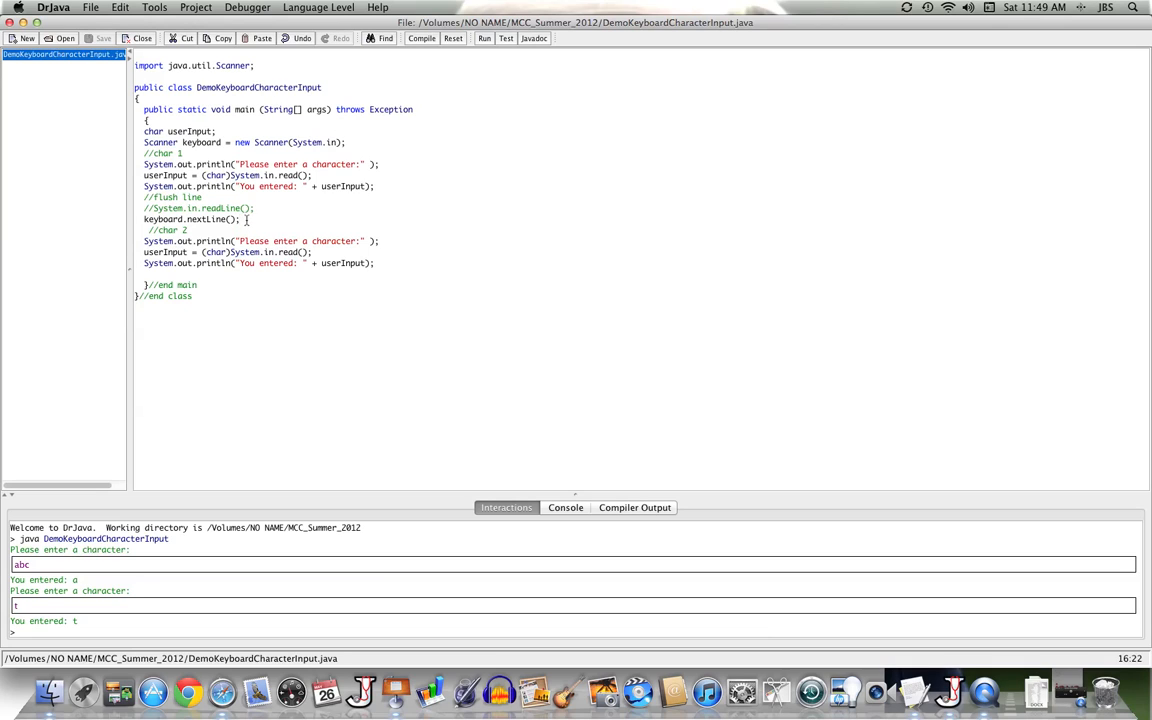
{"action": "double_click", "coordinate": [190, 218]}
{"action": "type", "text": "keyboard.nextLine();"}
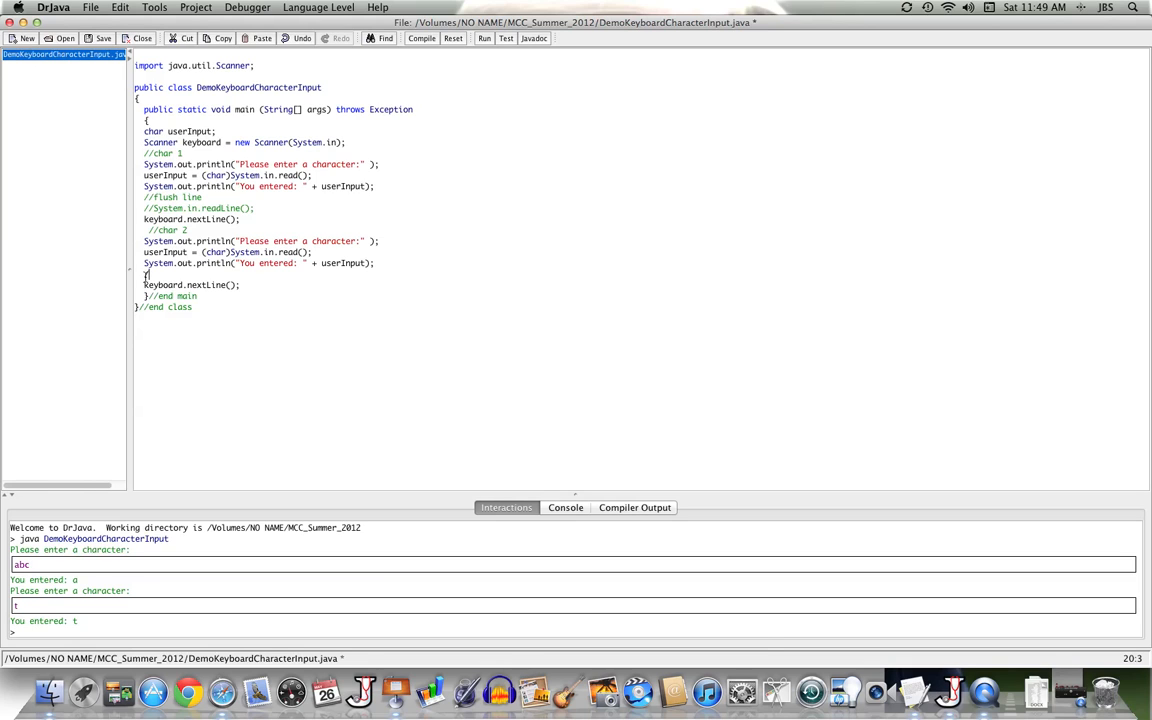
Add a //flush line comment above the second keyboard.nextLine(), compile cleanly and run
{"action": "type", "text": "//flush line"}
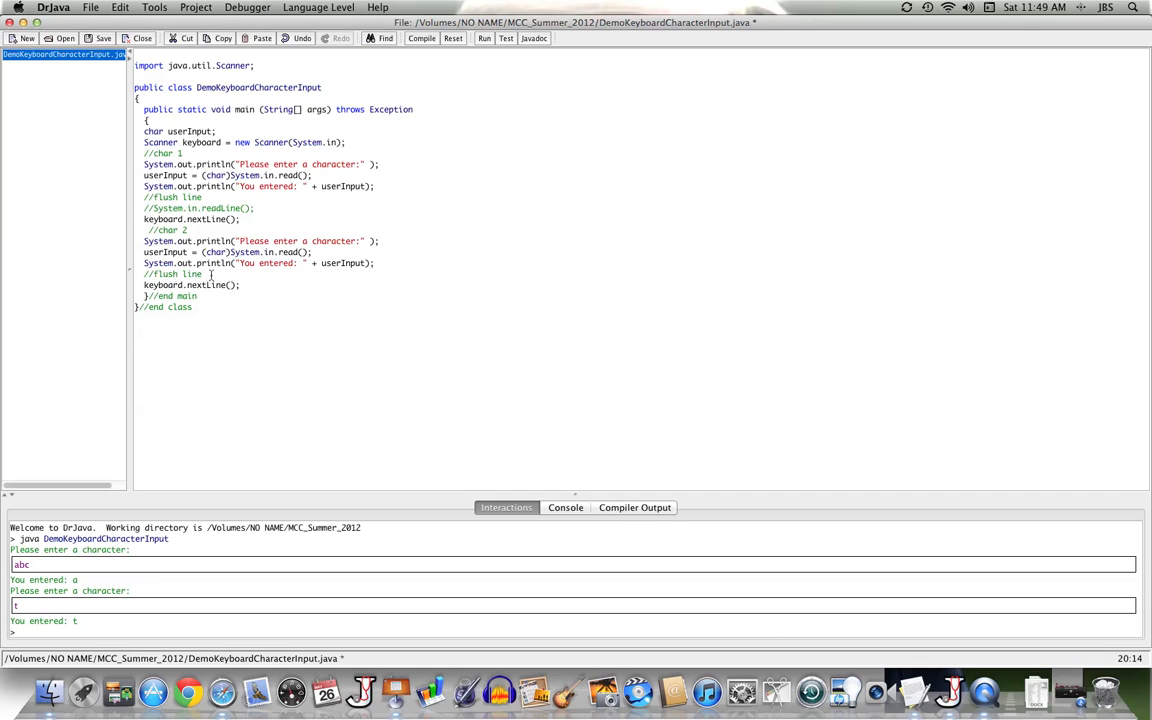
{"action": "mouse_move", "coordinate": [238, 240]}
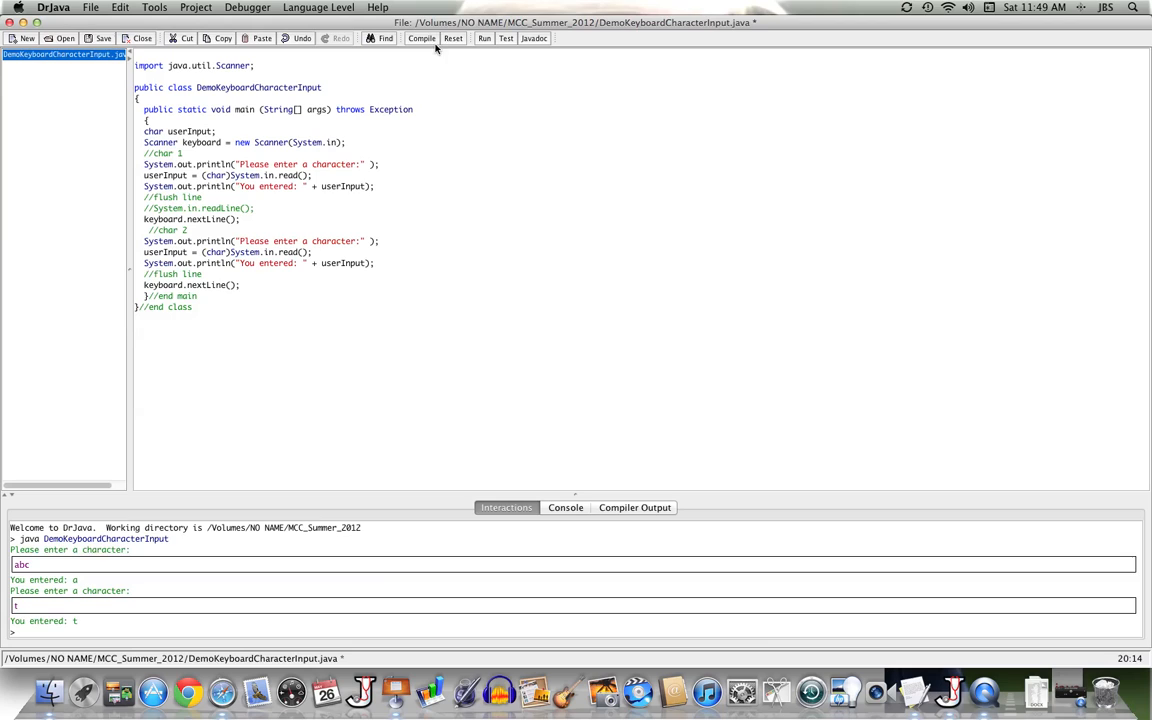
{"action": "left_click", "coordinate": [420, 38]}
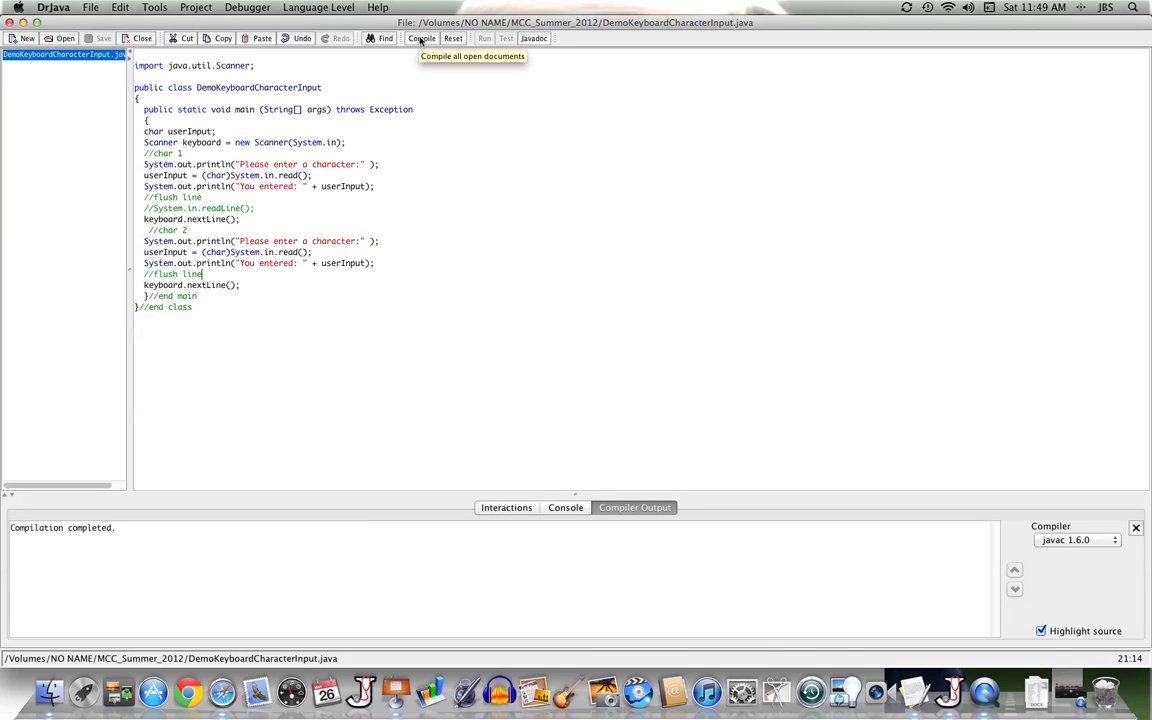
{"action": "mouse_move", "coordinate": [488, 56]}
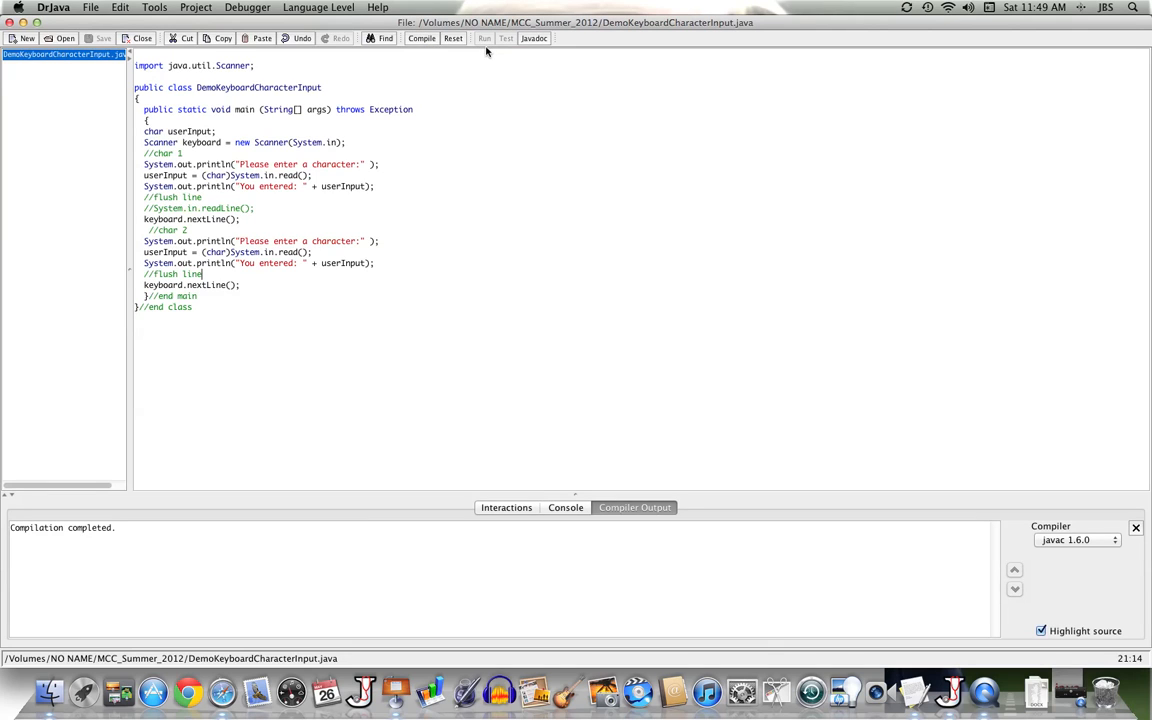
{"action": "left_click", "coordinate": [484, 38]}
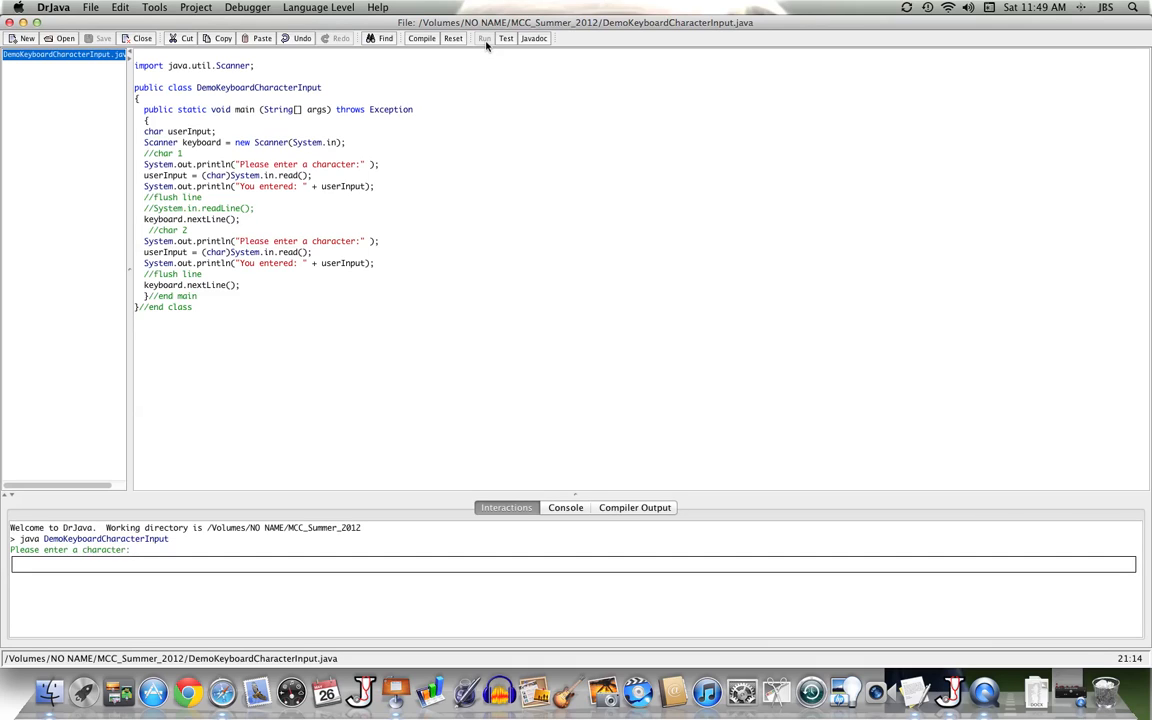
Enter a then cbde, seeing 'You entered: a' and 'You entered: c'
{"action": "type", "text": "a"}
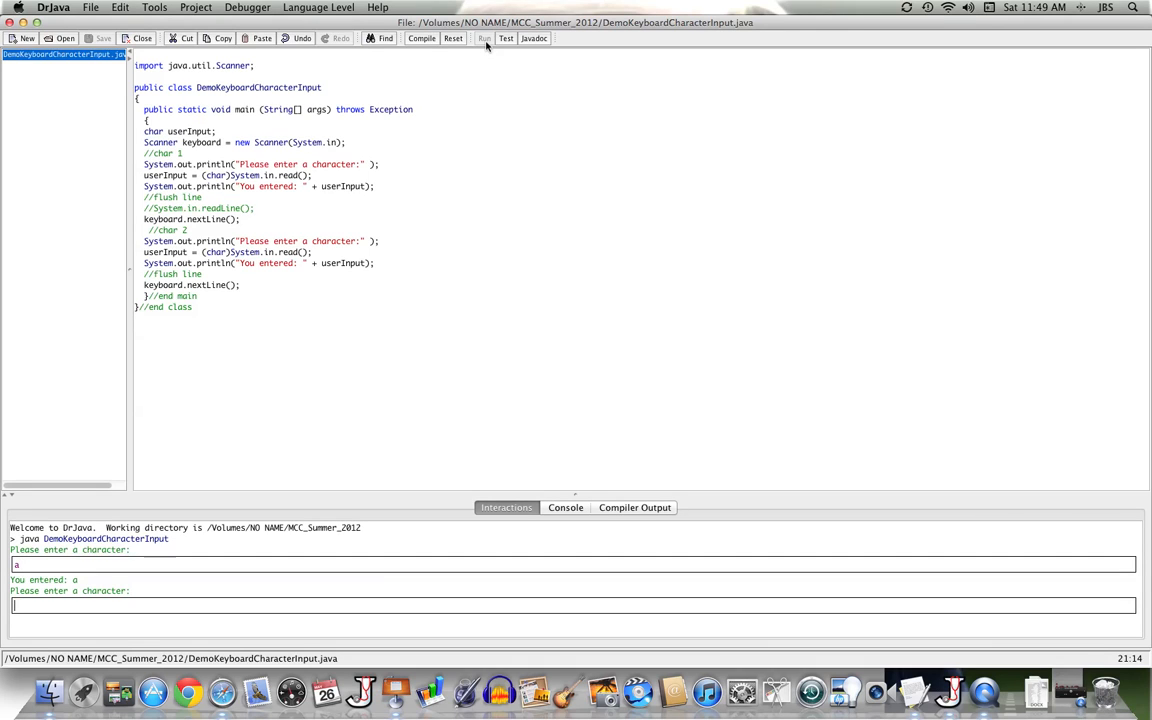
{"action": "type", "text": "cbde"}
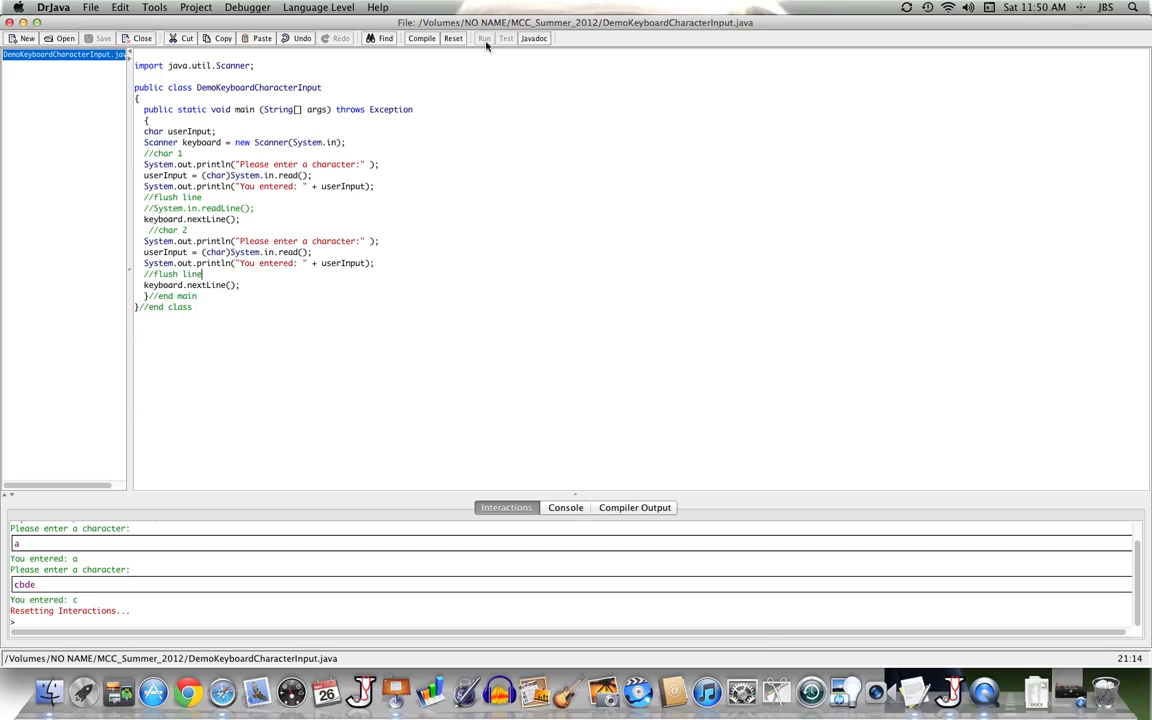
{"action": "mouse_move", "coordinate": [432, 164]}
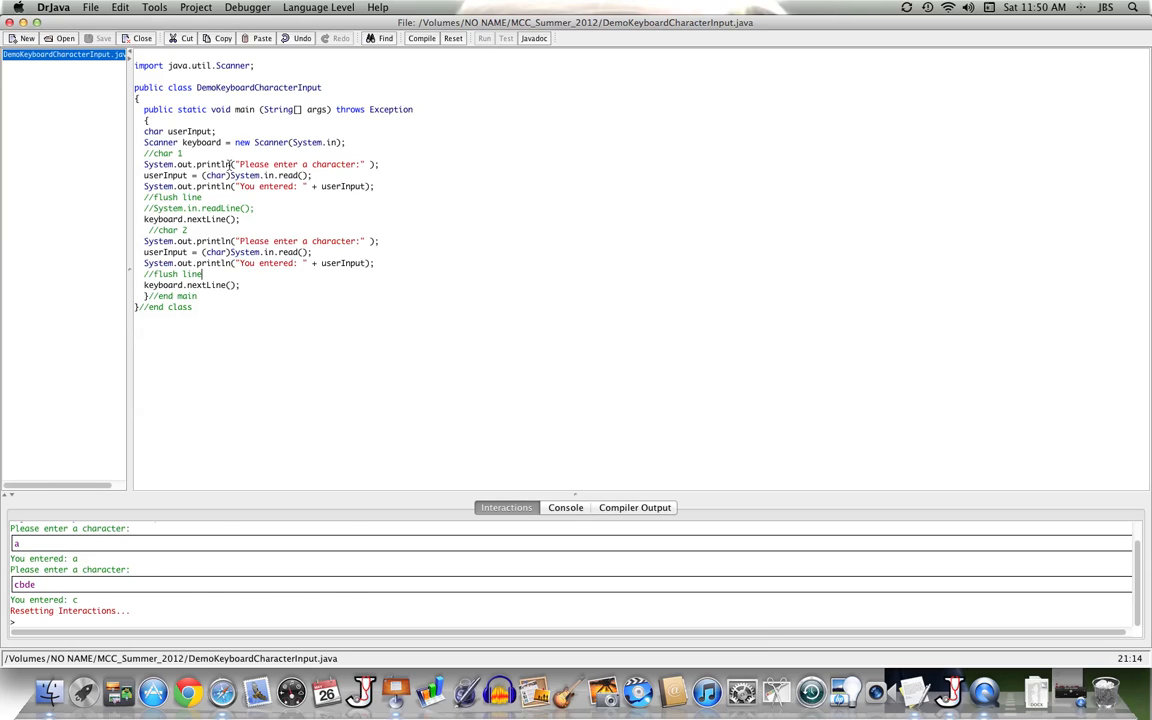
Run again with inputs 1 and 2, seeing both echoed, then start another run
{"action": "left_click", "coordinate": [506, 38]}
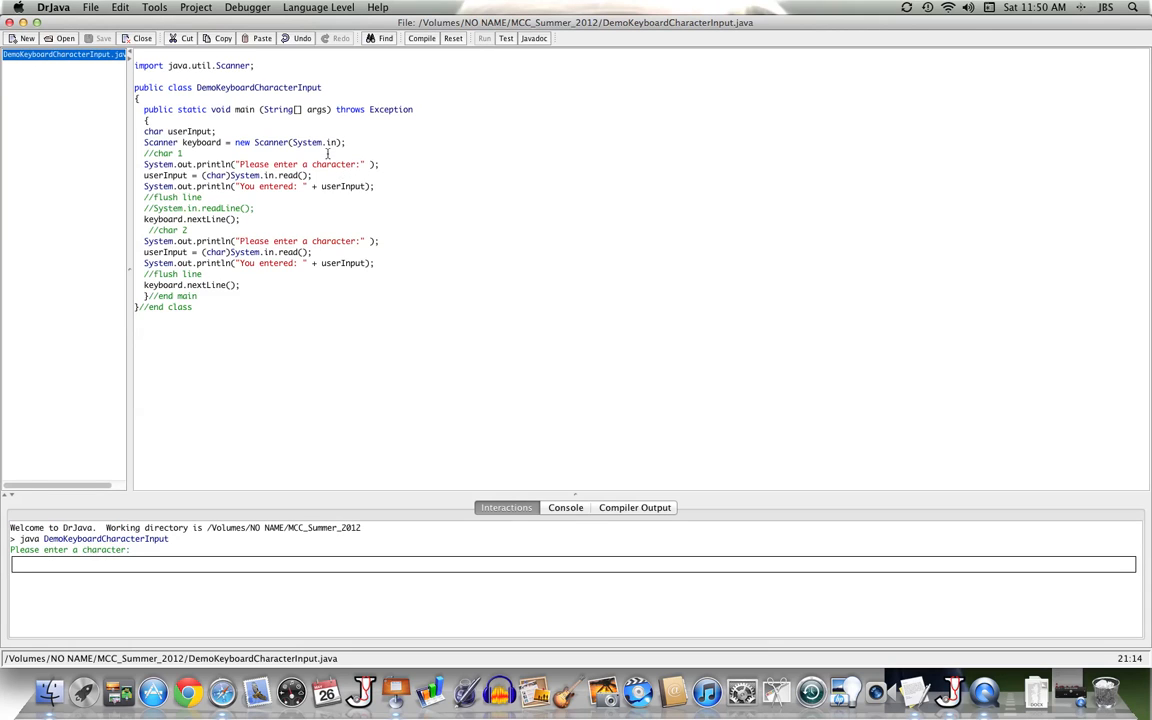
{"action": "mouse_move", "coordinate": [204, 142]}
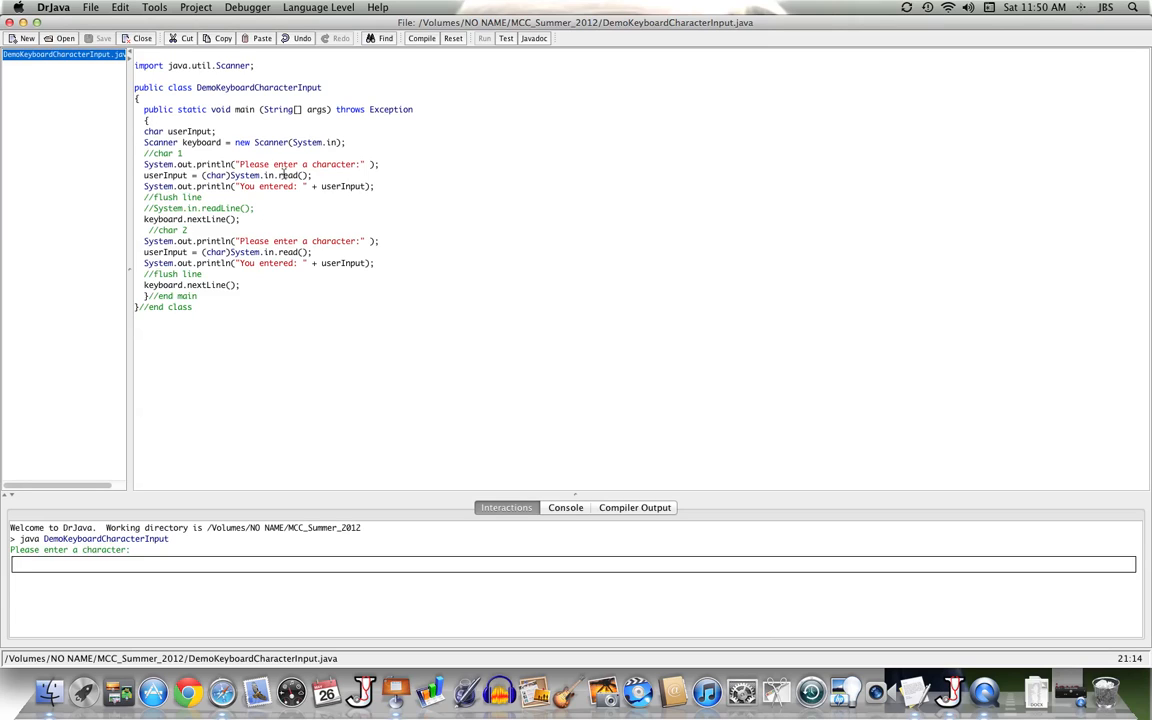
{"action": "type", "text": "1"}
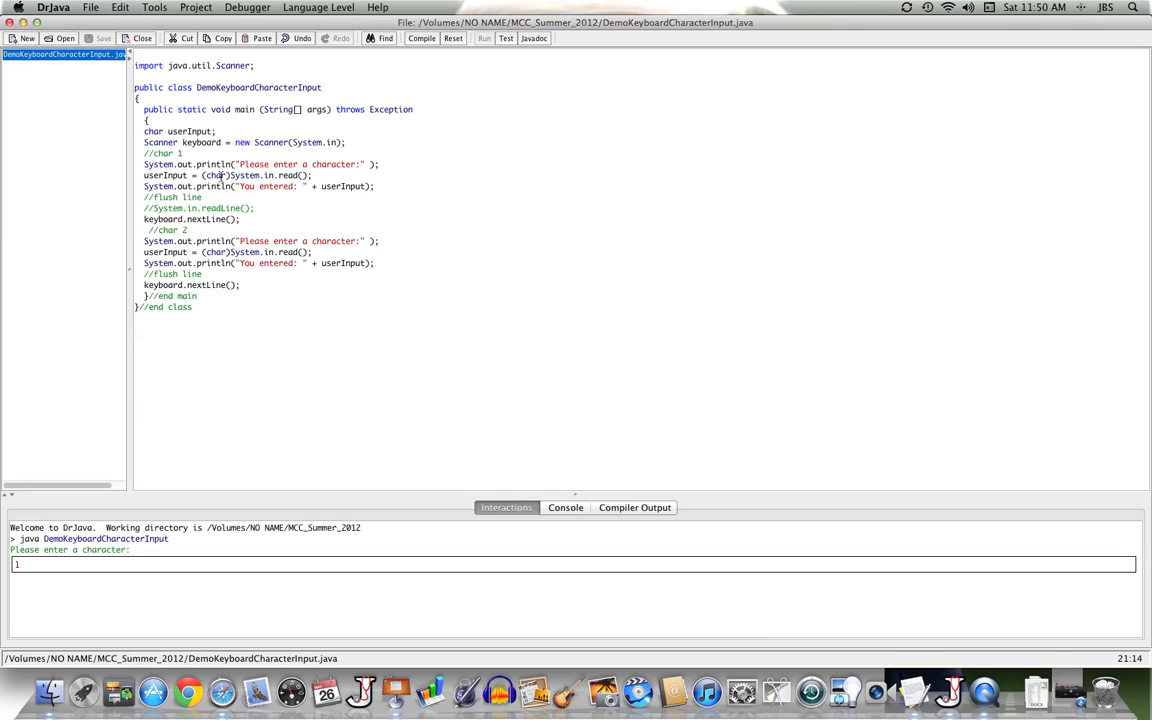
{"action": "mouse_move", "coordinate": [270, 186]}
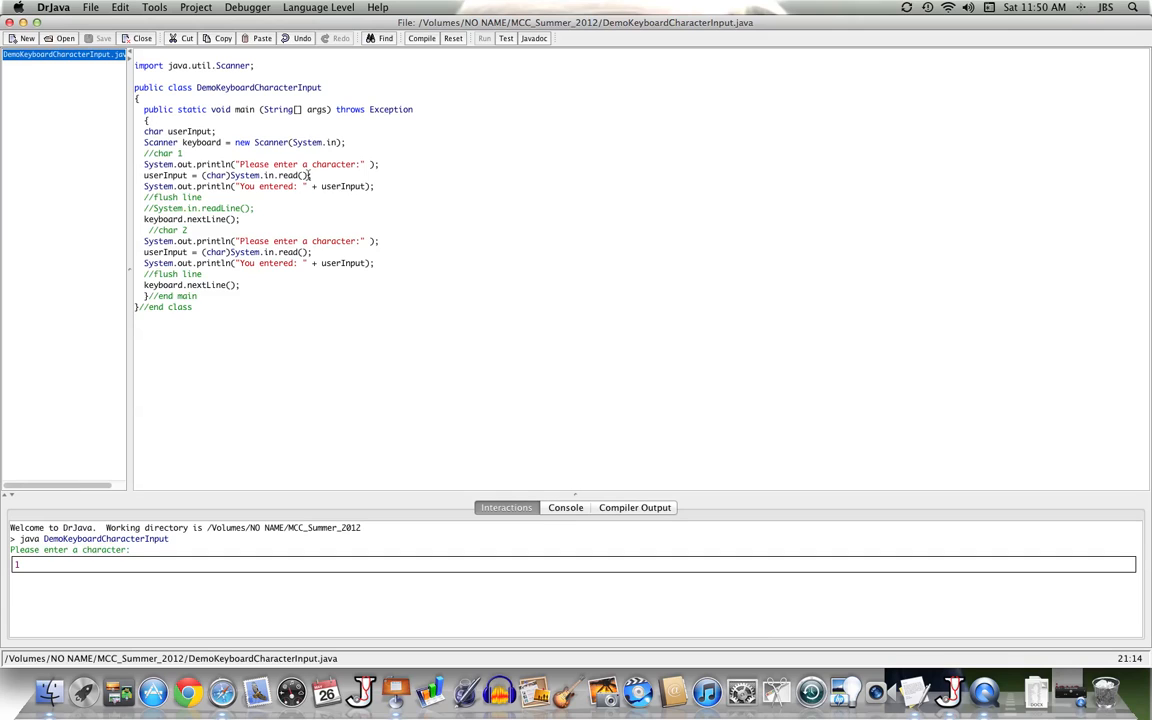
{"action": "key", "text": "Return"}
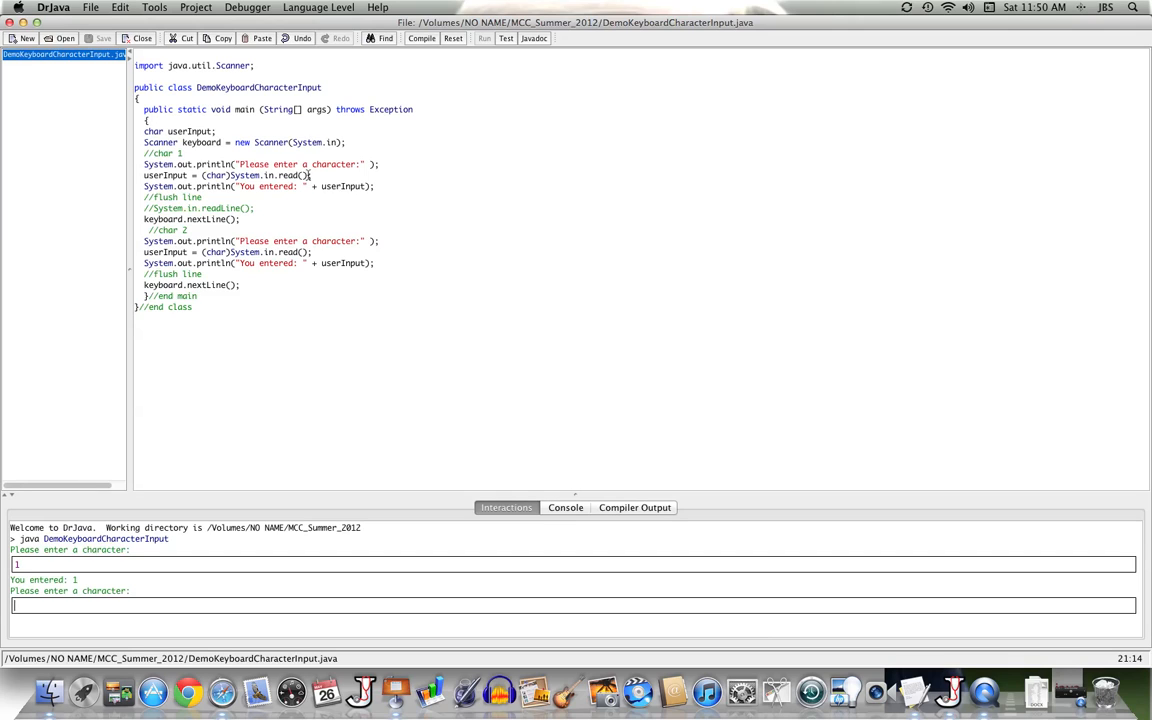
{"action": "type", "text": "2"}
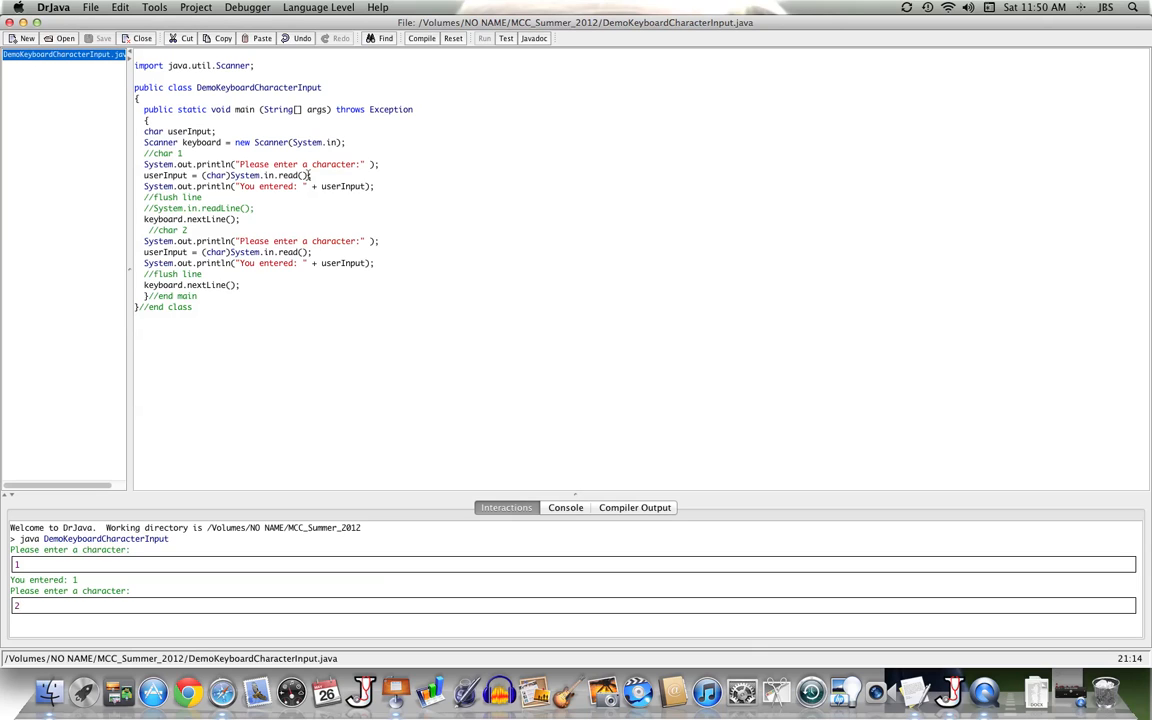
{"action": "key", "text": "Return"}
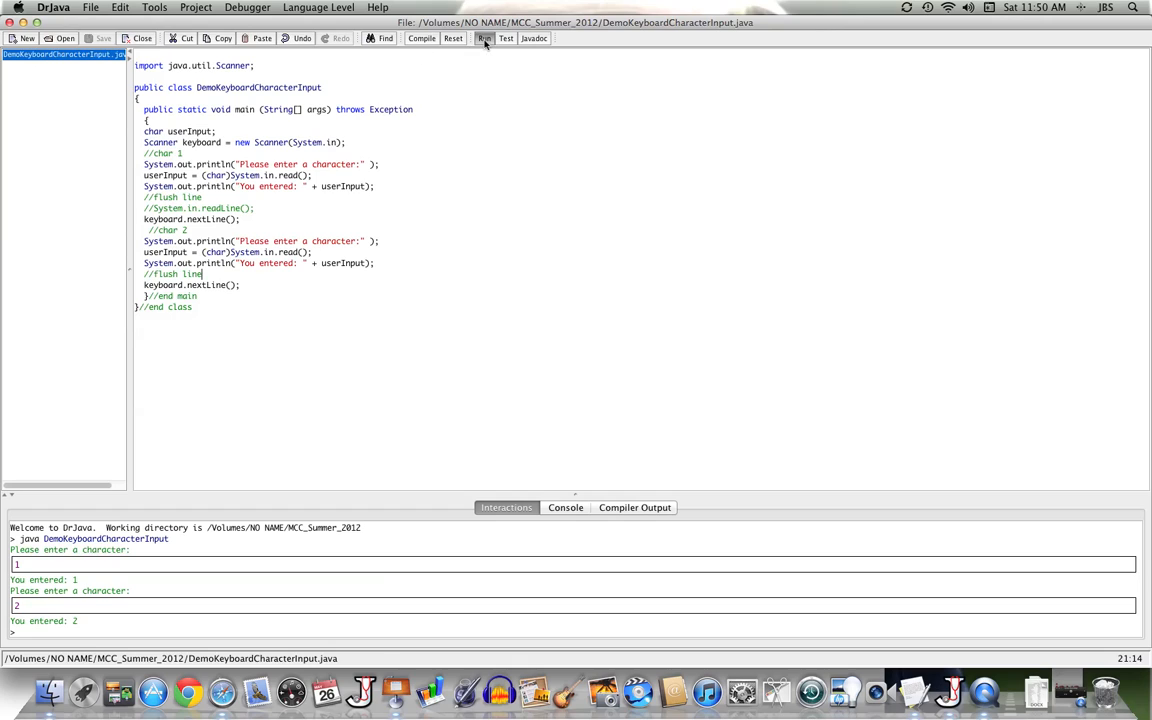
{"action": "left_click", "coordinate": [452, 38]}
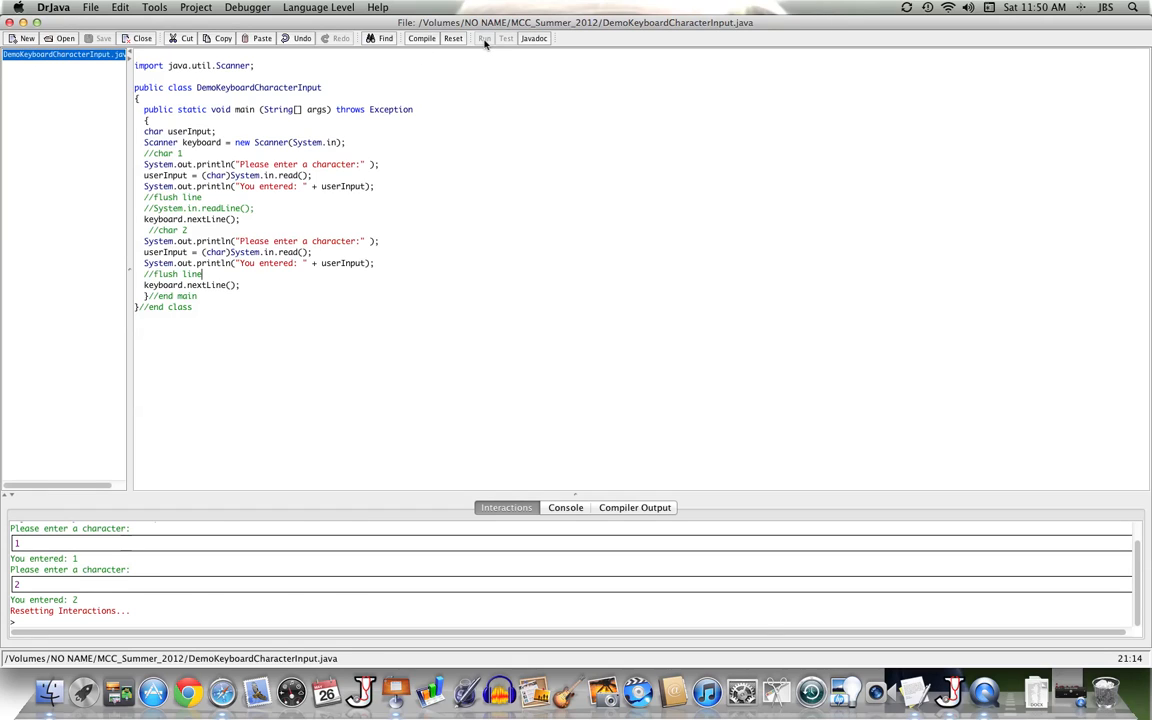
Enter 1234 then 6789, seeing only the first characters 1 and 6 echoed
{"action": "left_click", "coordinate": [484, 38]}
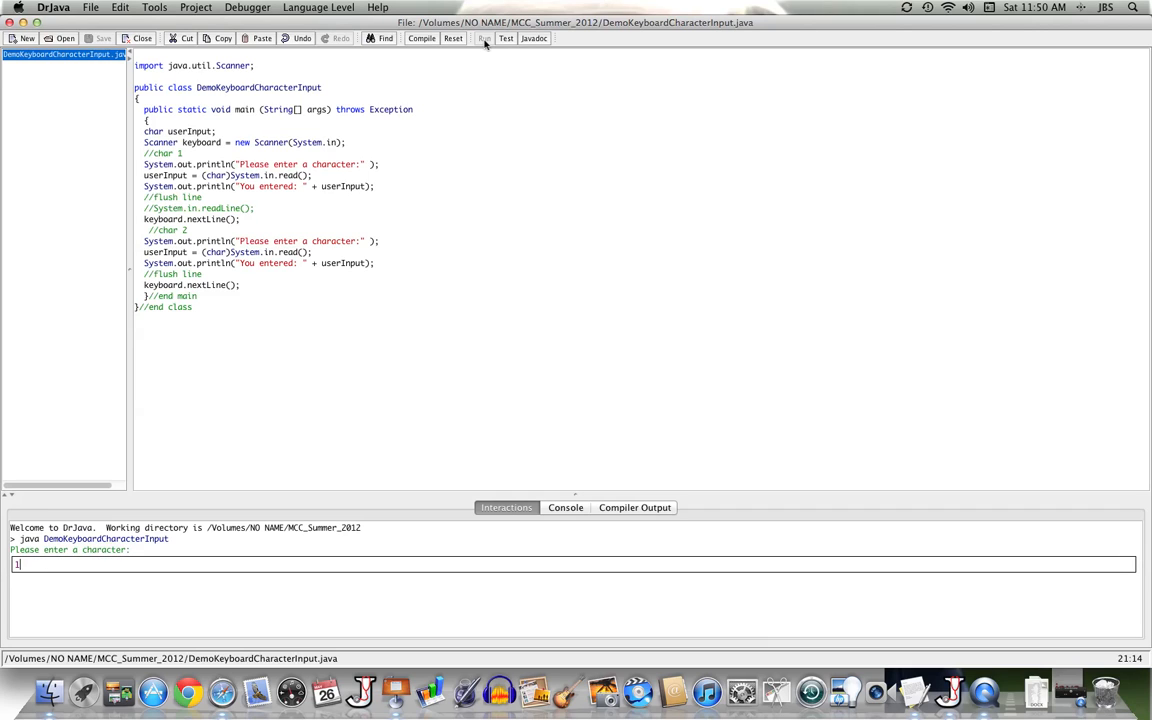
{"action": "type", "text": "234"}
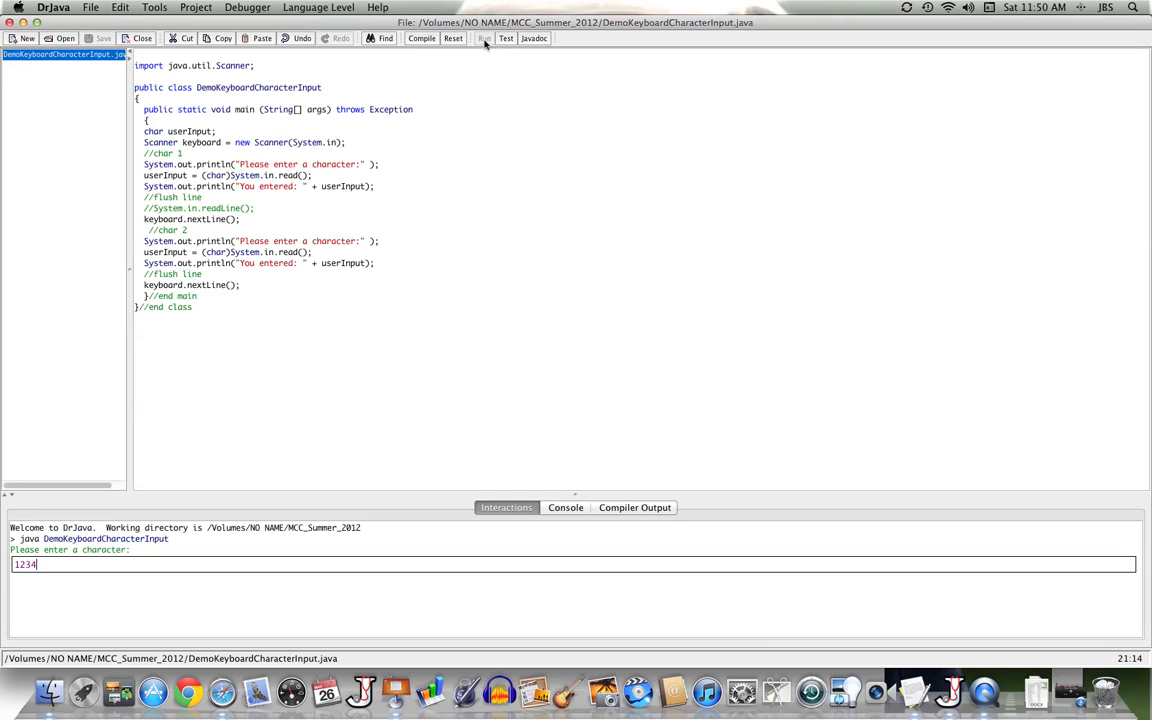
{"action": "key", "text": "Return"}
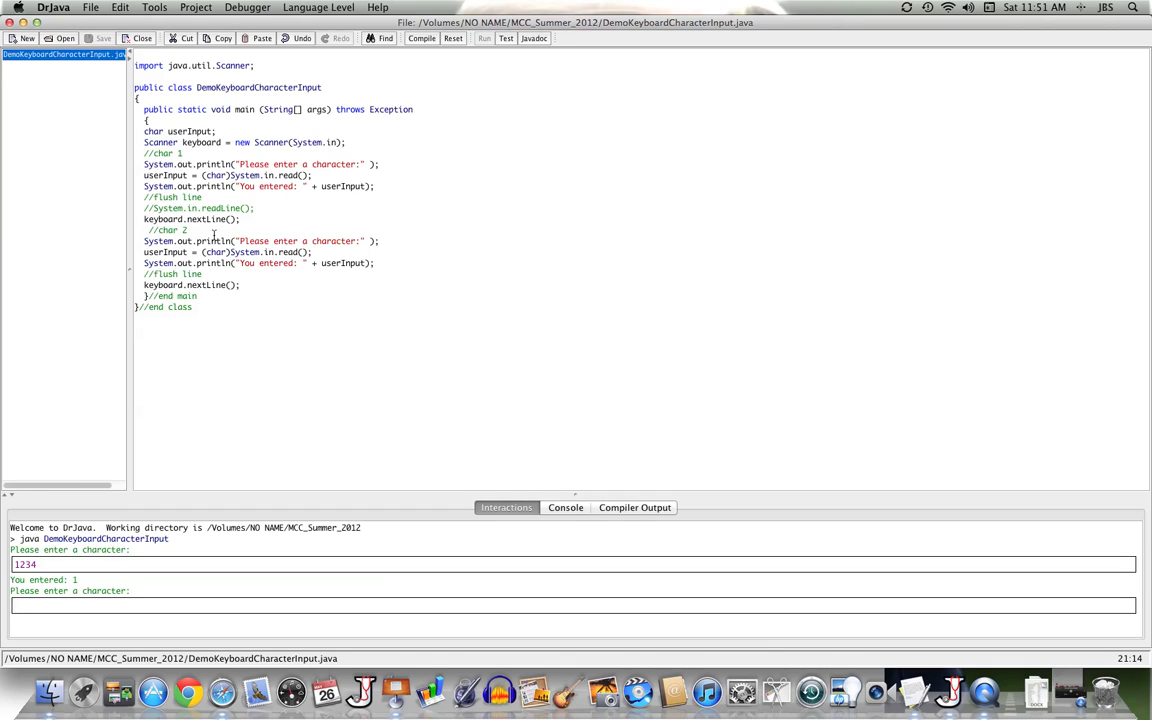
{"action": "type", "text": "6"}
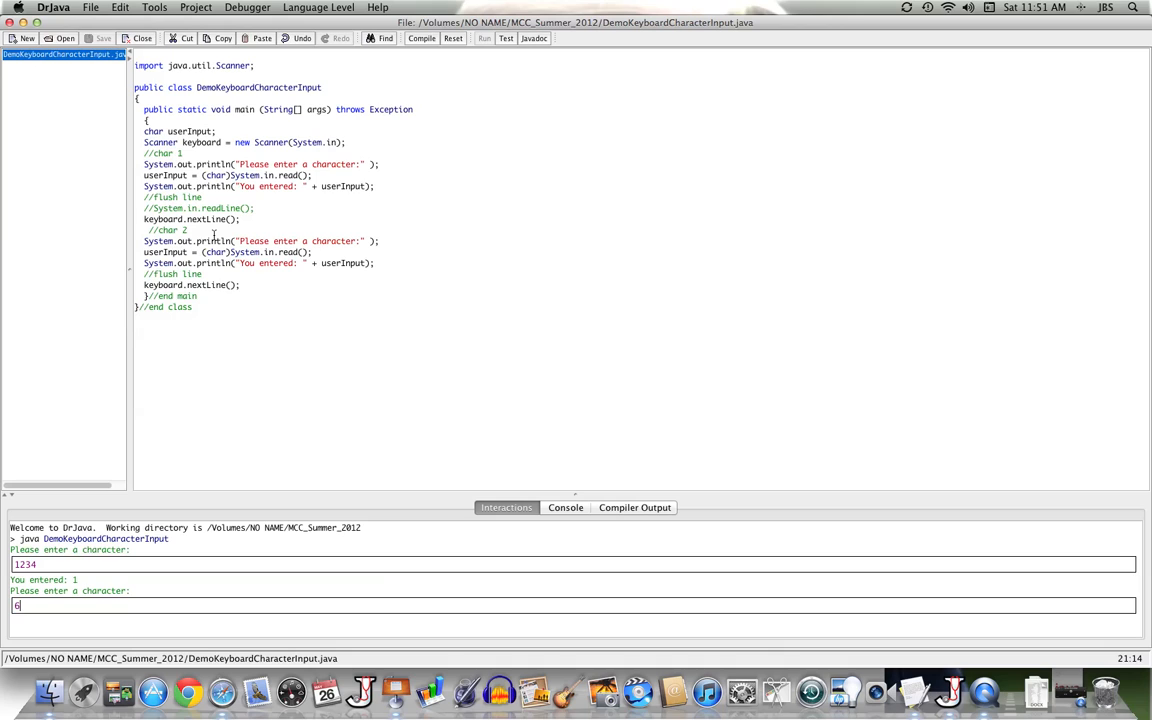
{"action": "type", "text": "789"}
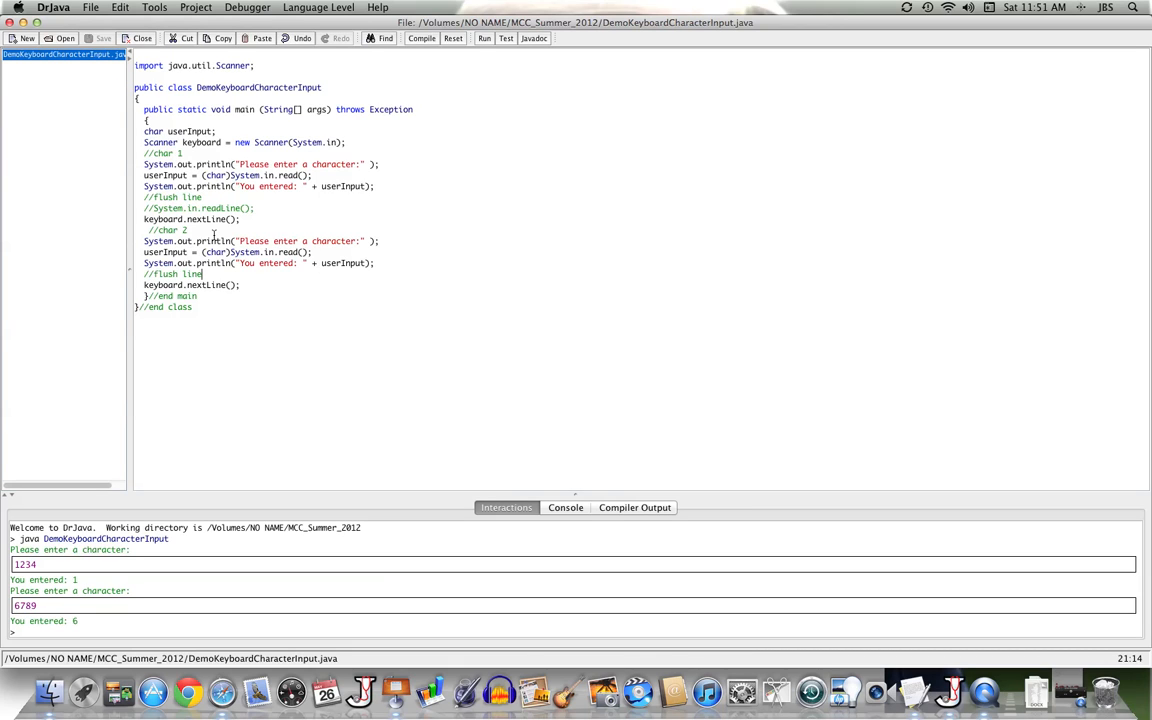
{"action": "mouse_move", "coordinate": [222, 286]}
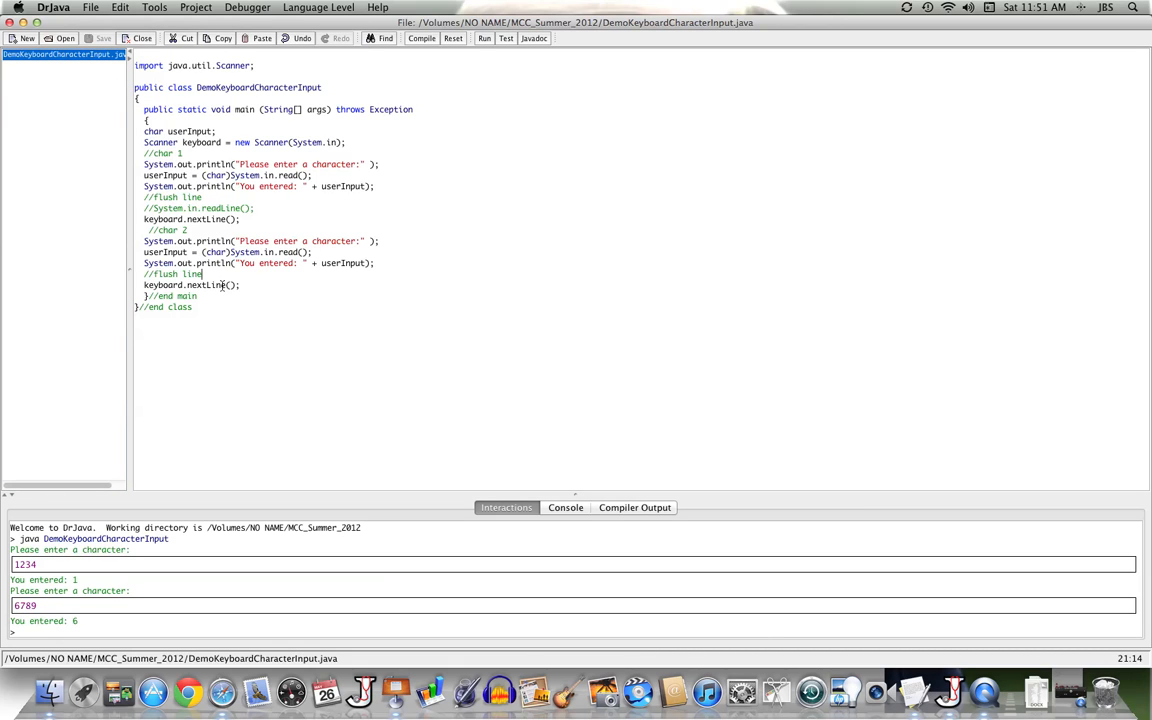
{"action": "mouse_move", "coordinate": [398, 300]}
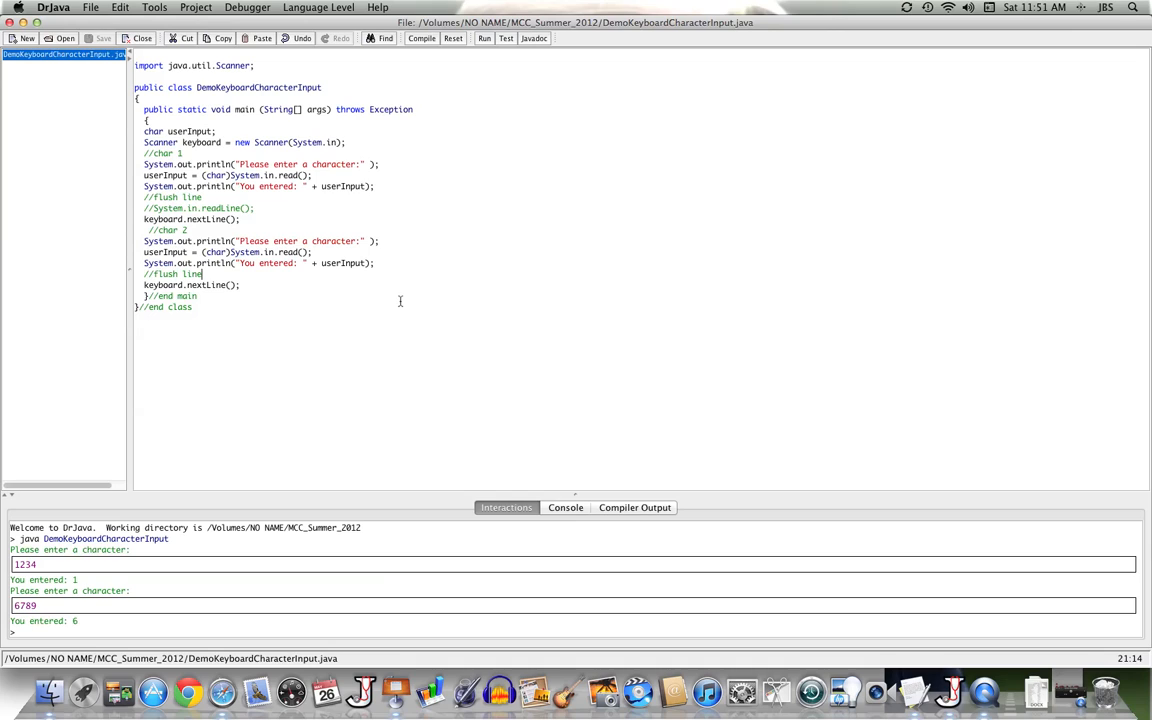
{"action": "mouse_move", "coordinate": [424, 256]}
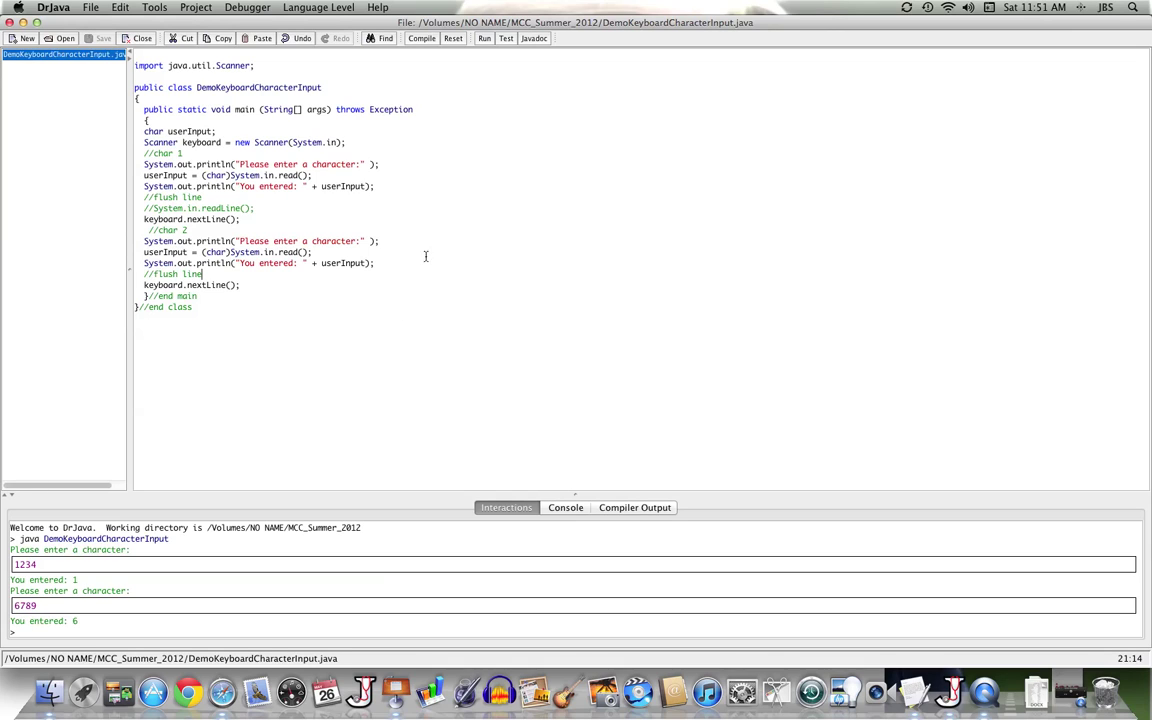
{"action": "mouse_move", "coordinate": [324, 298]}
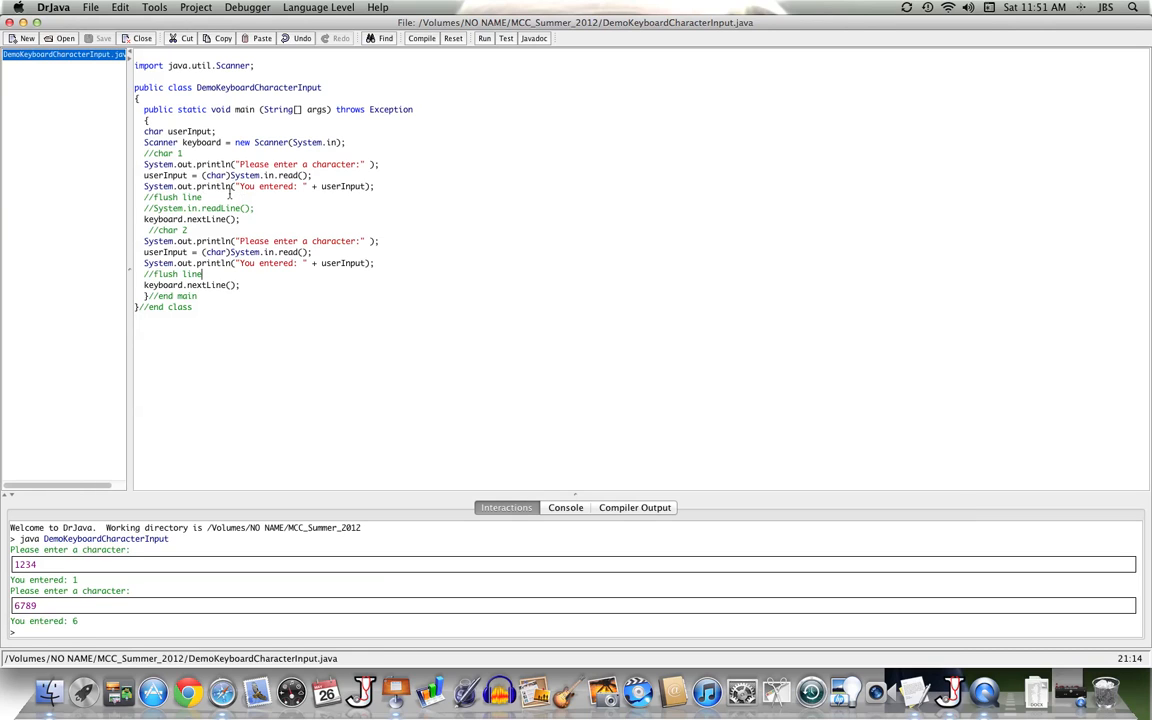
{"action": "mouse_move", "coordinate": [268, 212]}
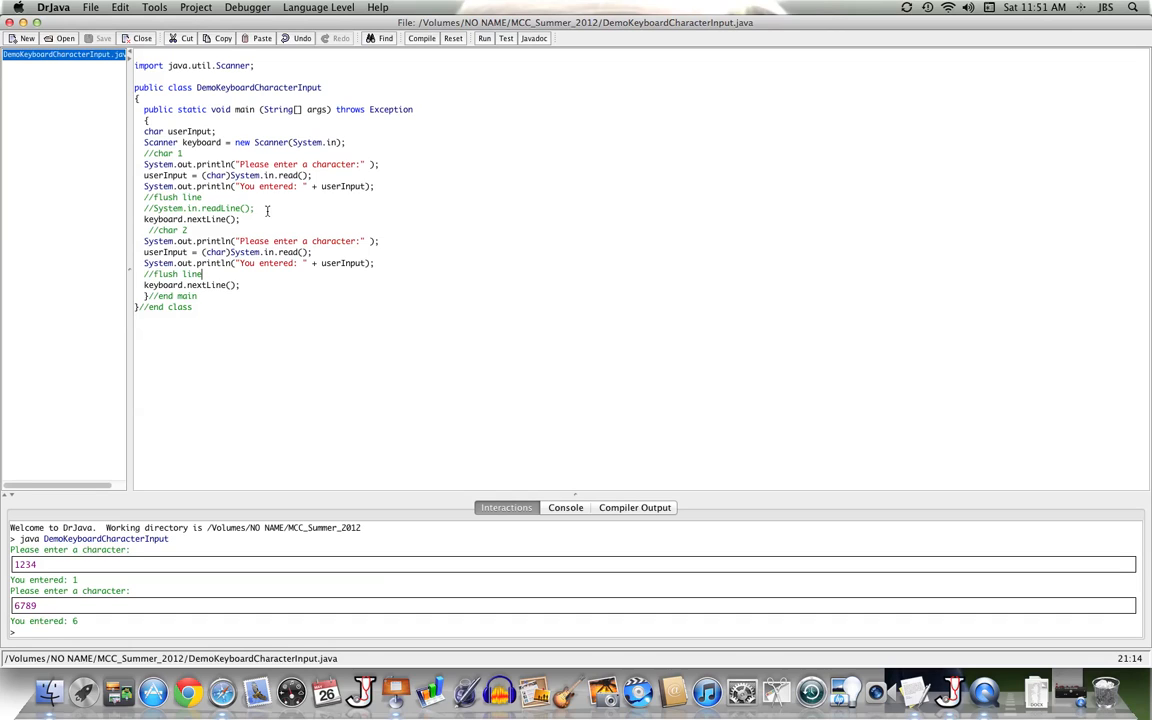